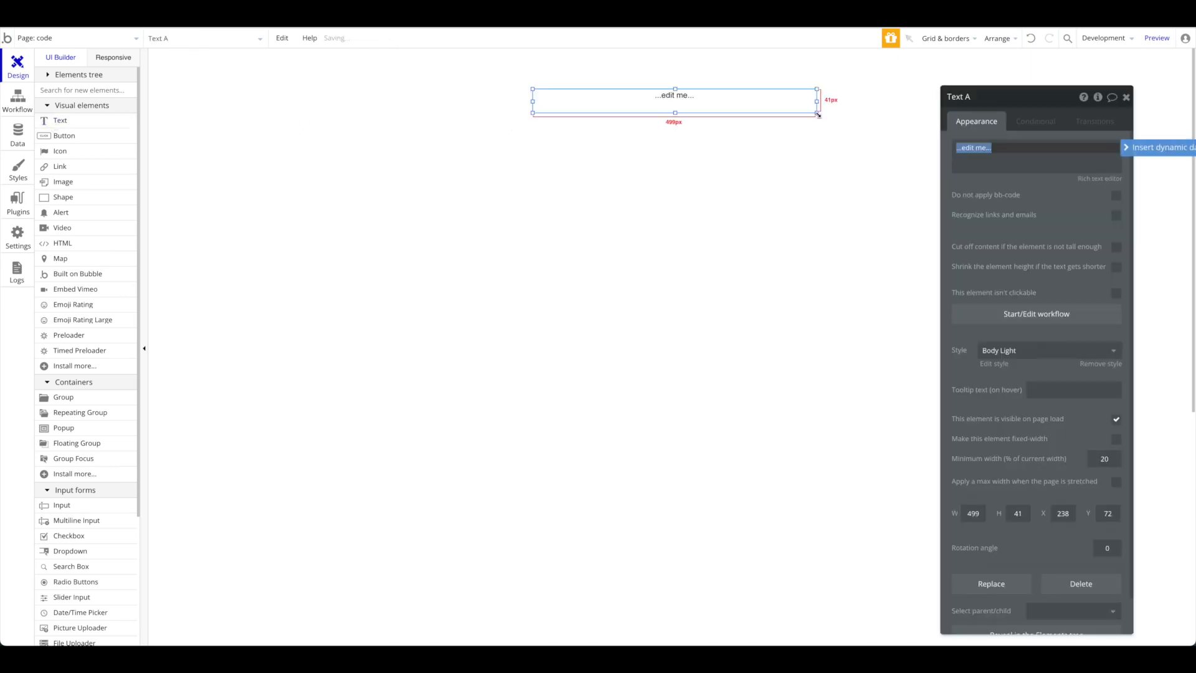
Enter 'Demo Page' as the heading text element's content
text(Demo)
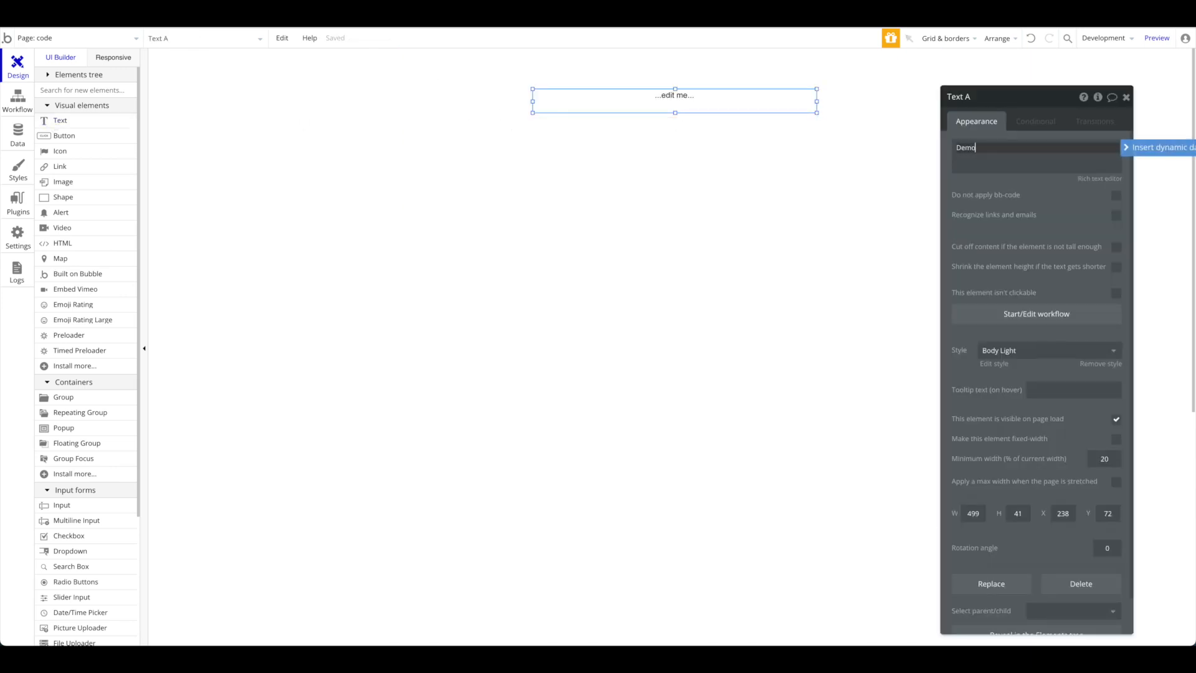
right_click(673, 95)
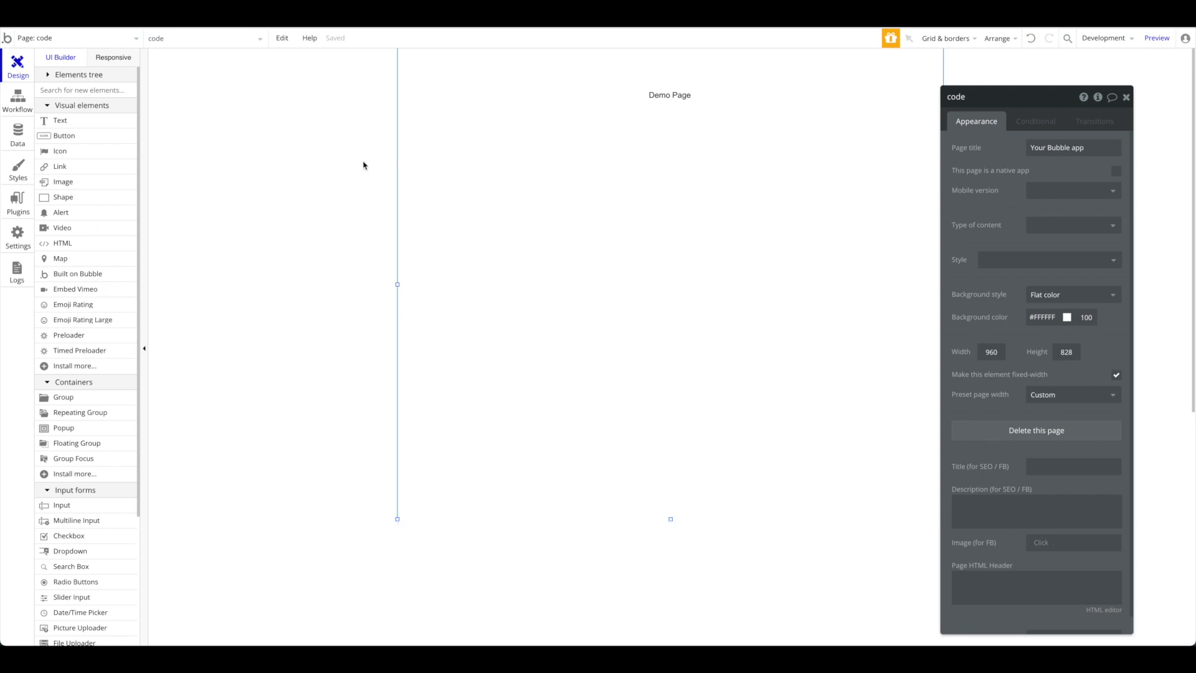
Go to the app Settings, SEO / metatags section, and look over the Advanced settings
click(17, 235)
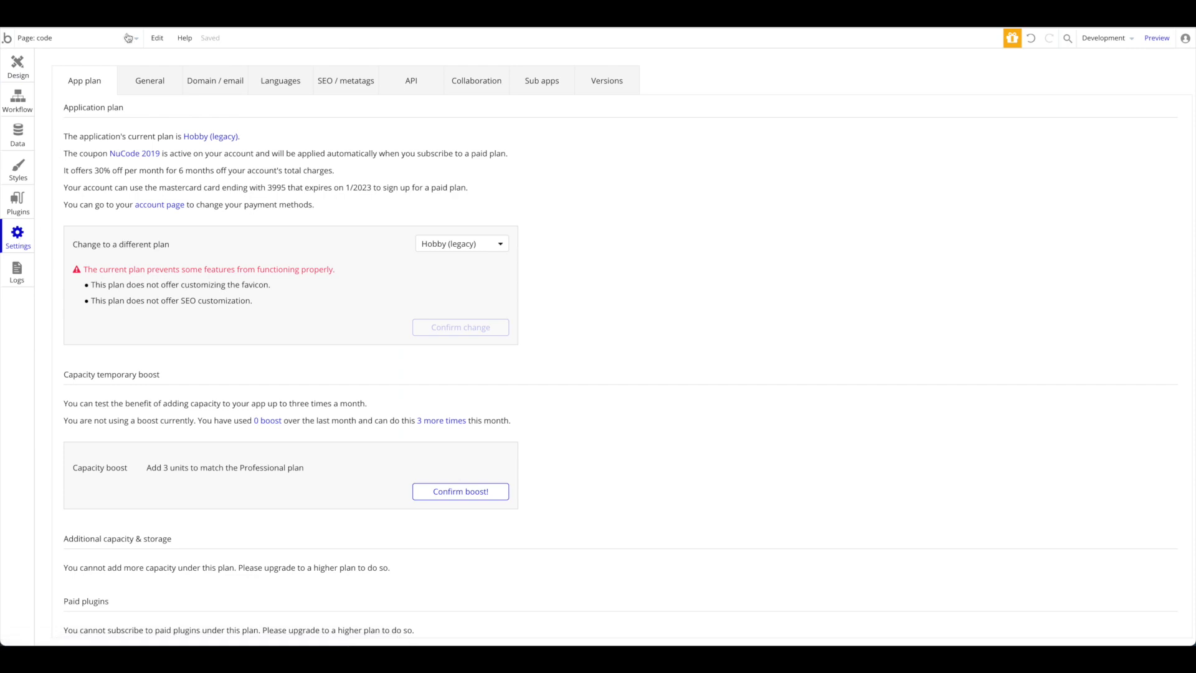
mouse_move(345, 87)
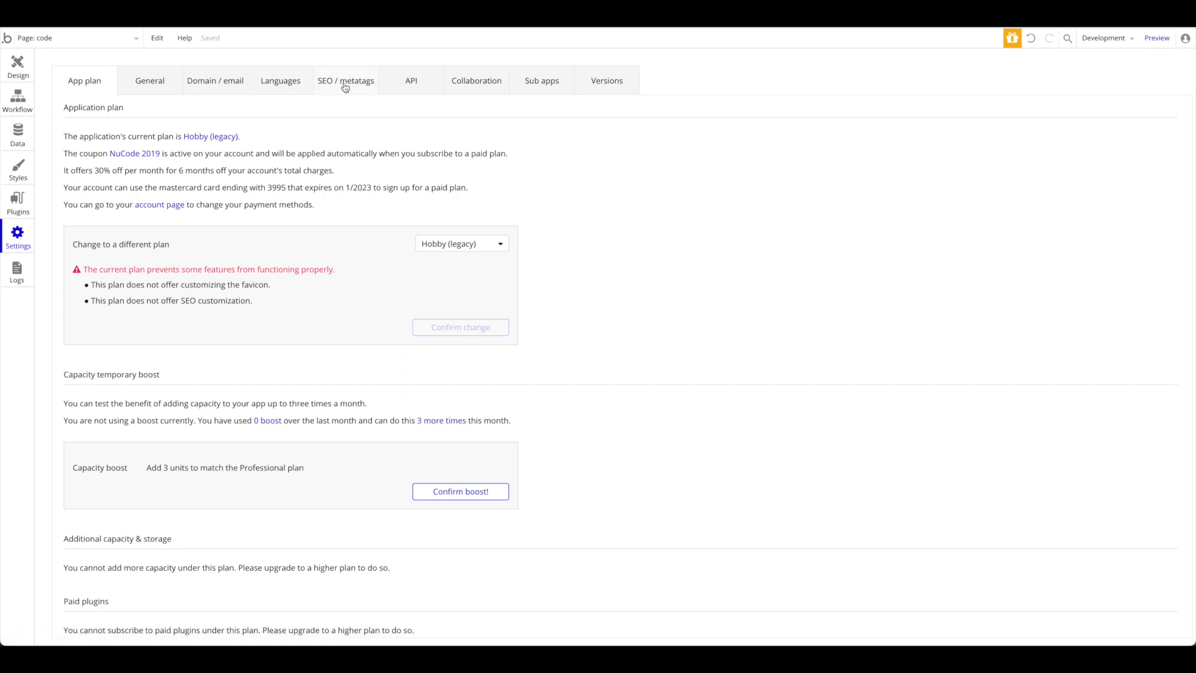
click(345, 80)
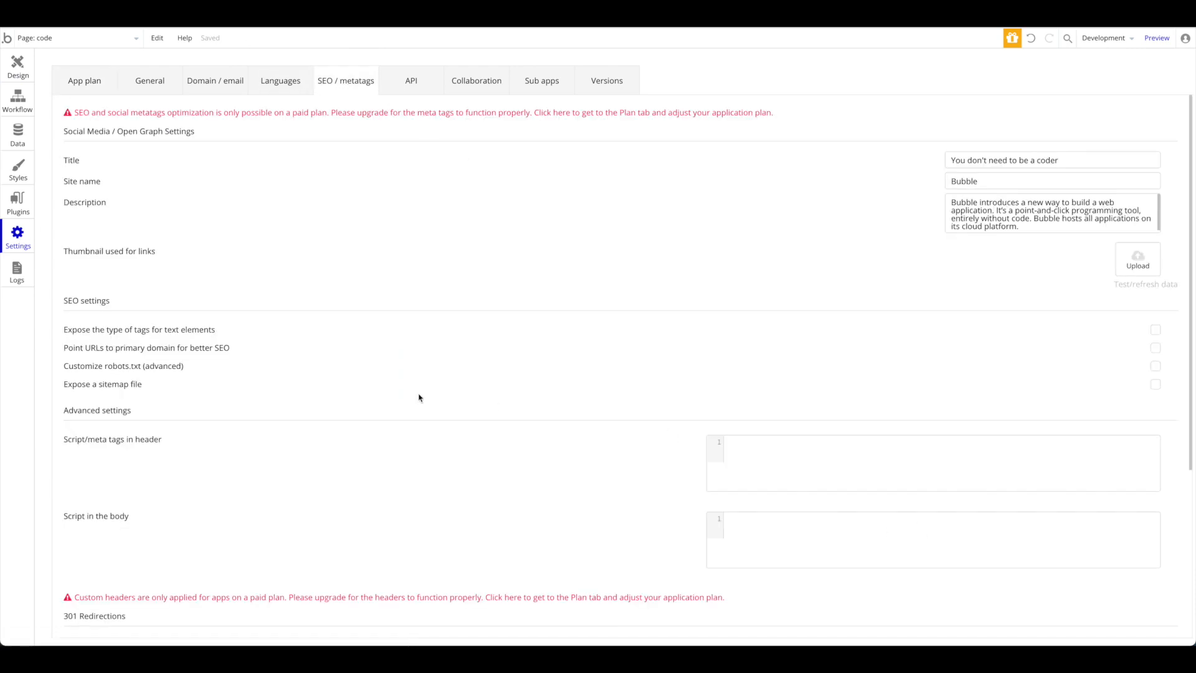
scroll(down, 3)
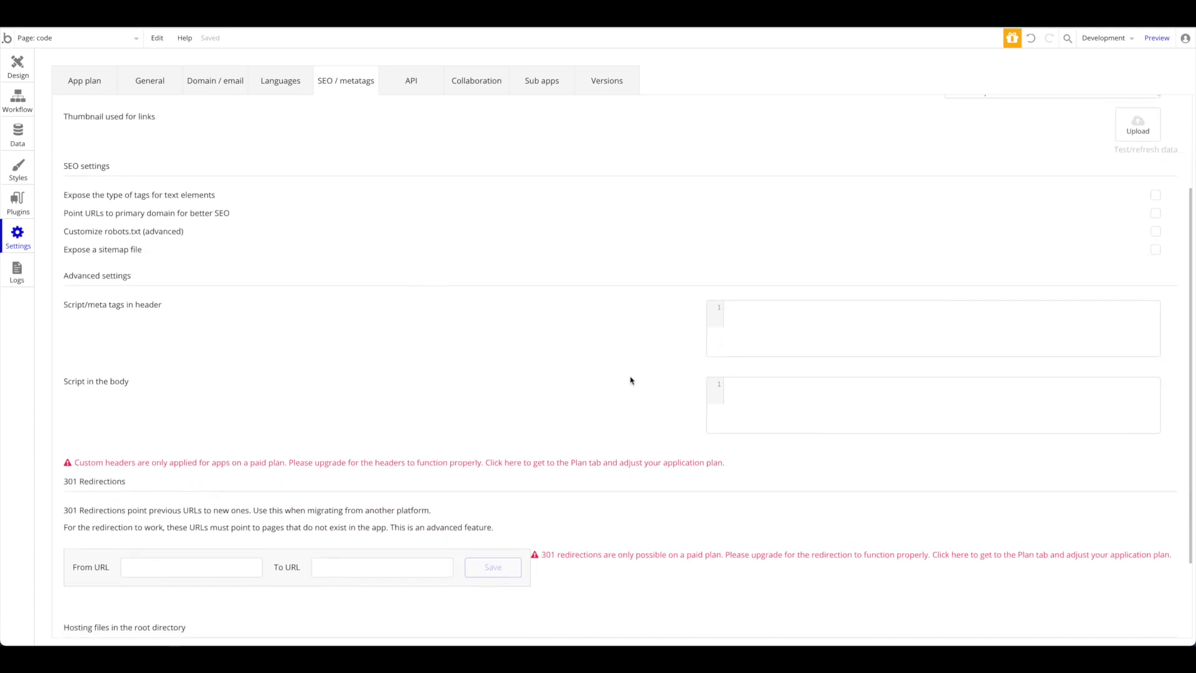
scroll(up, 3)
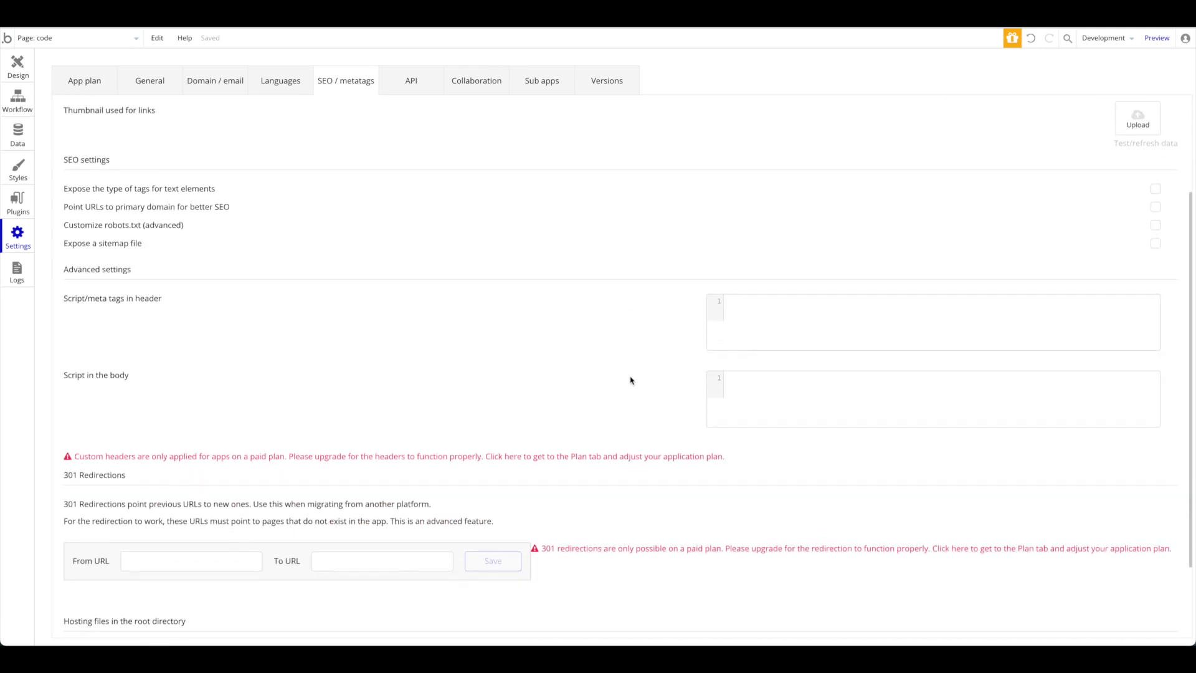
mouse_move(133, 377)
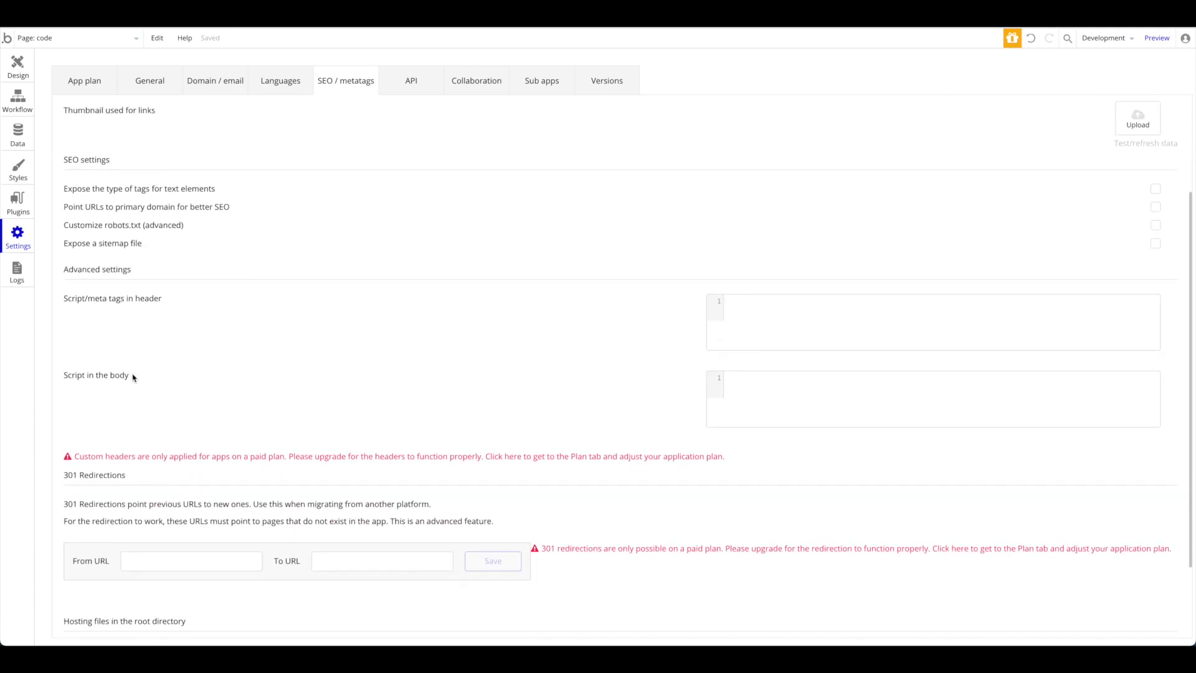
mouse_move(139, 386)
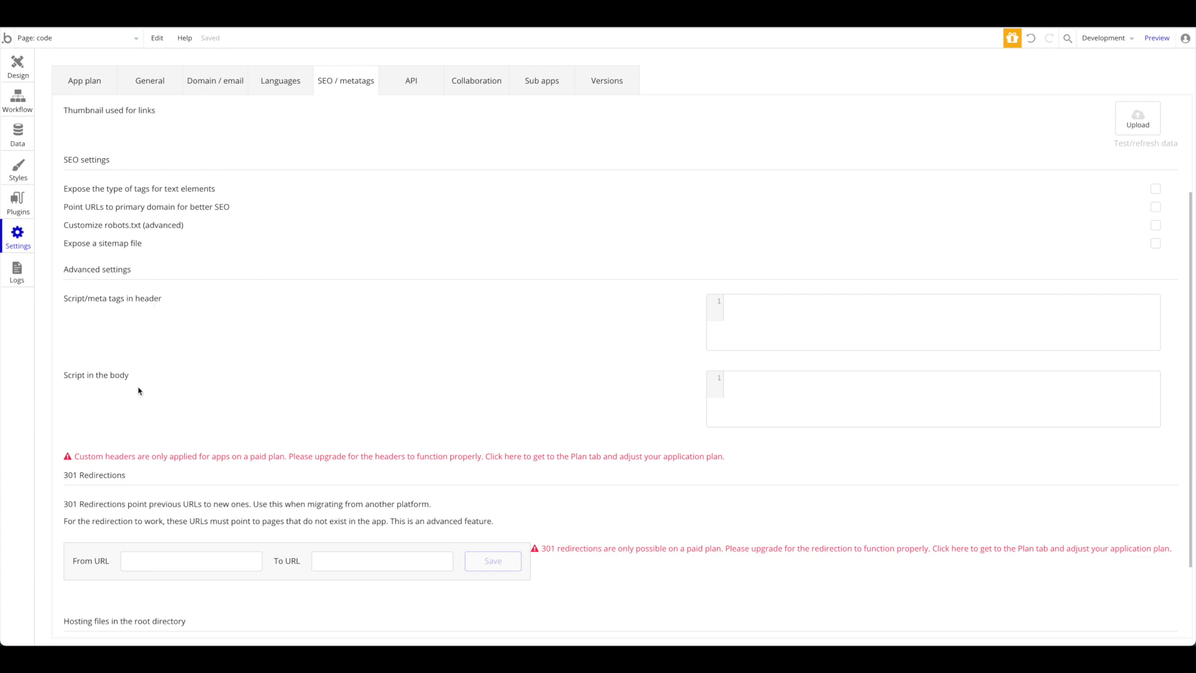
mouse_move(194, 346)
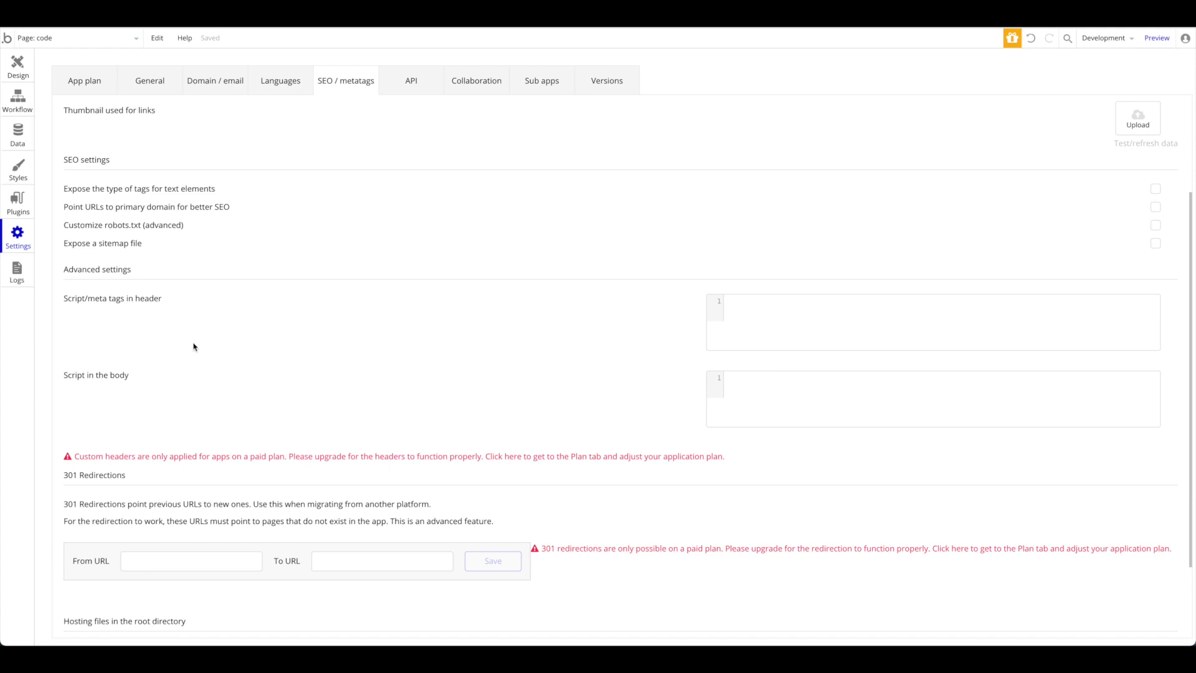
mouse_move(135, 395)
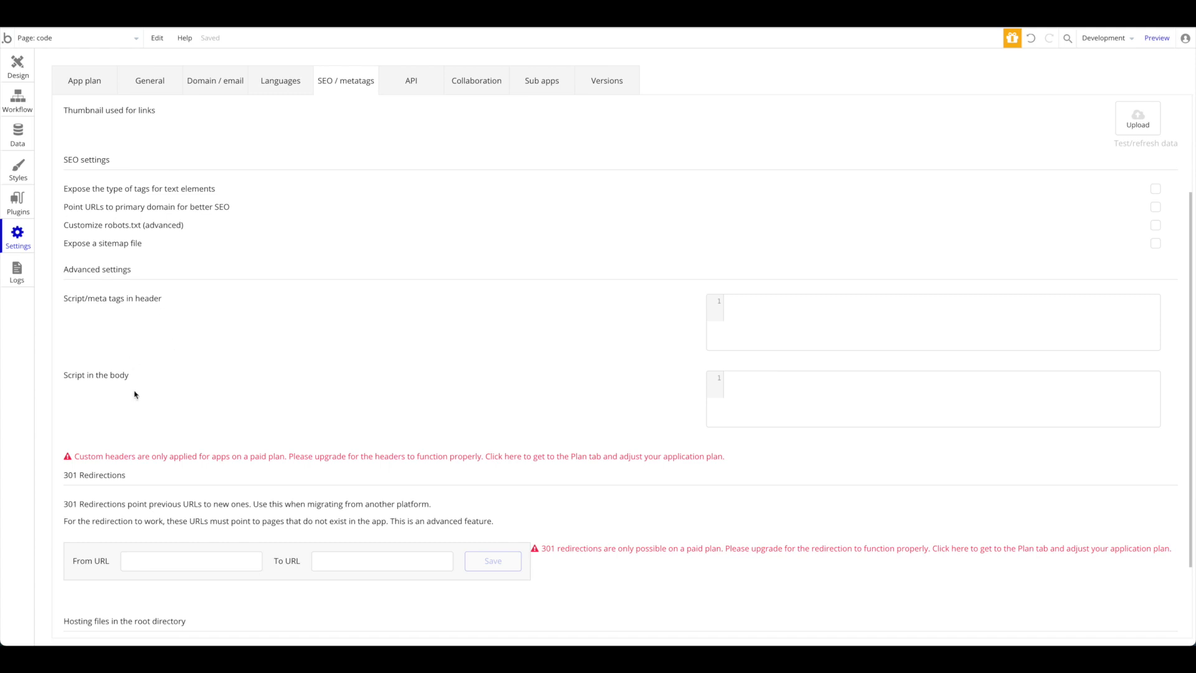
mouse_move(157, 350)
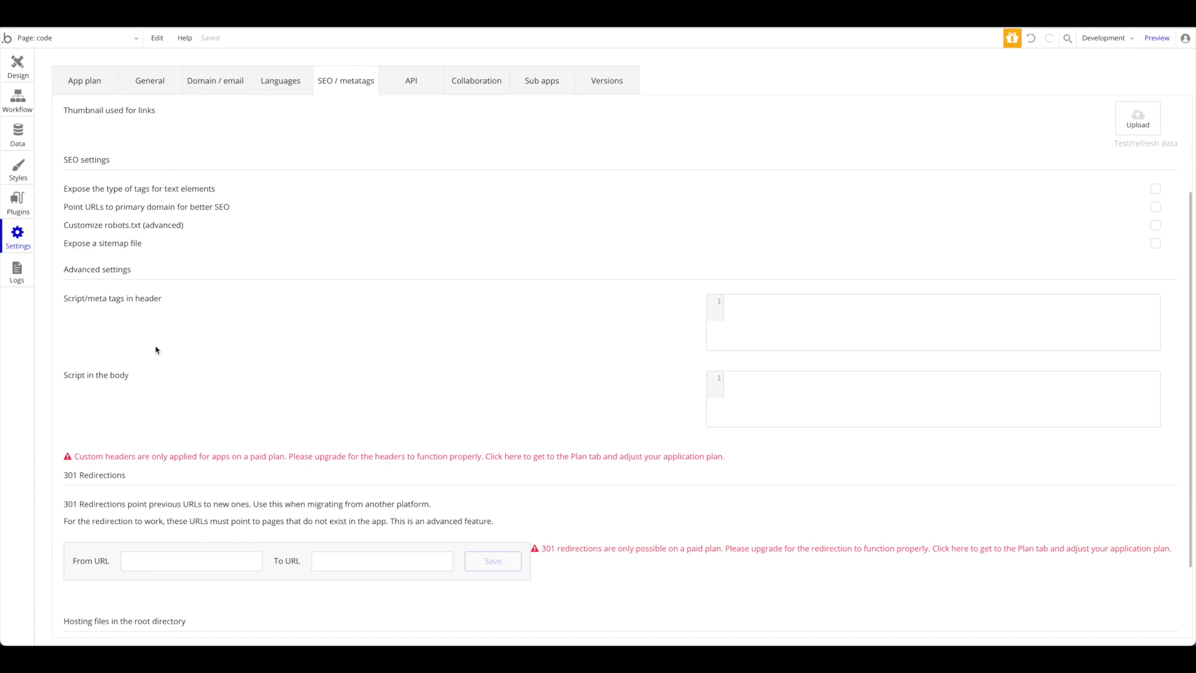
mouse_move(324, 296)
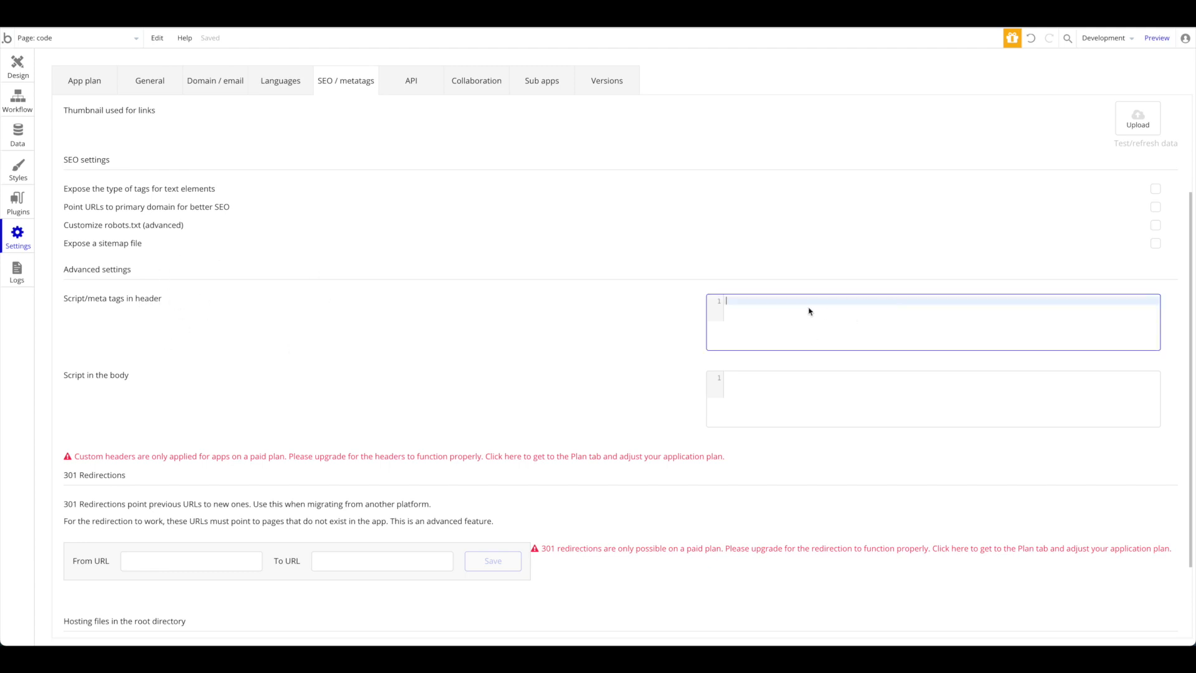
mouse_move(137, 252)
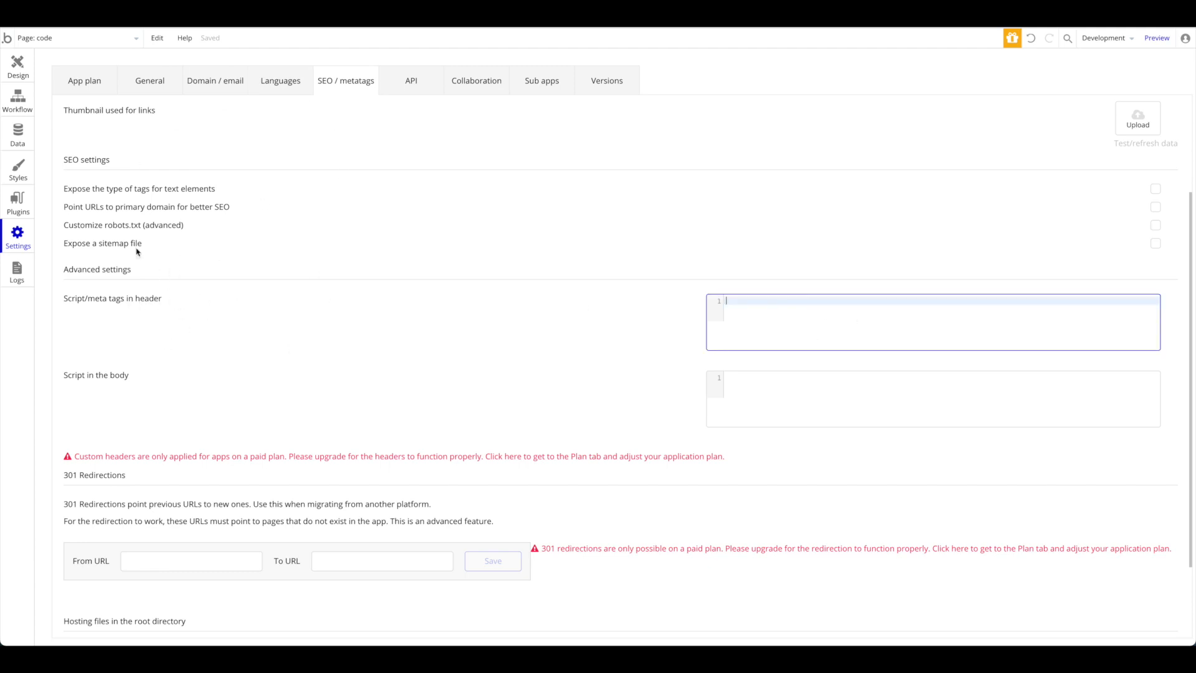
mouse_move(159, 304)
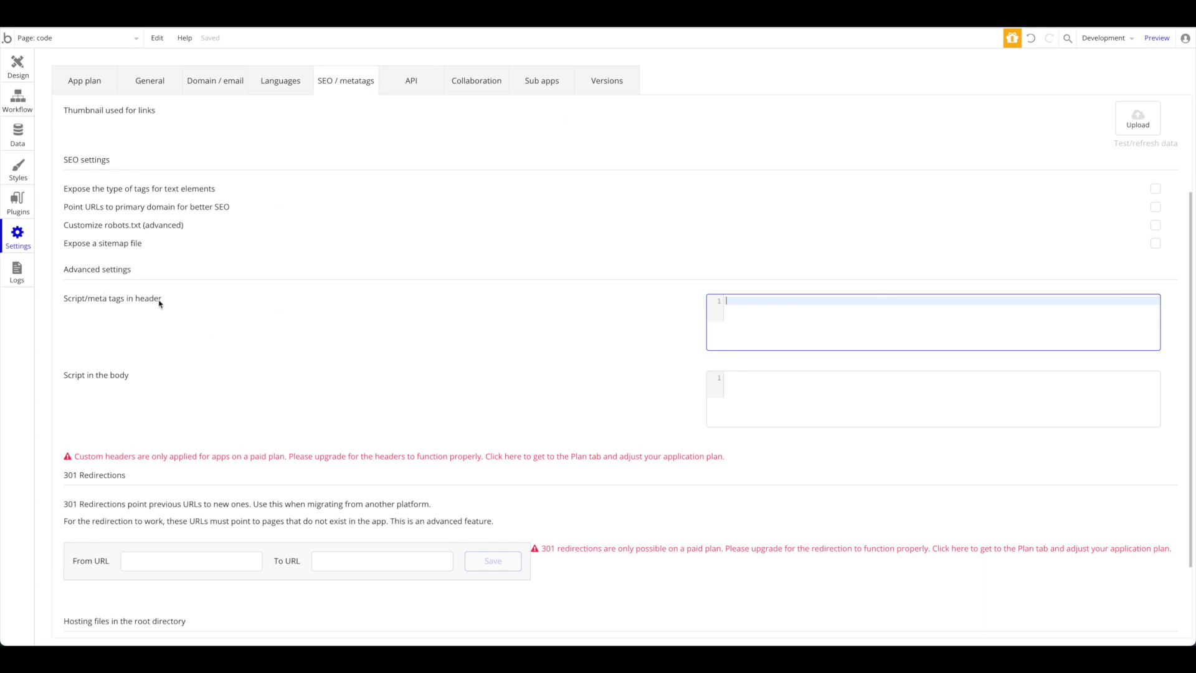
mouse_move(259, 142)
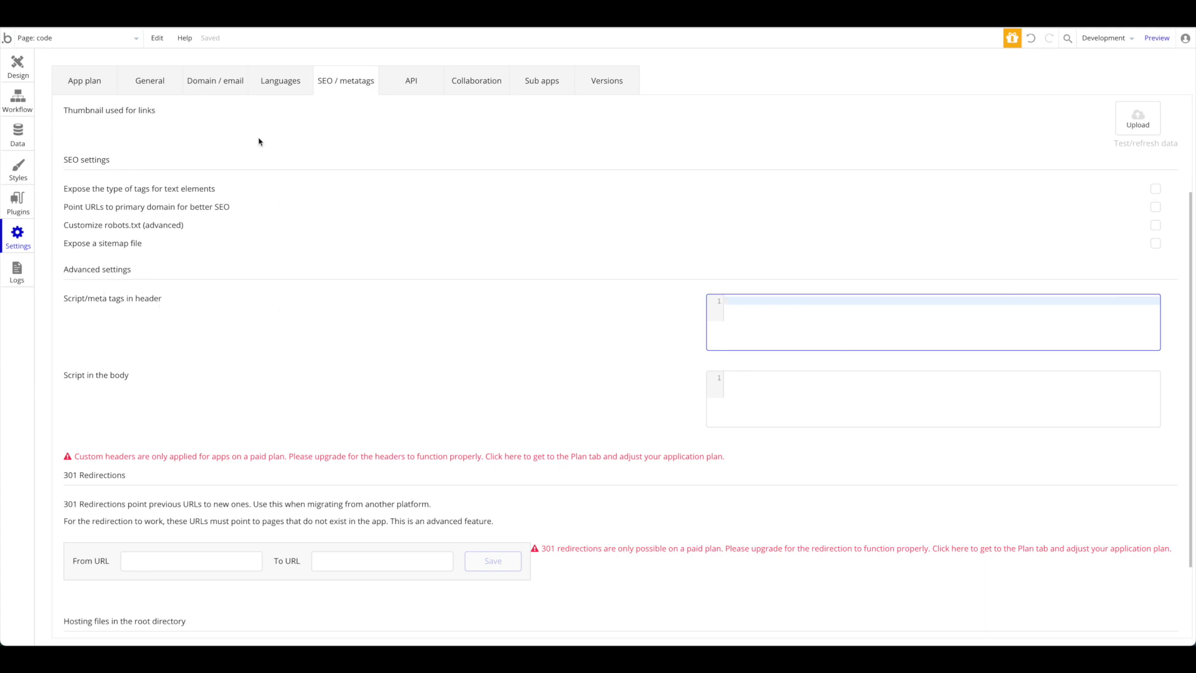
mouse_move(97, 367)
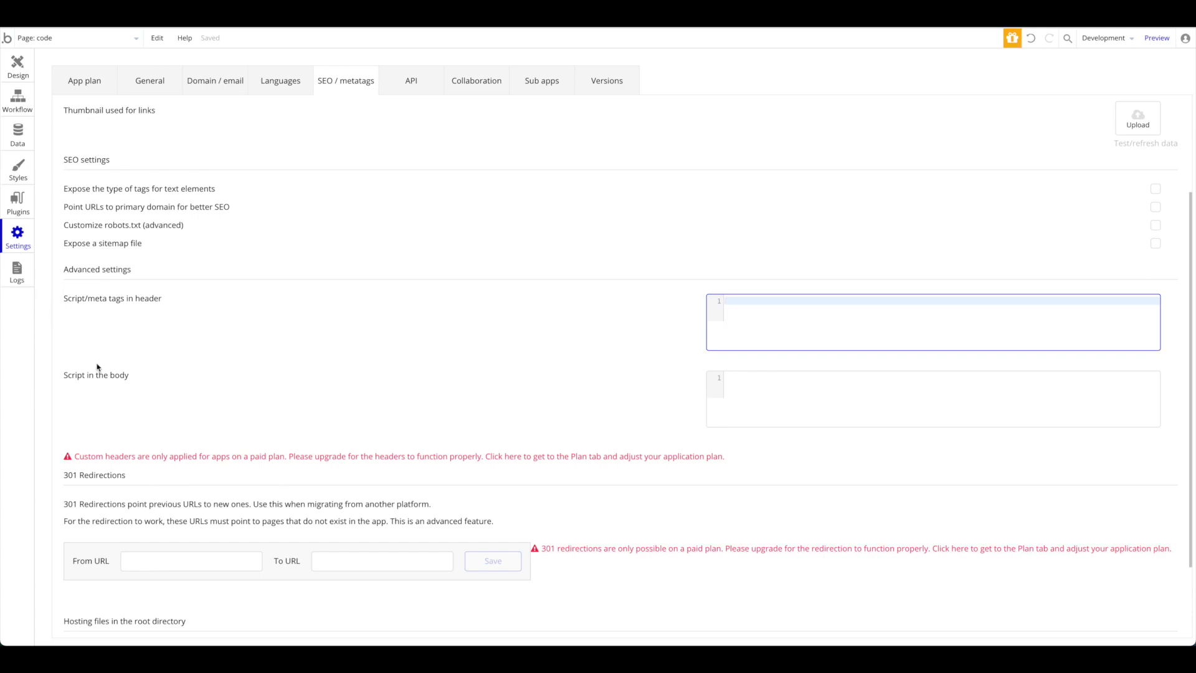
Visit the App plan settings and come back to SEO / metatags
click(84, 80)
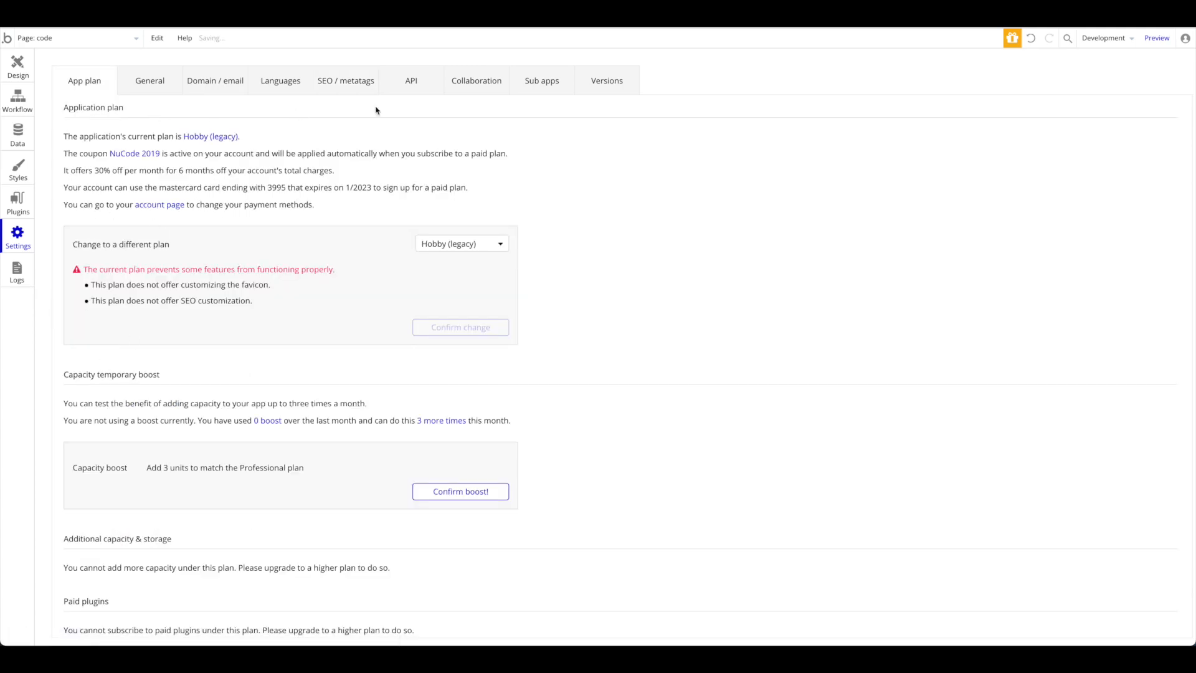
click(345, 80)
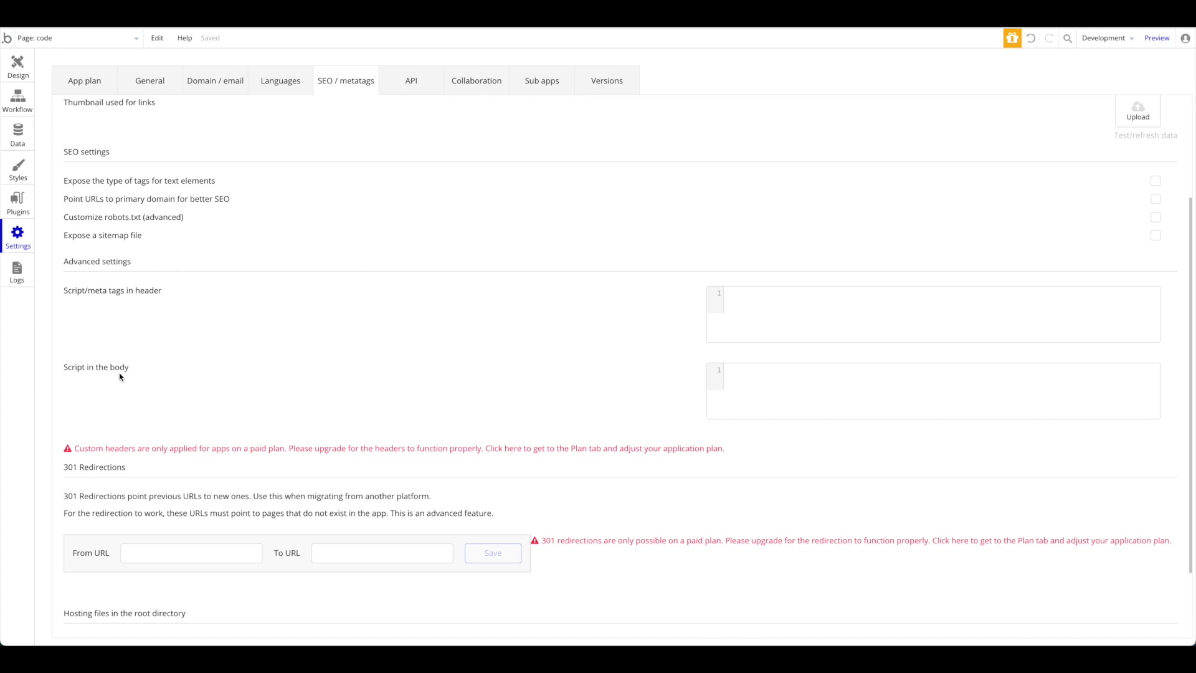
mouse_move(133, 374)
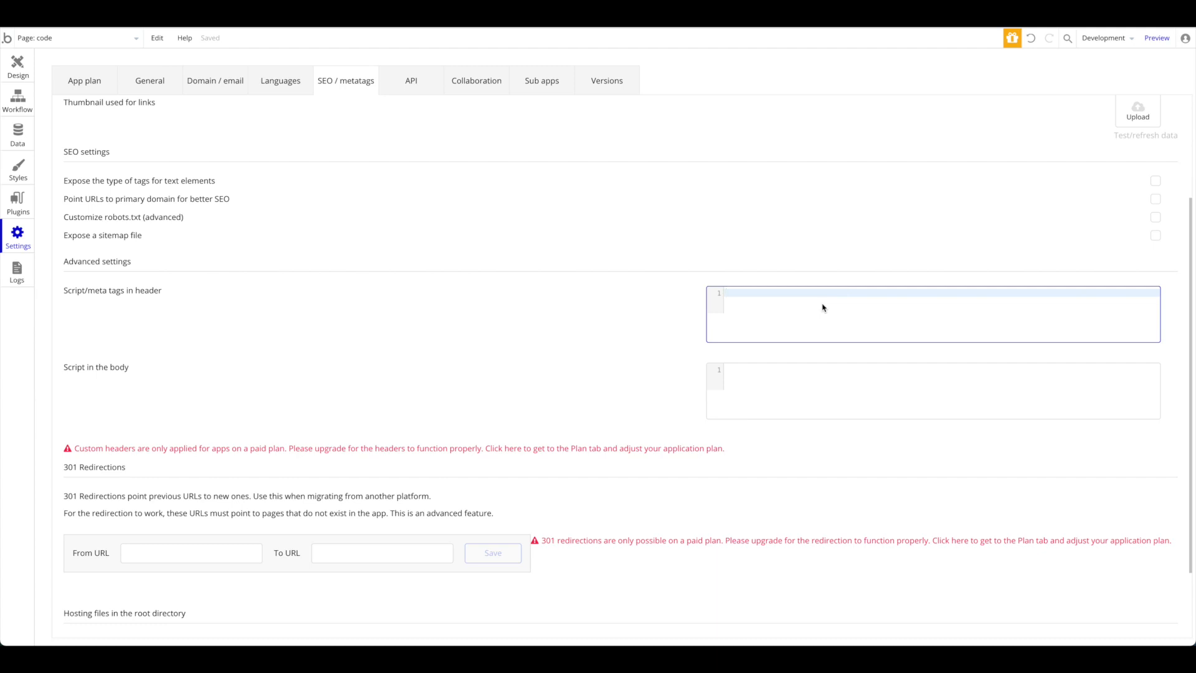
click(838, 313)
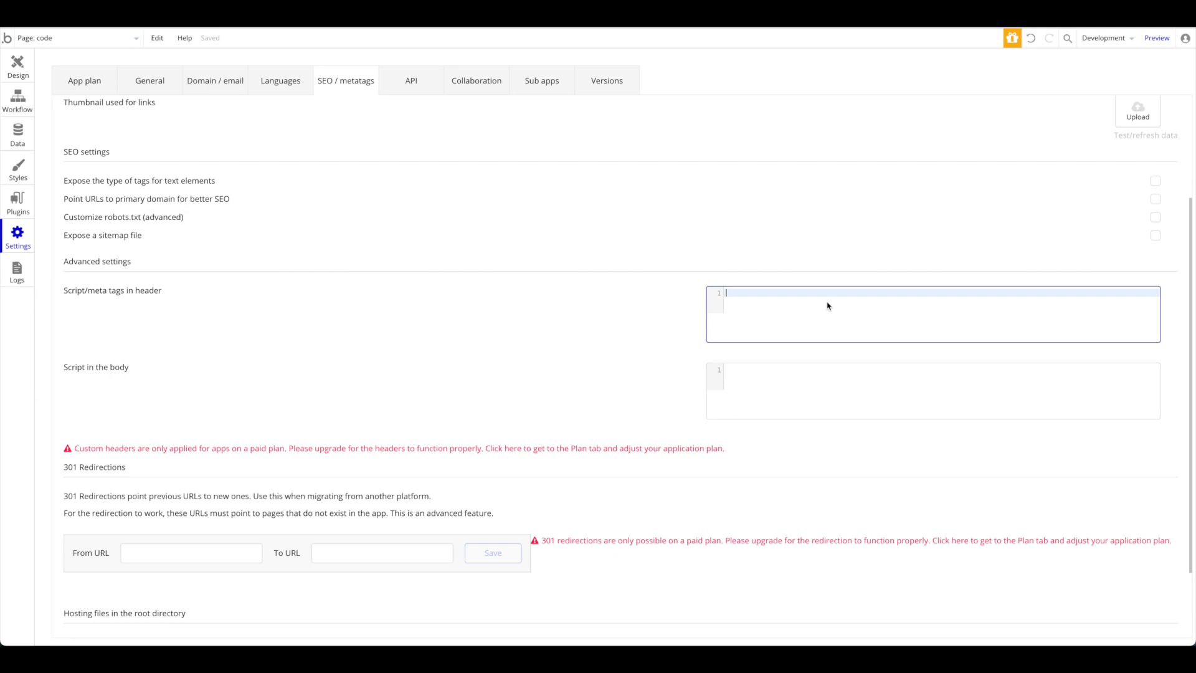
text(<scr)
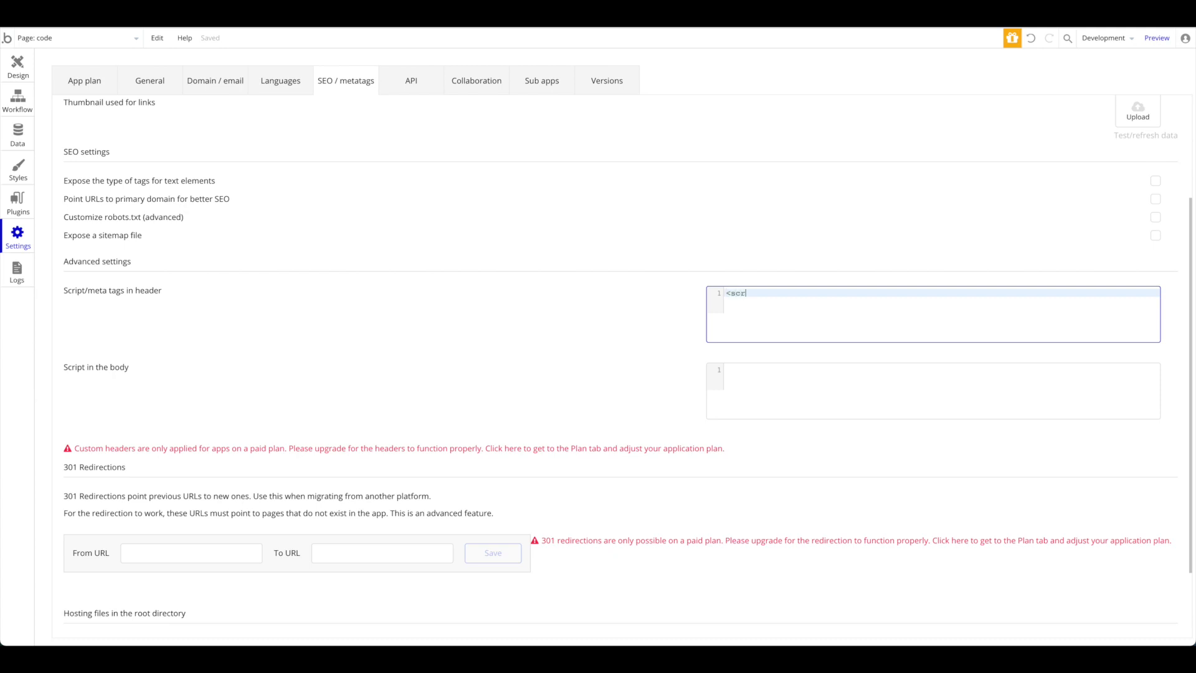
text(ipt)
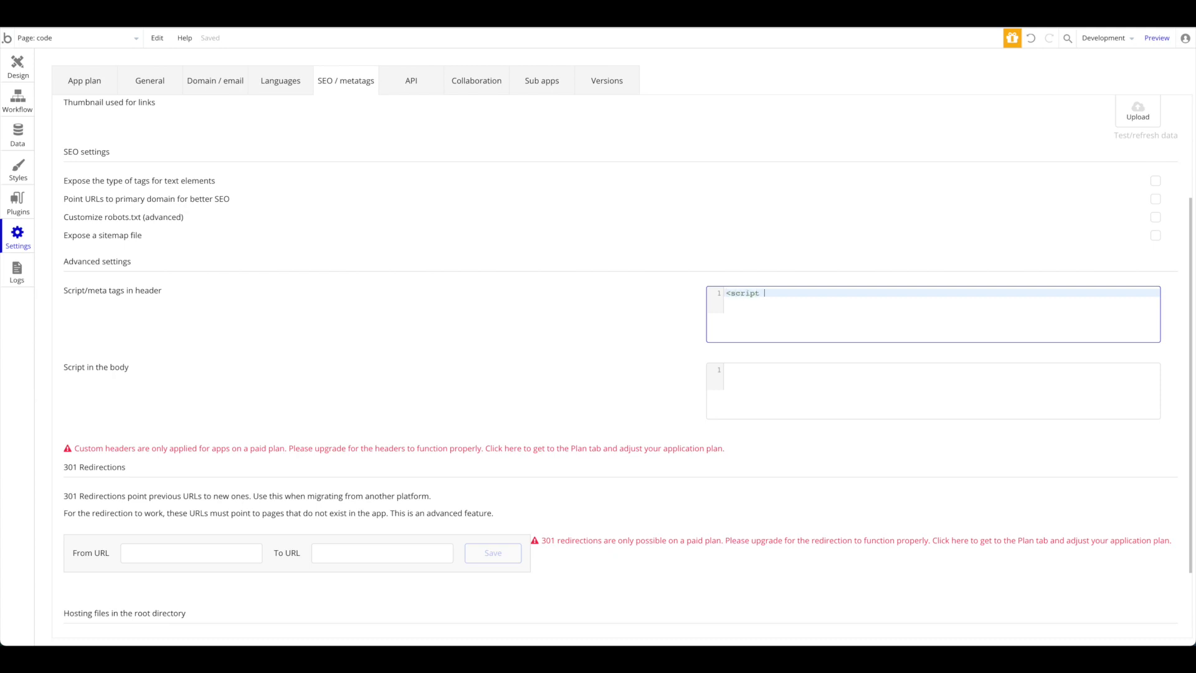
text(src)
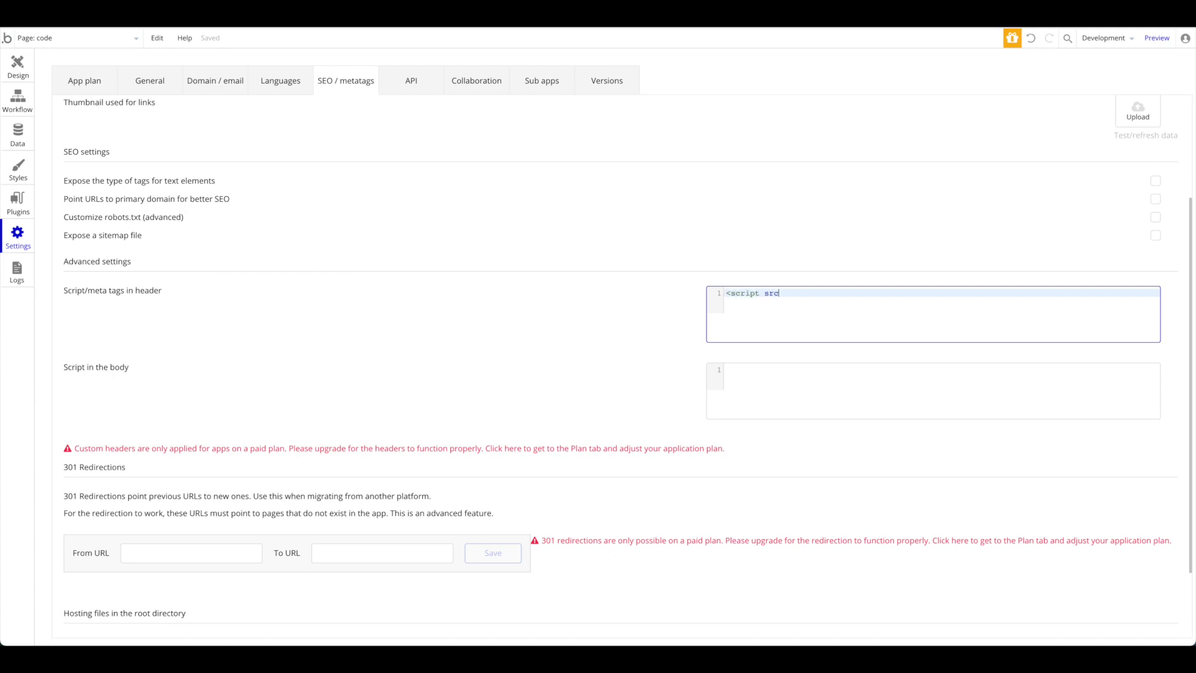
text(="")
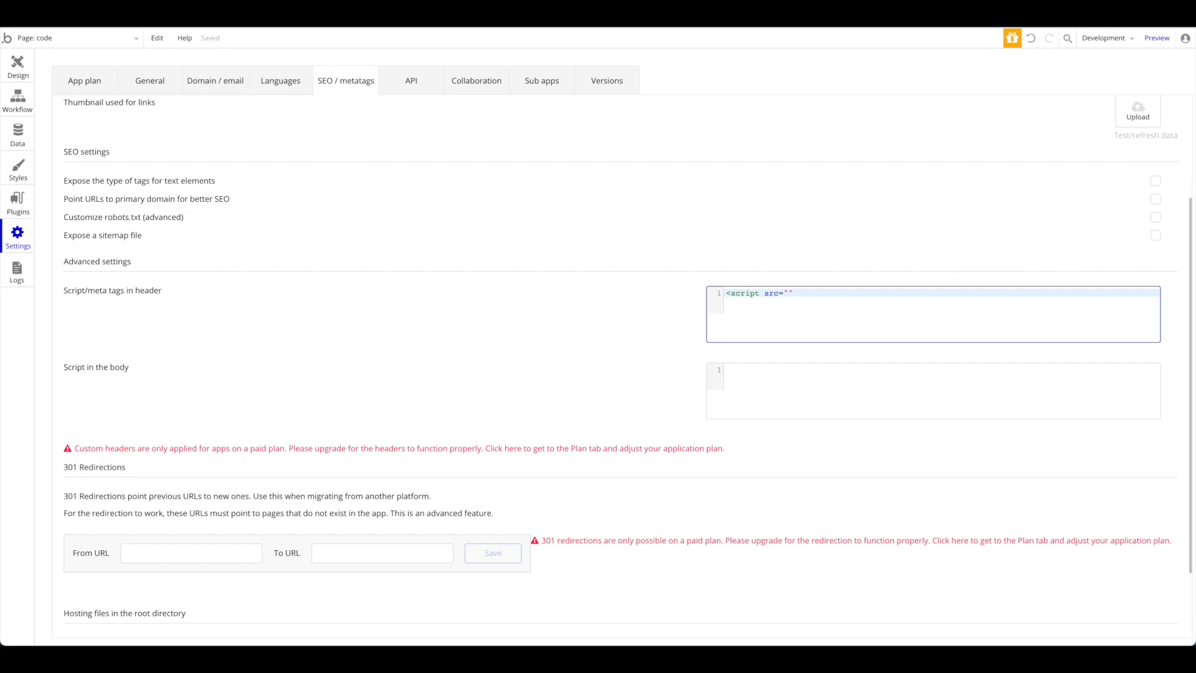
text(www.library.com)
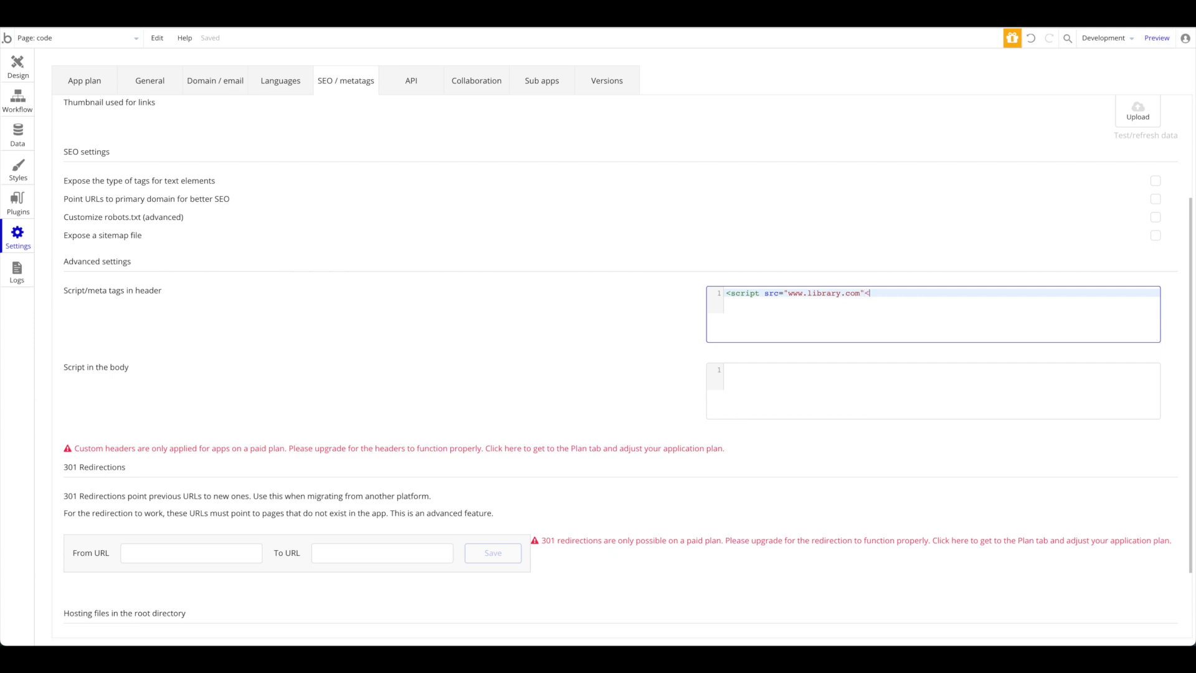
text(>/)
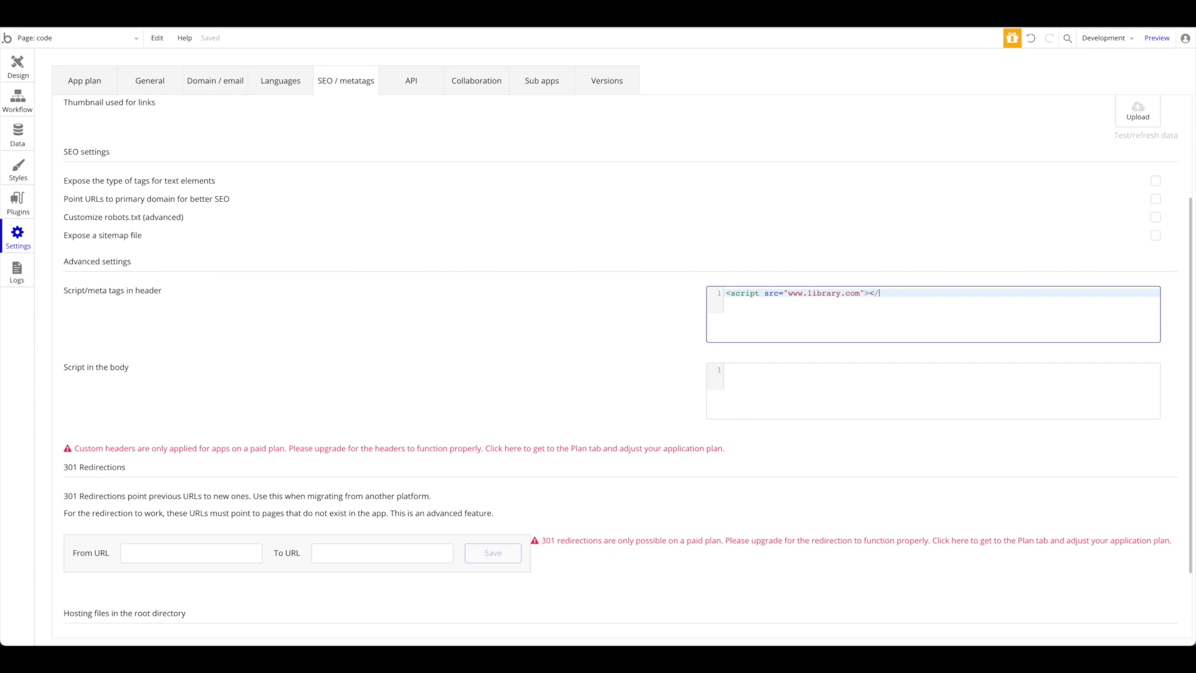
text(script>)
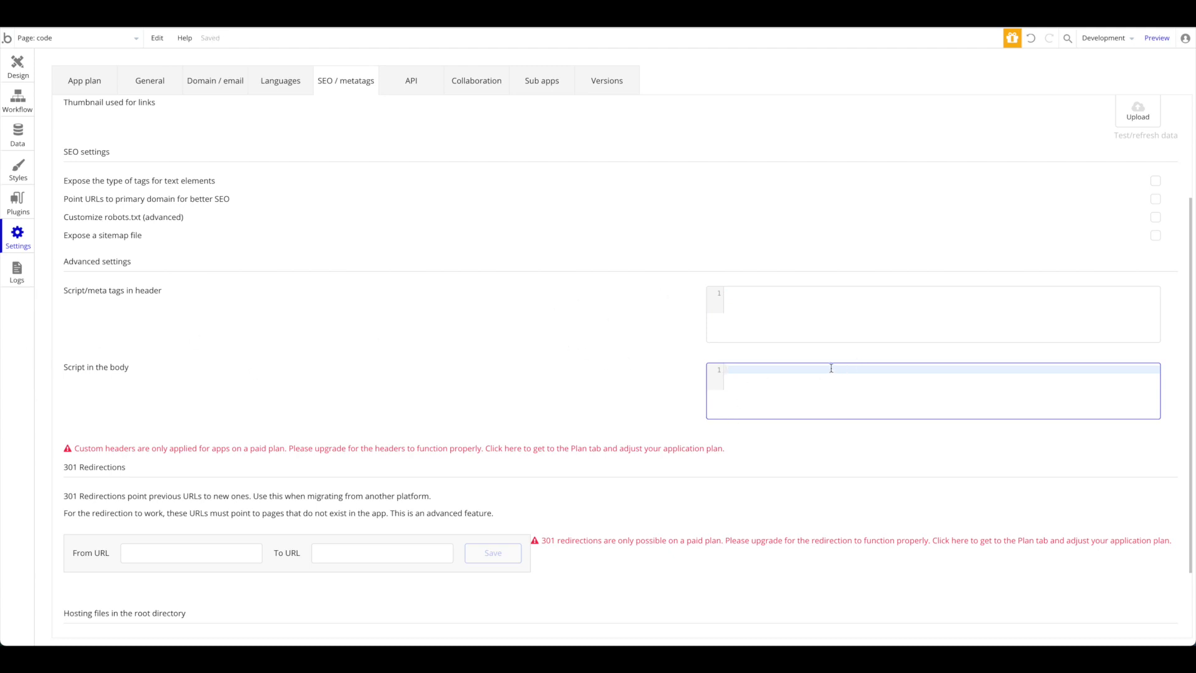
mouse_move(756, 357)
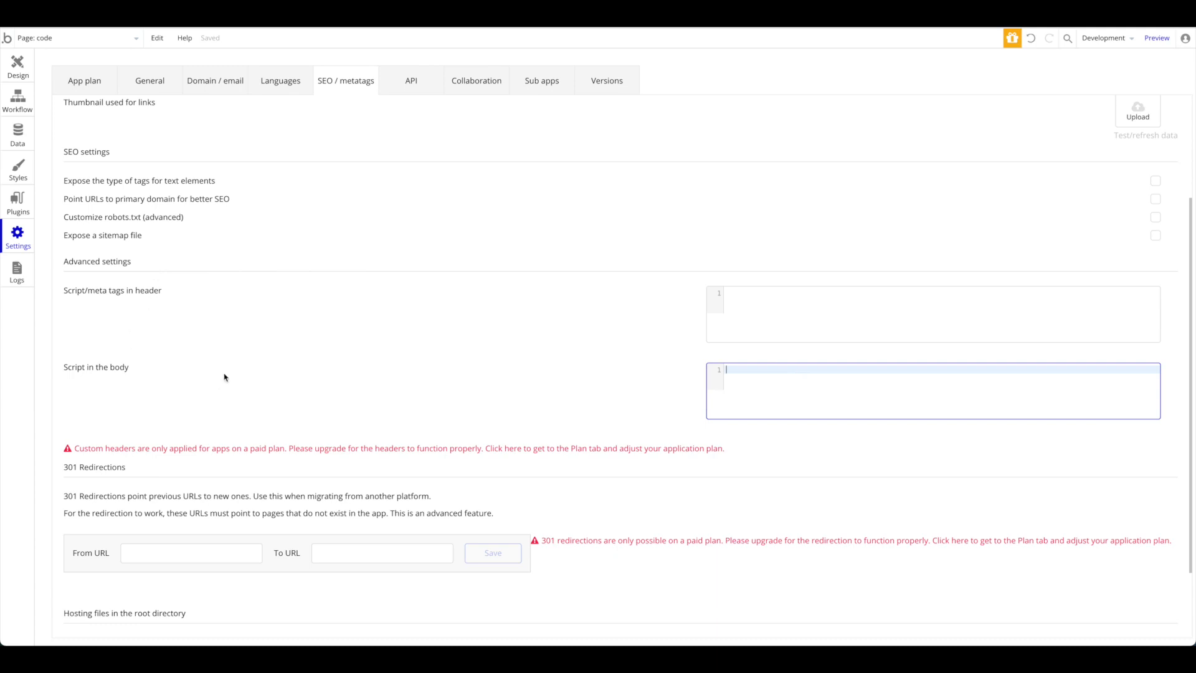
mouse_move(231, 386)
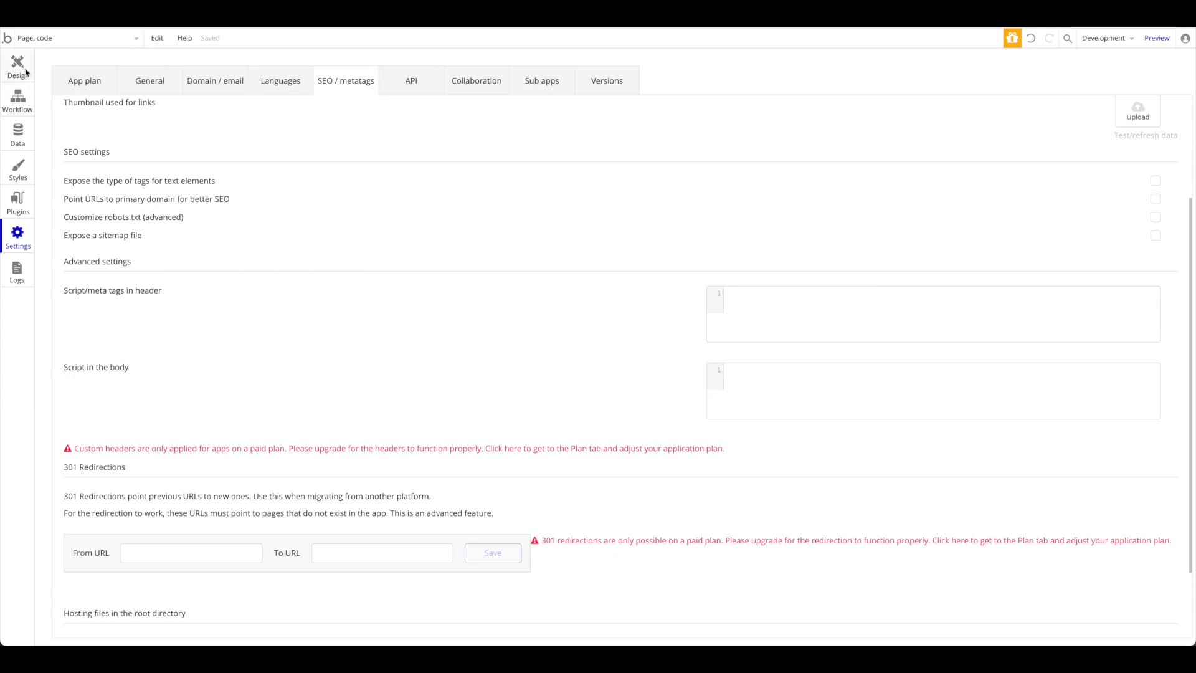
Return to the Design tab page editor for the Demo Page
click(16, 68)
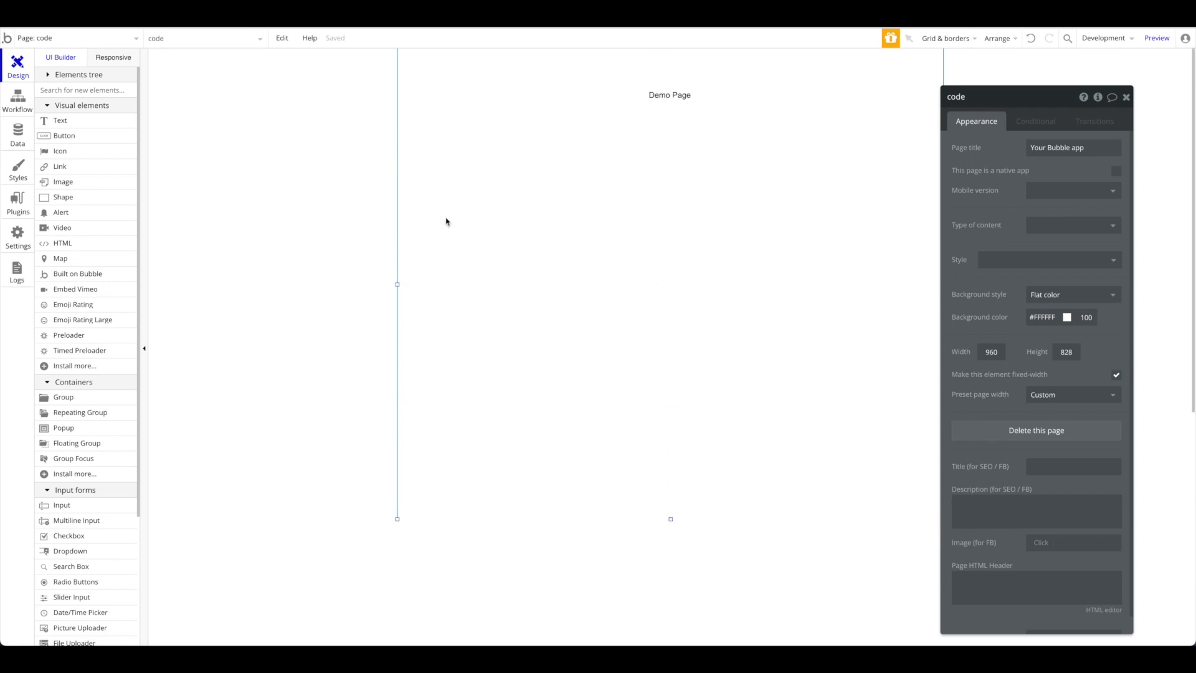
click(1126, 97)
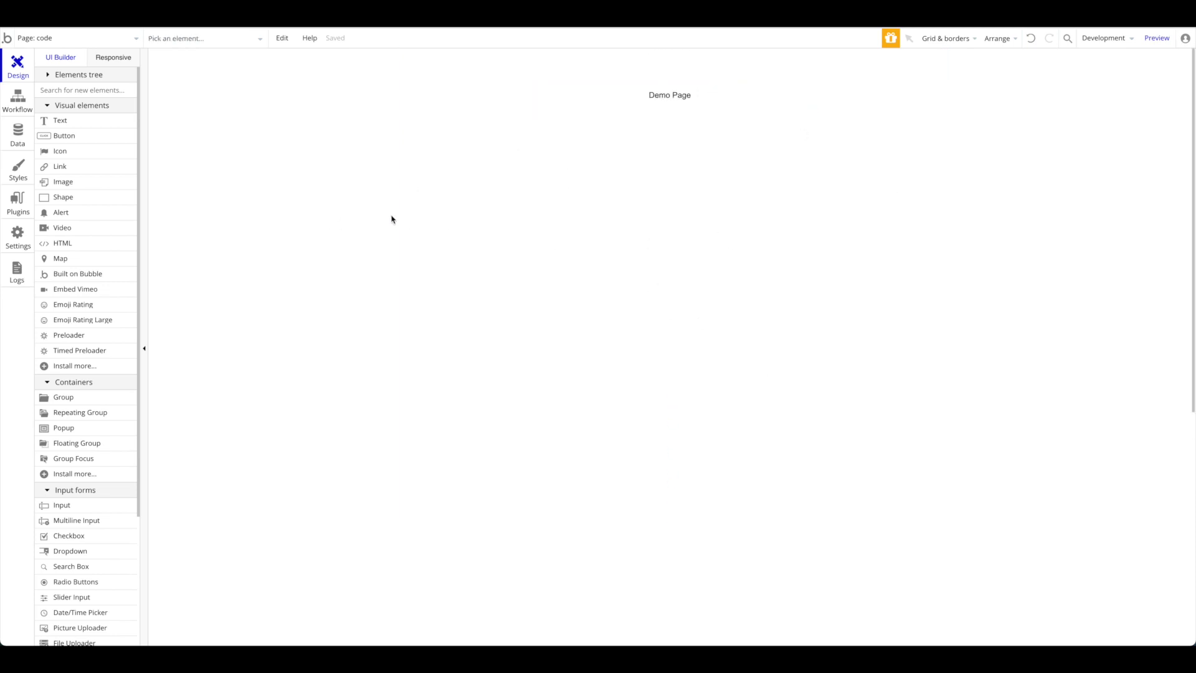
mouse_move(335, 185)
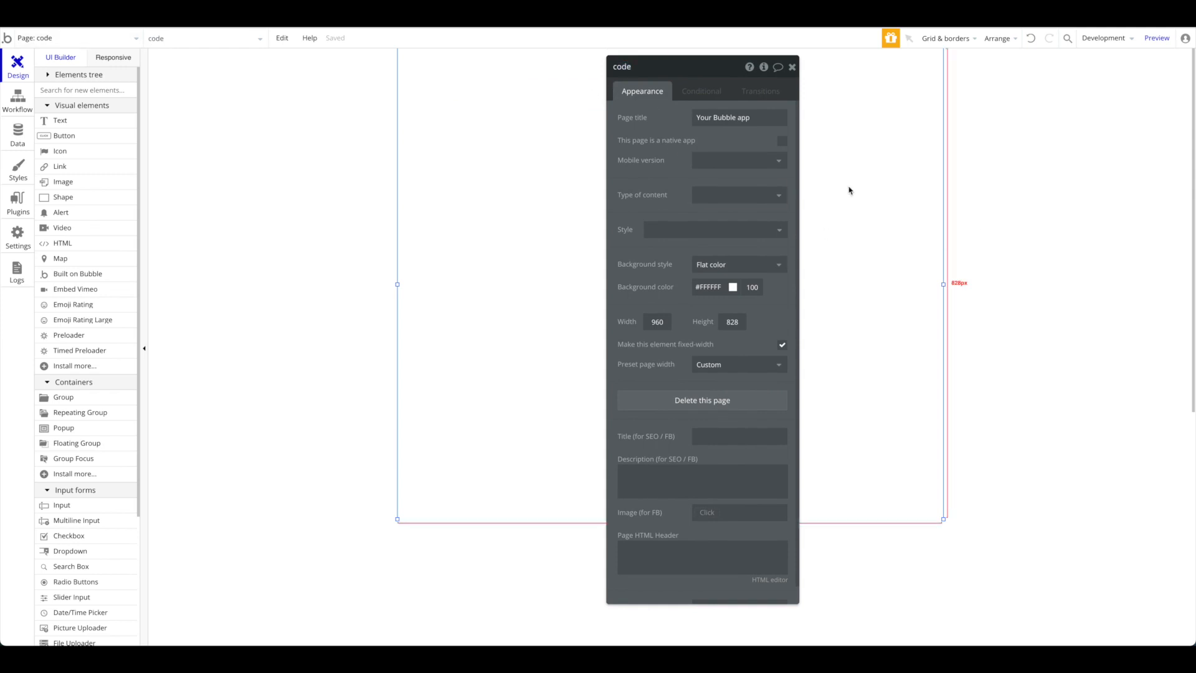
mouse_move(734, 117)
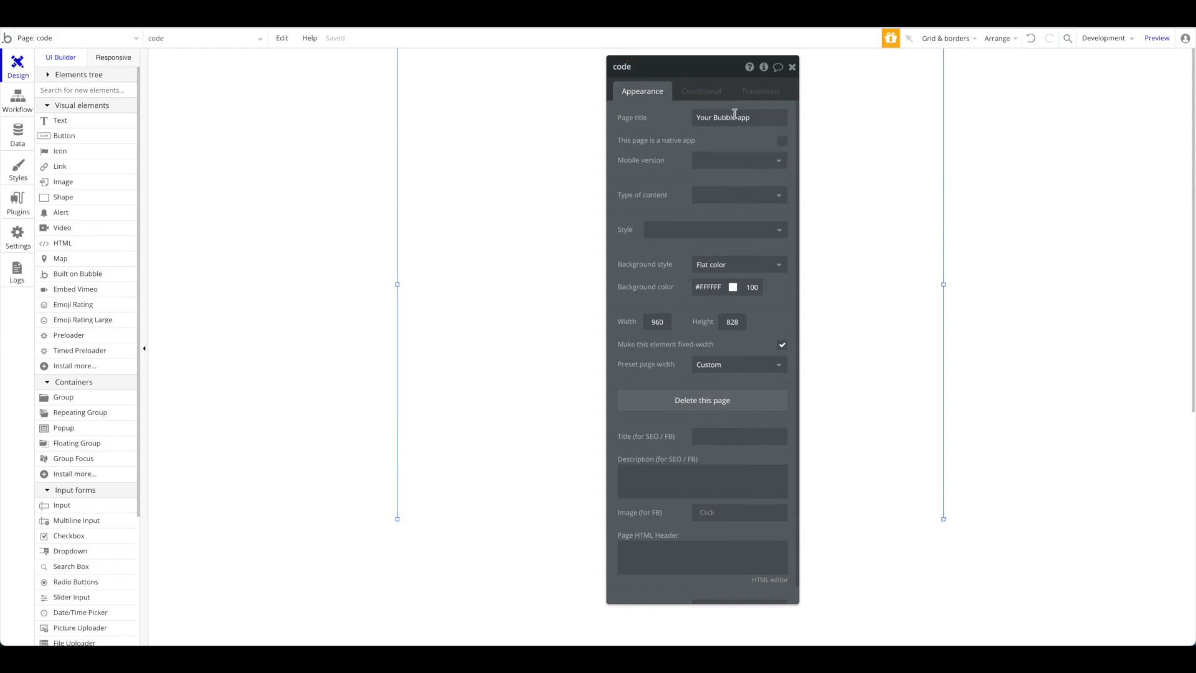
scroll(down, 3)
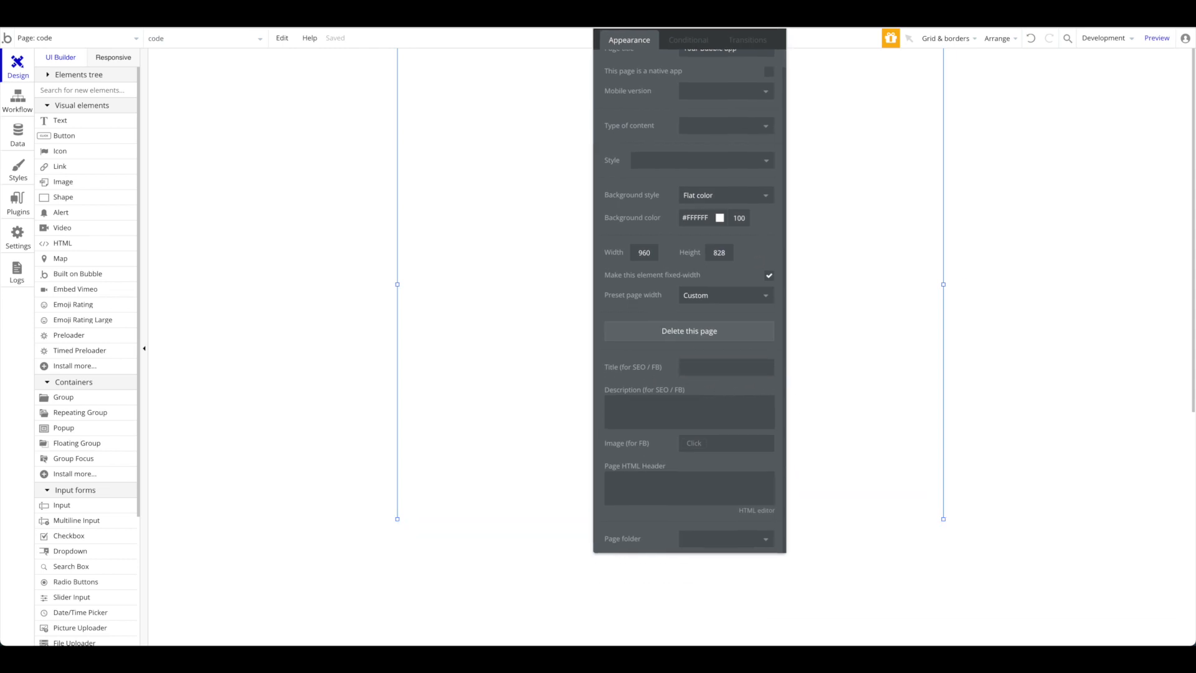
click(686, 489)
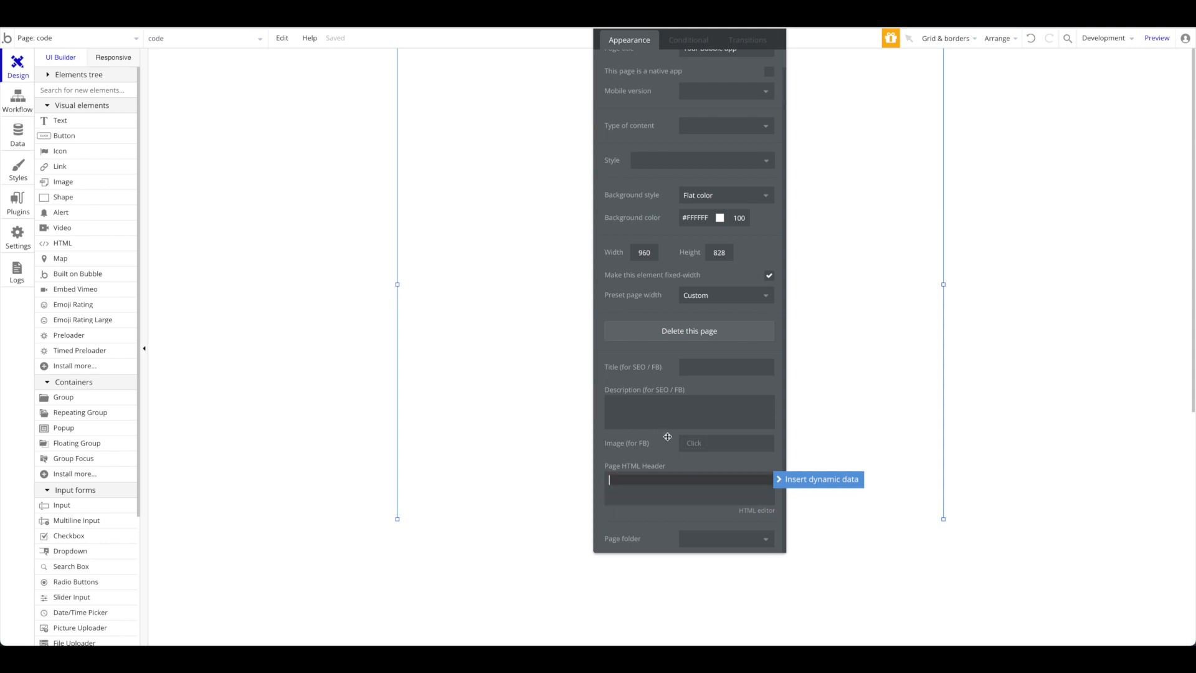
mouse_move(638, 441)
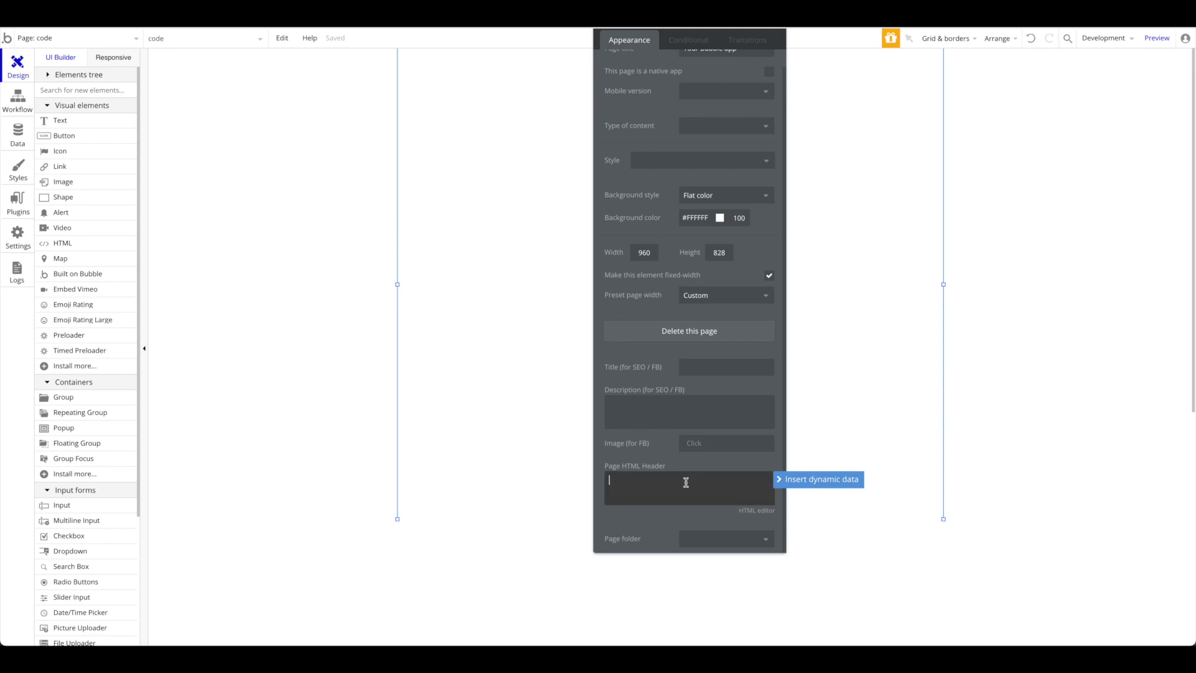
scroll(up, 3)
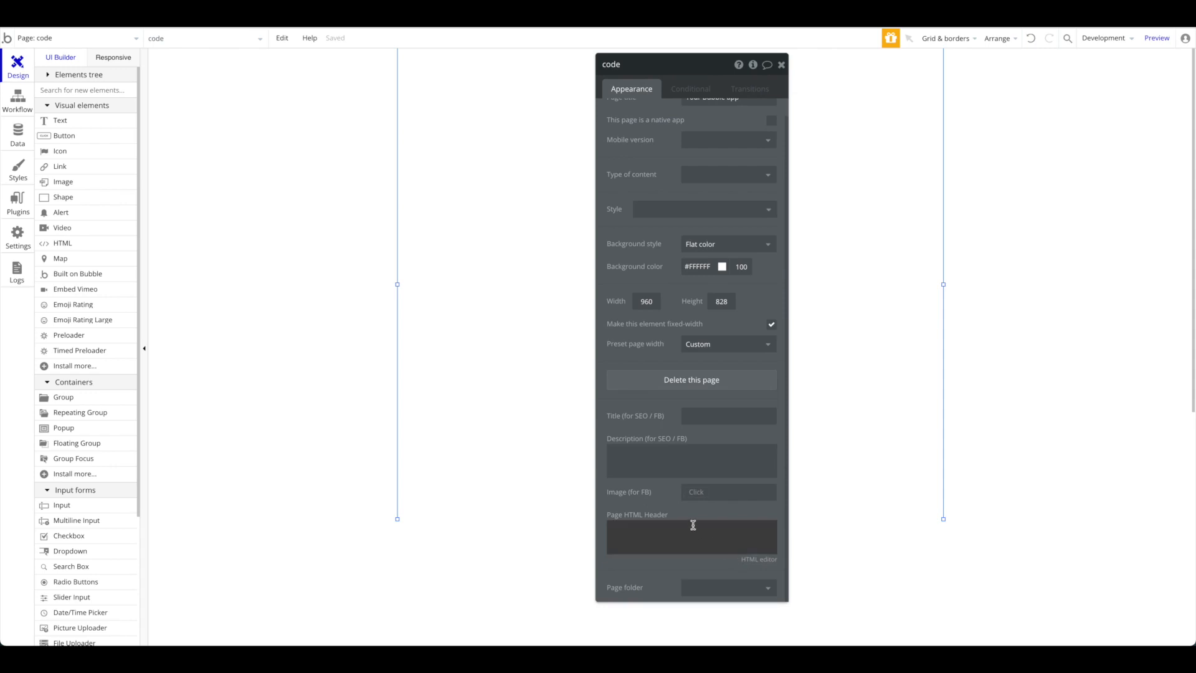
mouse_move(690, 519)
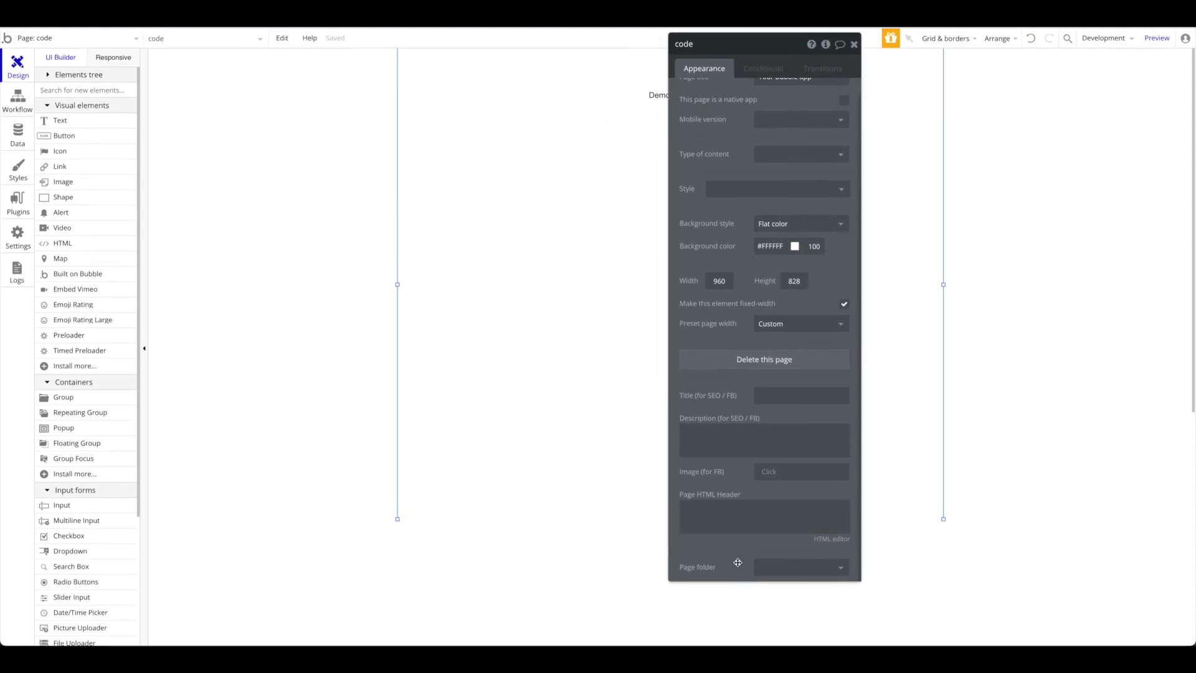
click(762, 513)
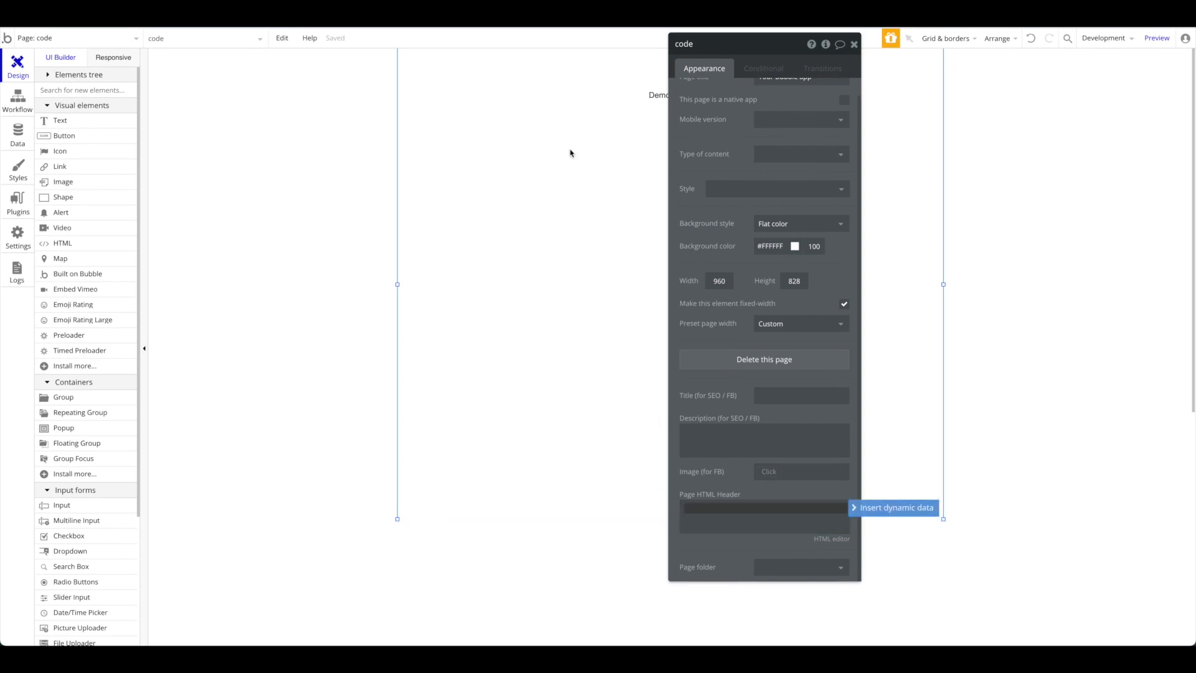
mouse_move(728, 494)
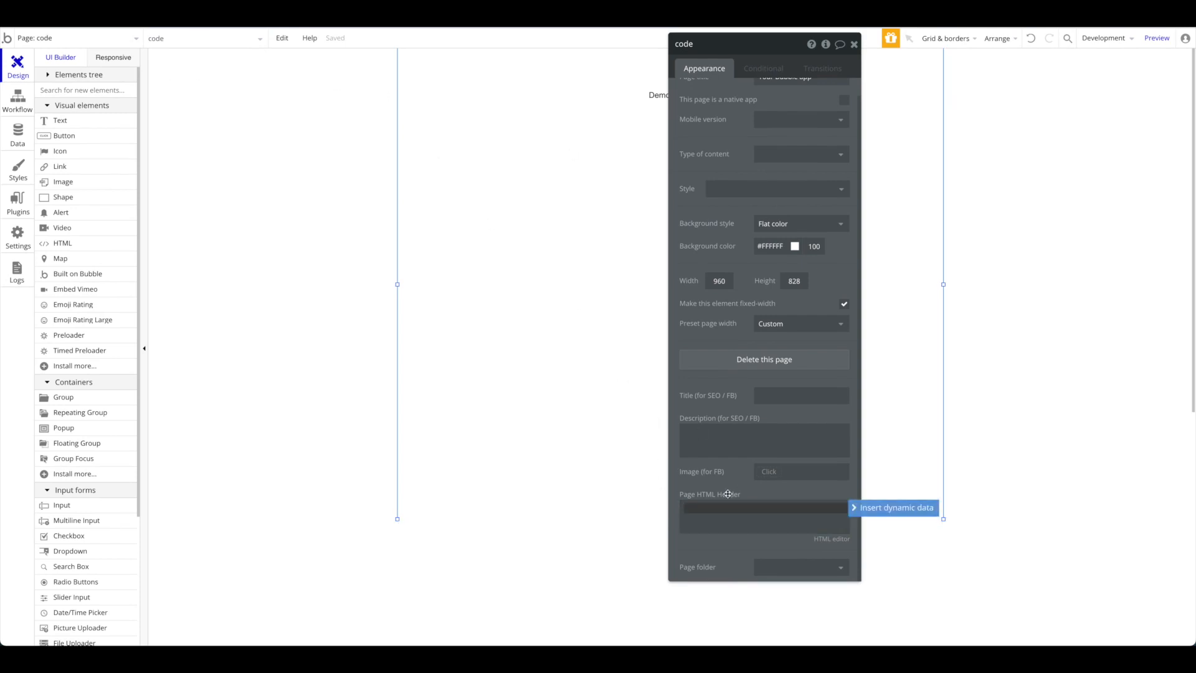
mouse_move(818, 203)
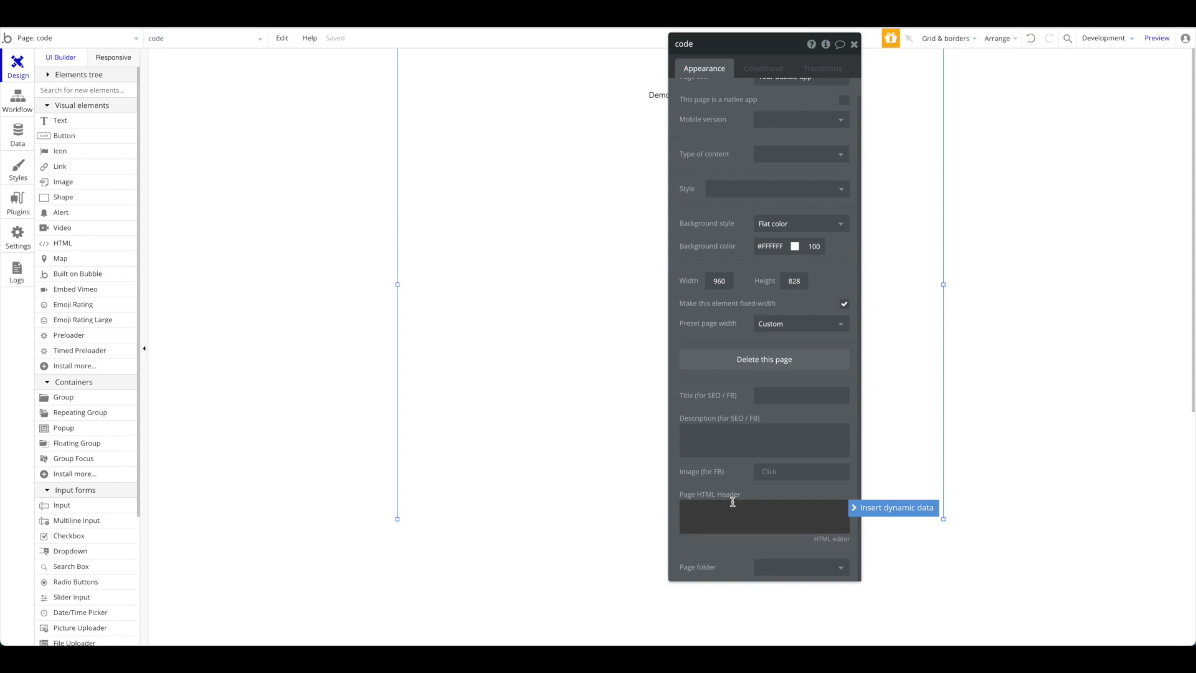
click(762, 508)
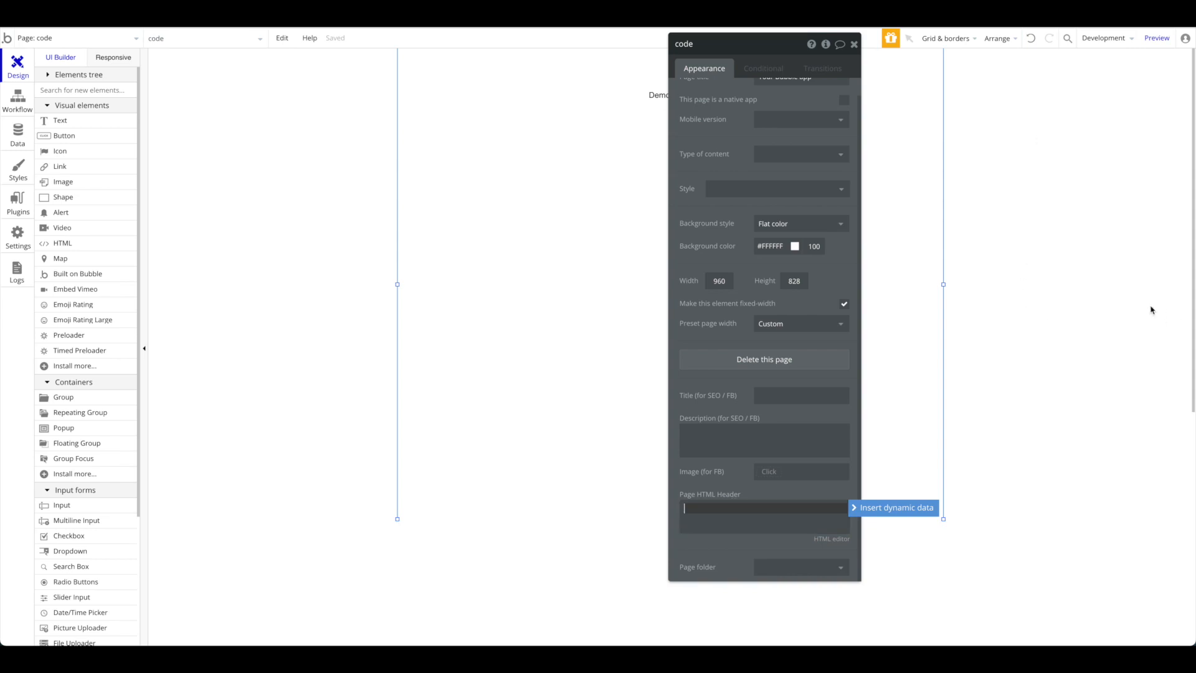
mouse_move(973, 335)
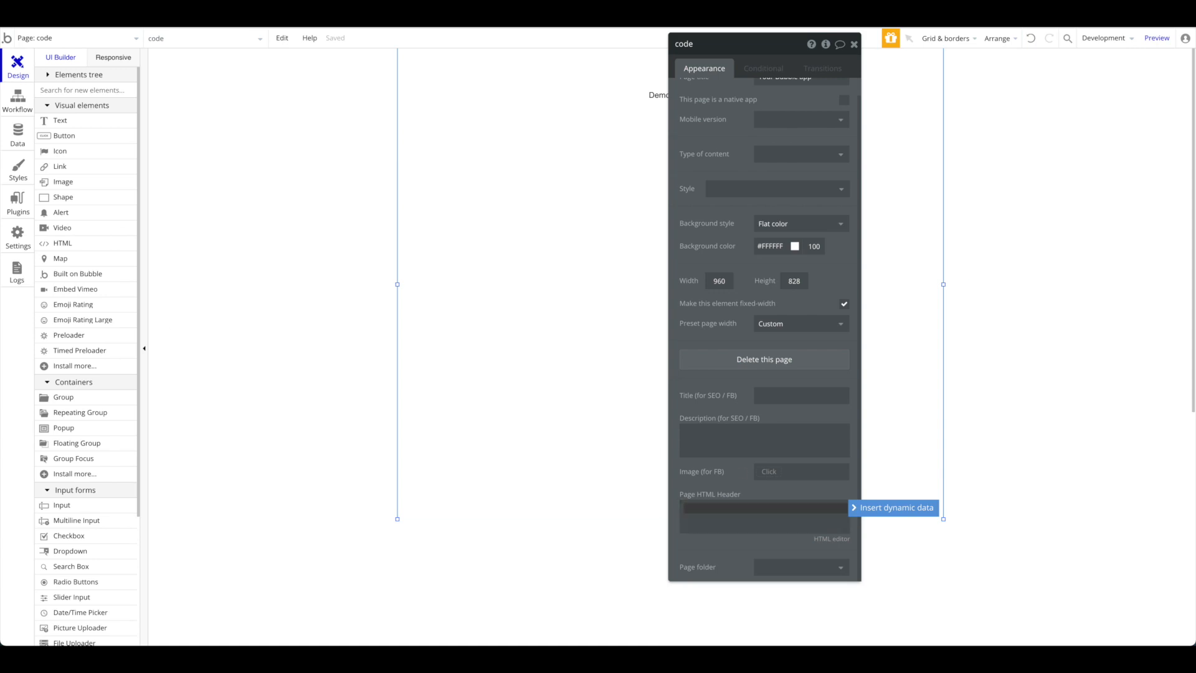
click(853, 44)
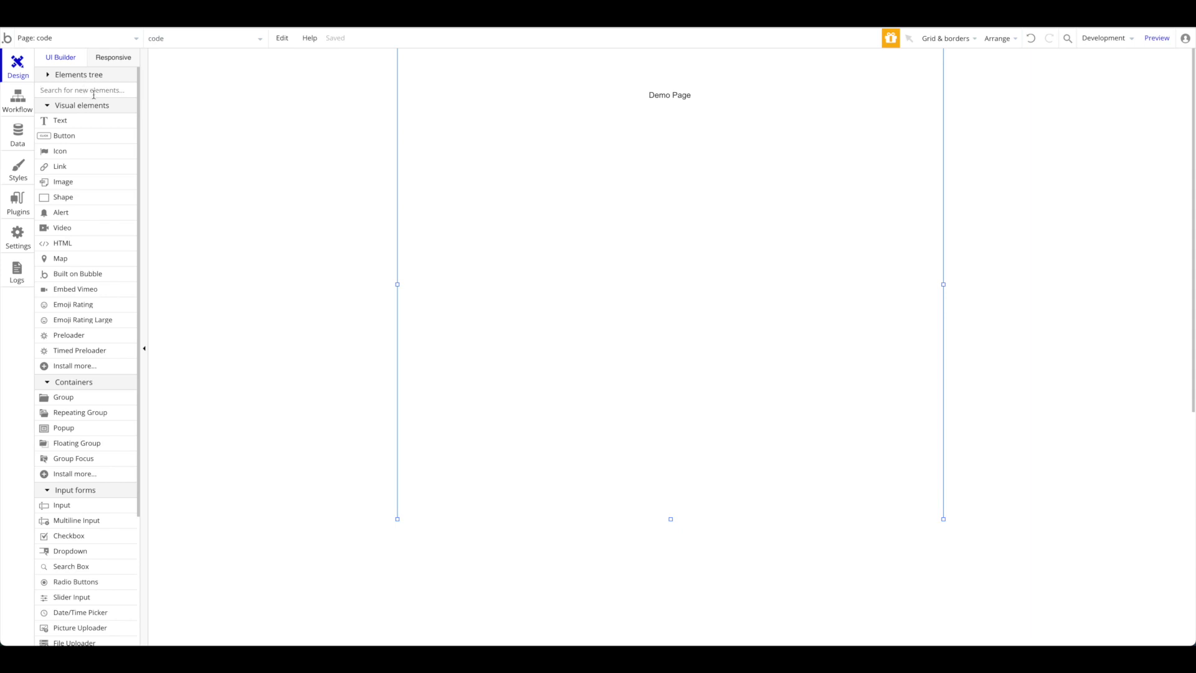
Add an HTML element containing <h1>Hello World</h1>
text(ht)
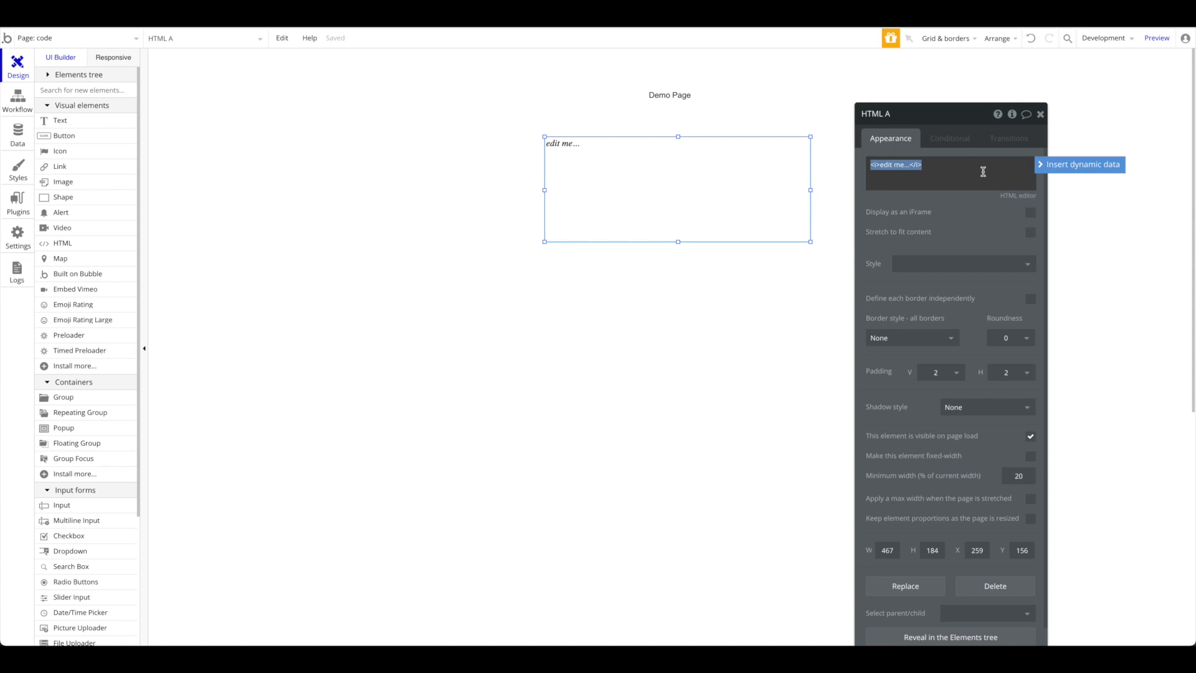
text(<h1>)
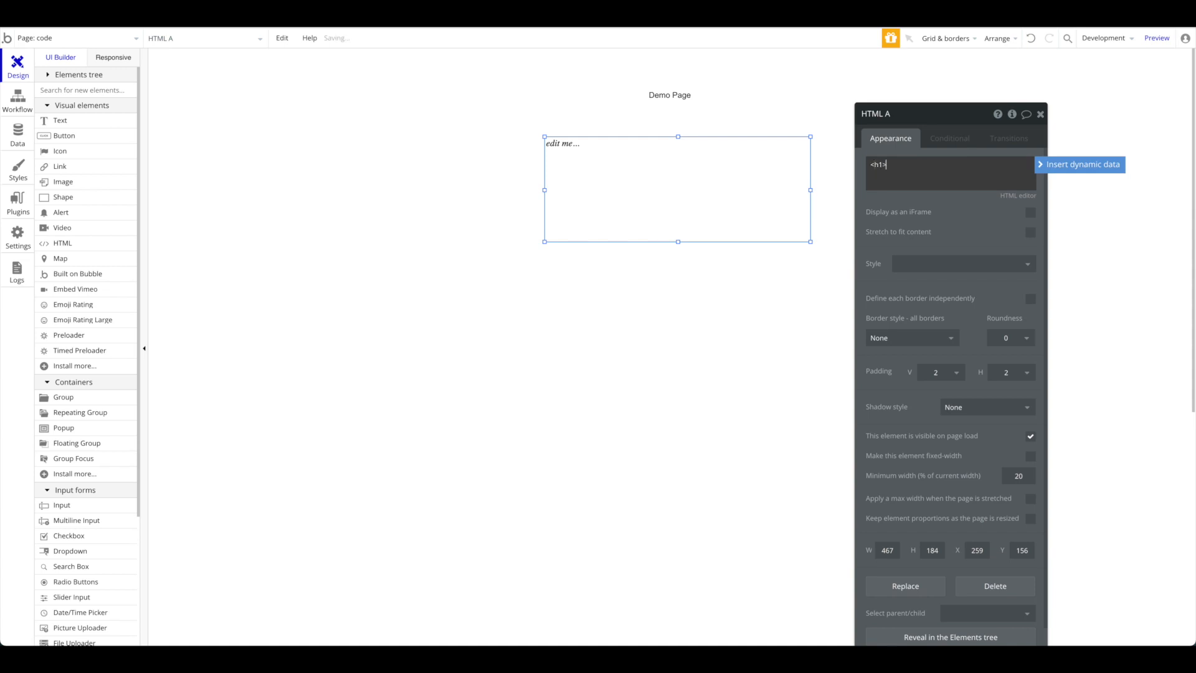
text(</h1>)
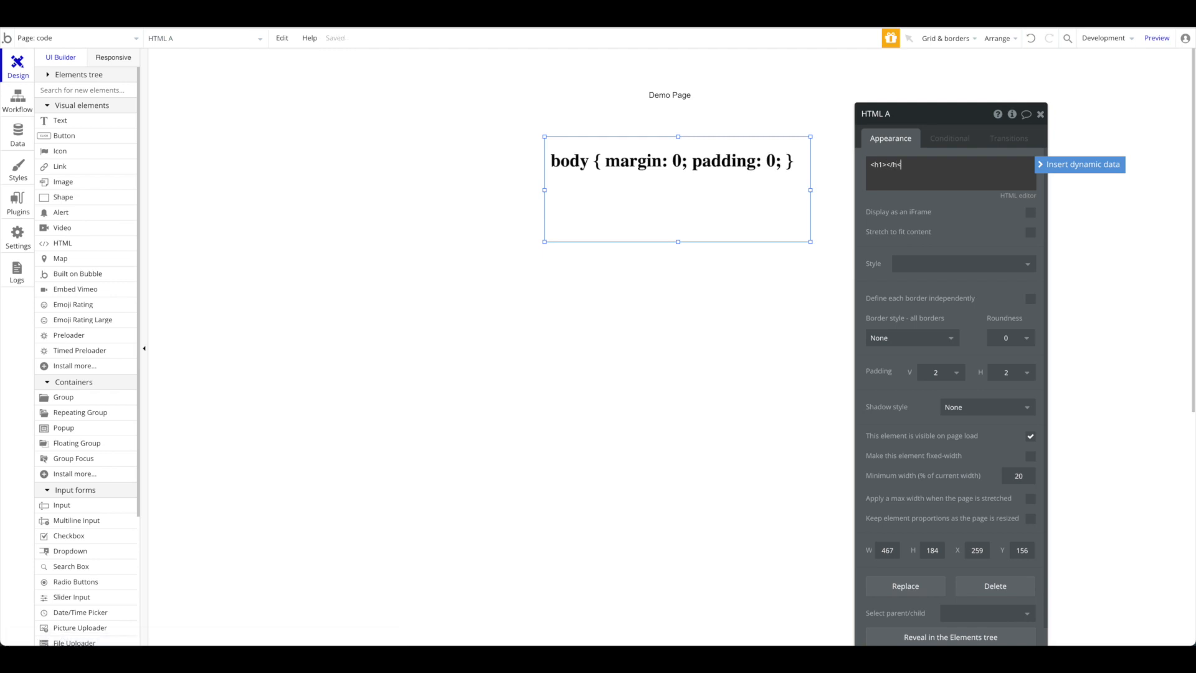
text(1)
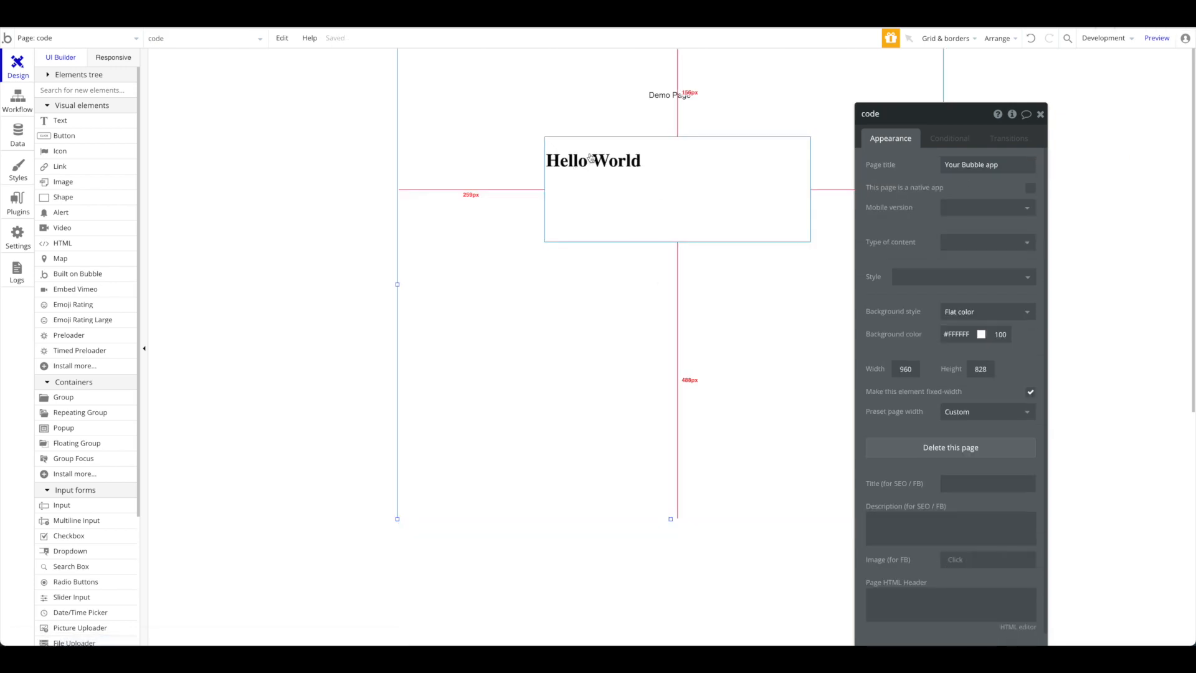
Select the element's heading code and start replacing it with a <script> tag
click(671, 172)
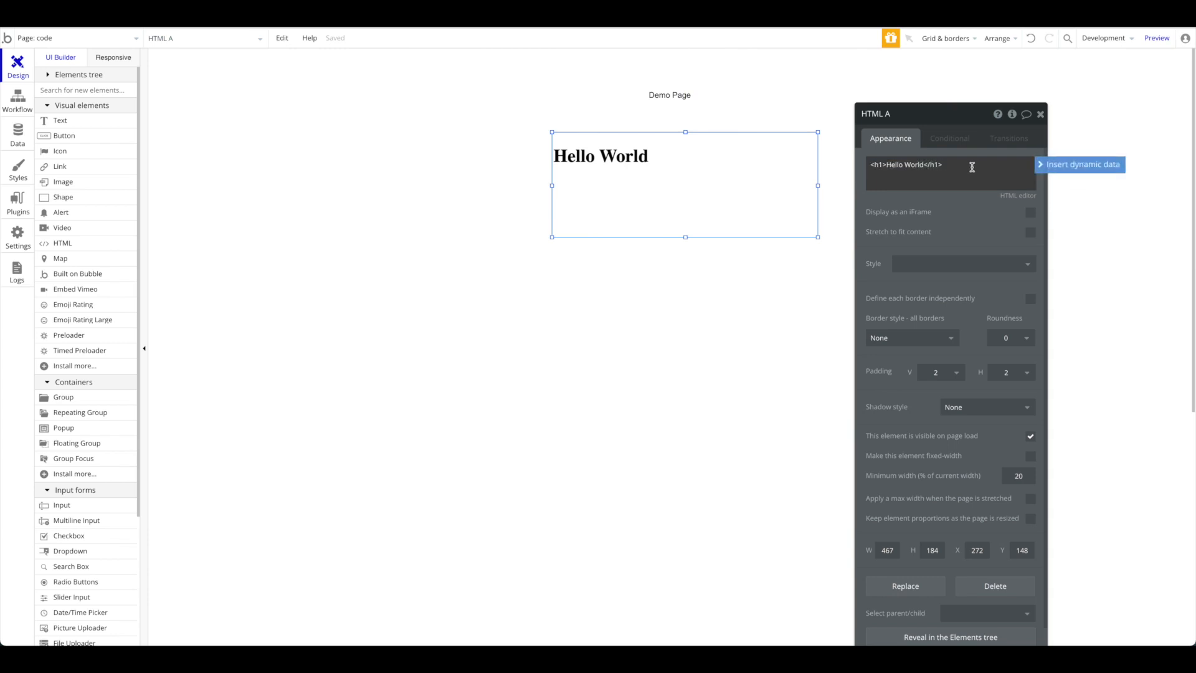
triple_click(906, 164)
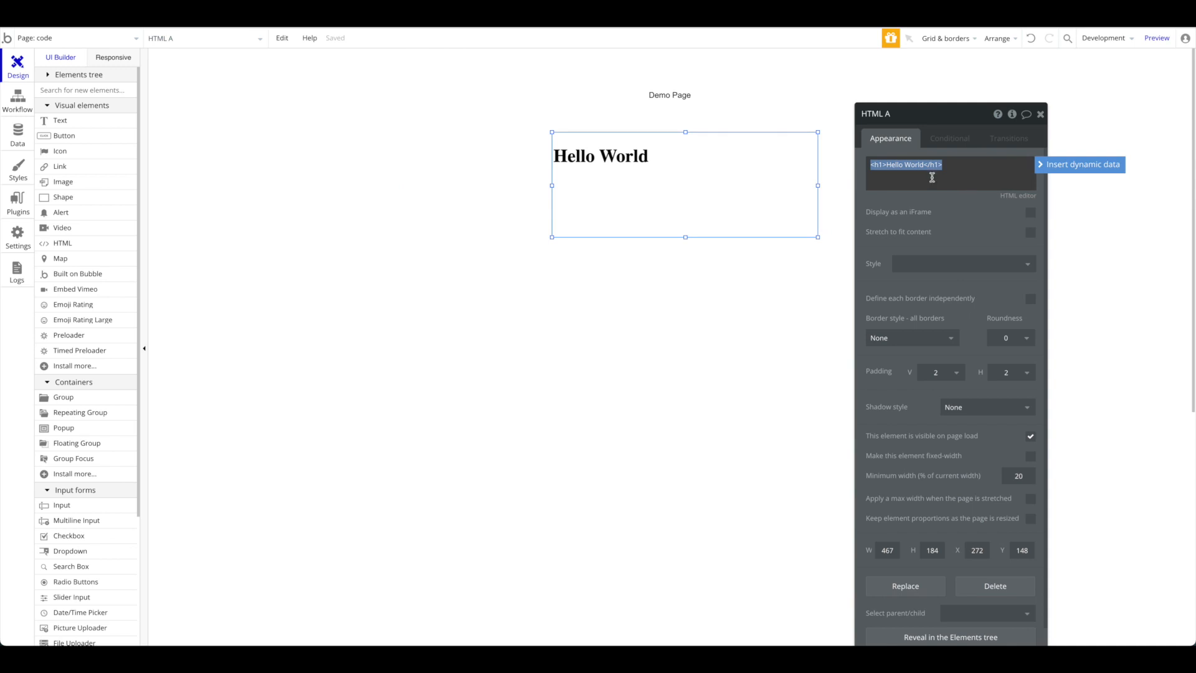
text(<script>)
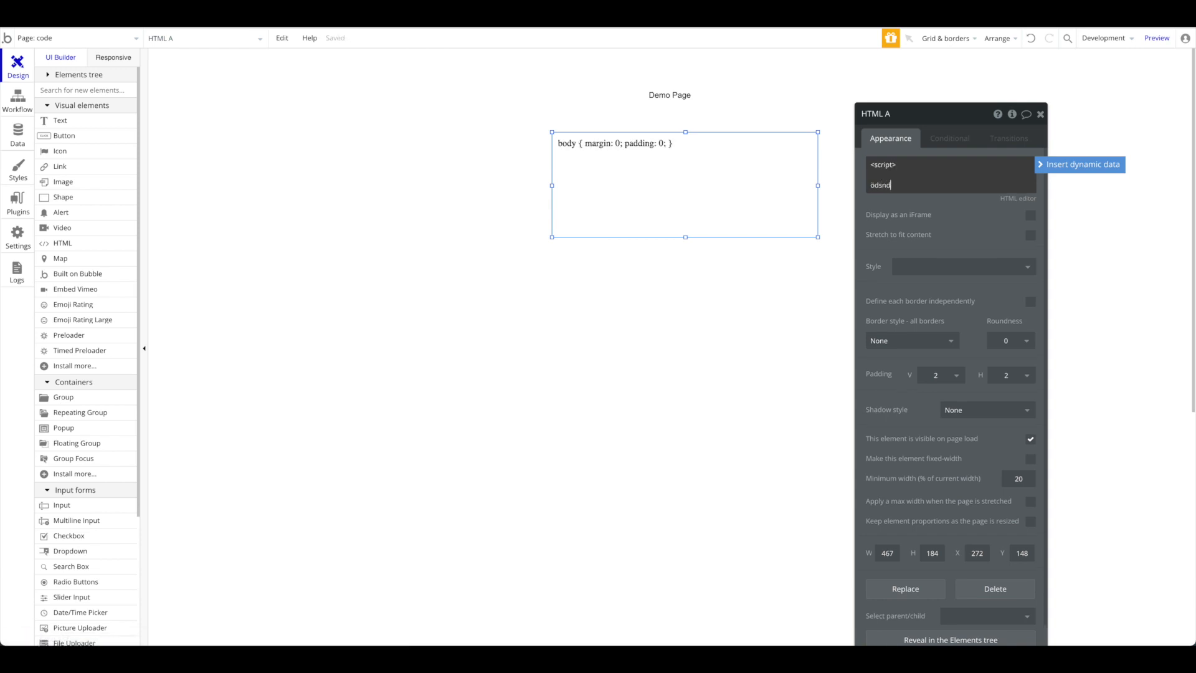
text(sdafmds)
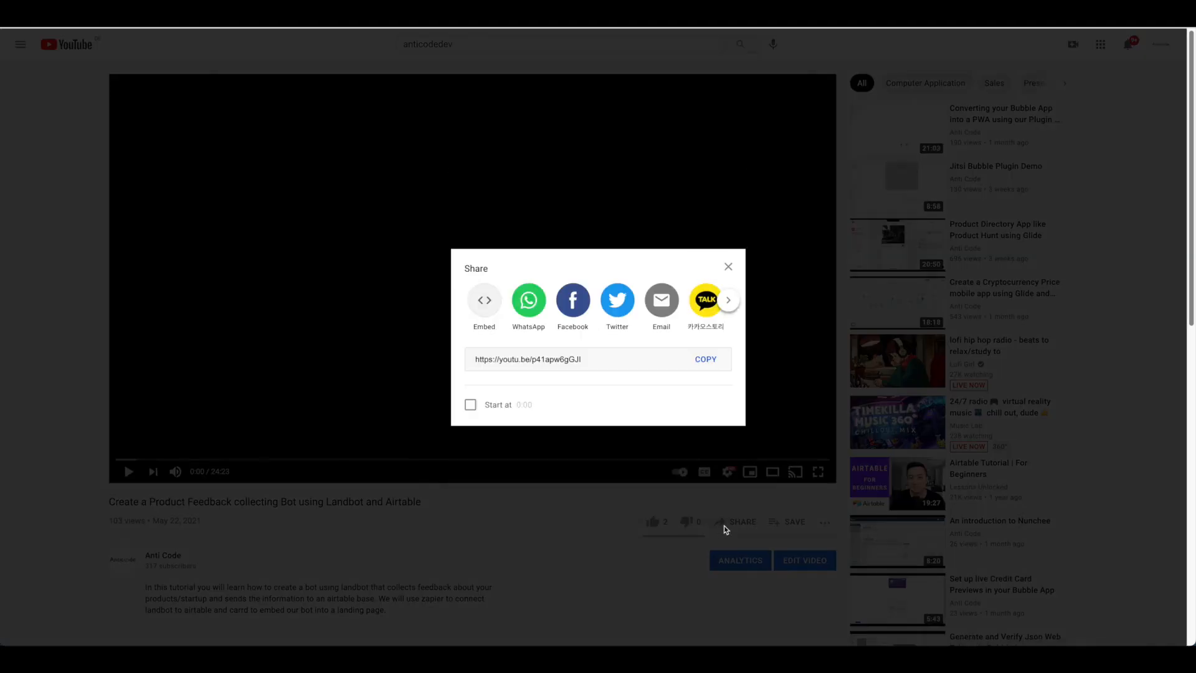
Copy the YouTube iframe embed code into the HTML element and preview the page
click(483, 300)
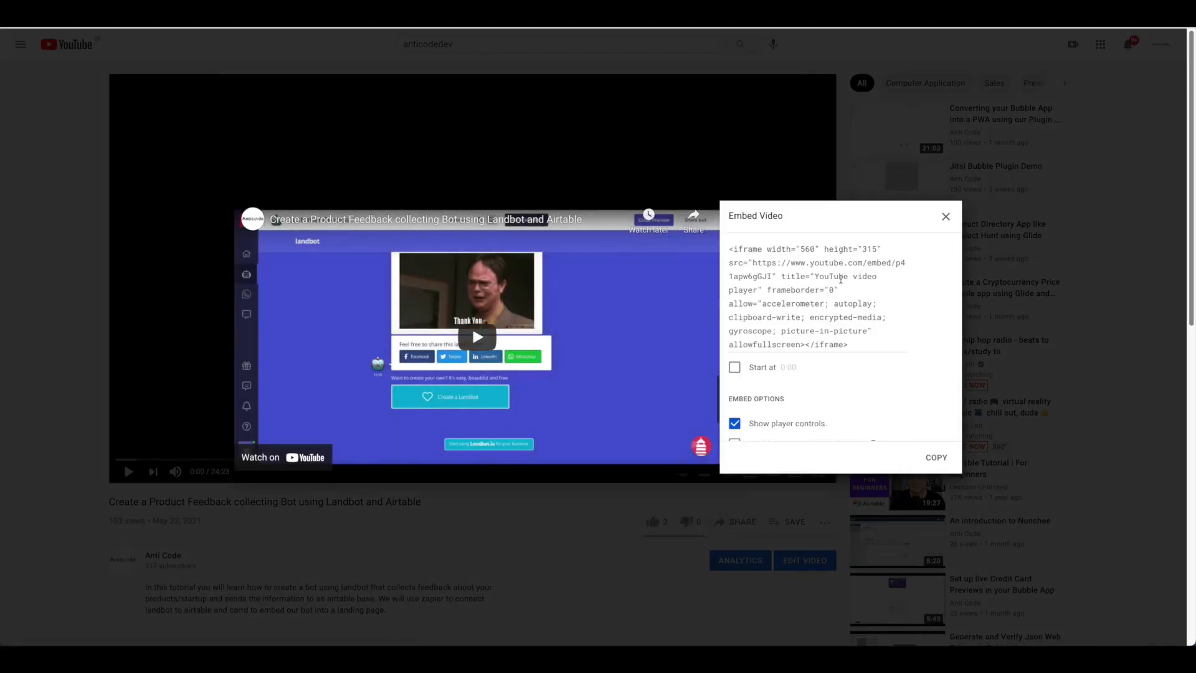
triple_click(816, 296)
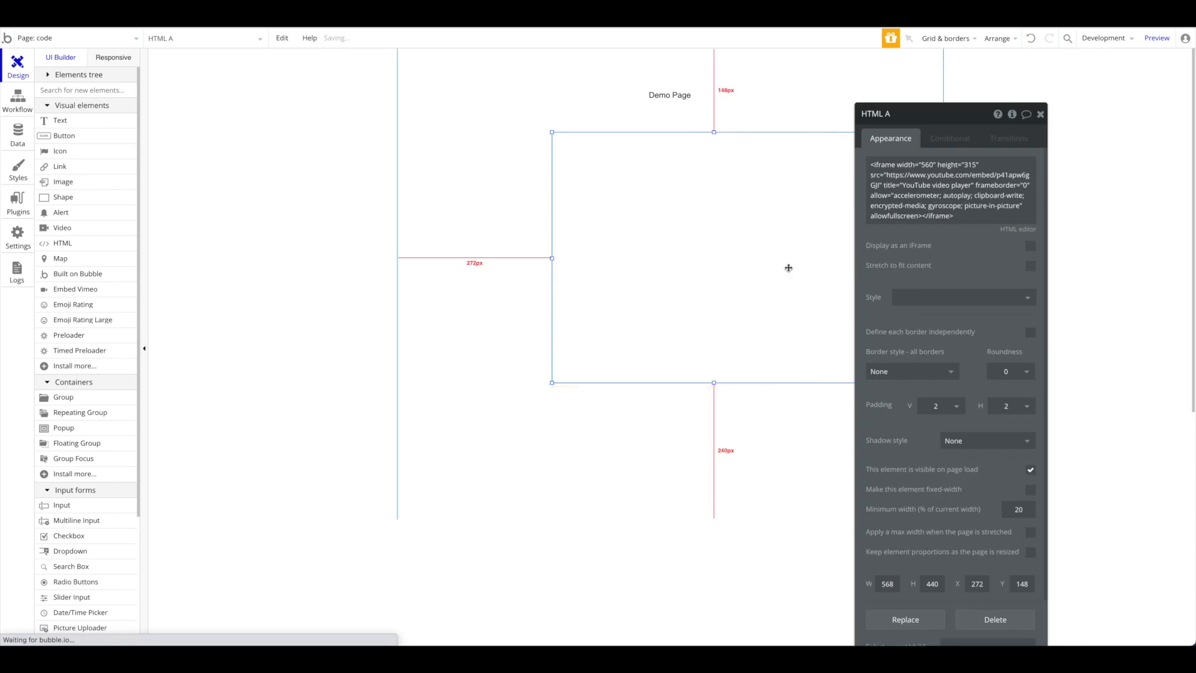
click(1030, 531)
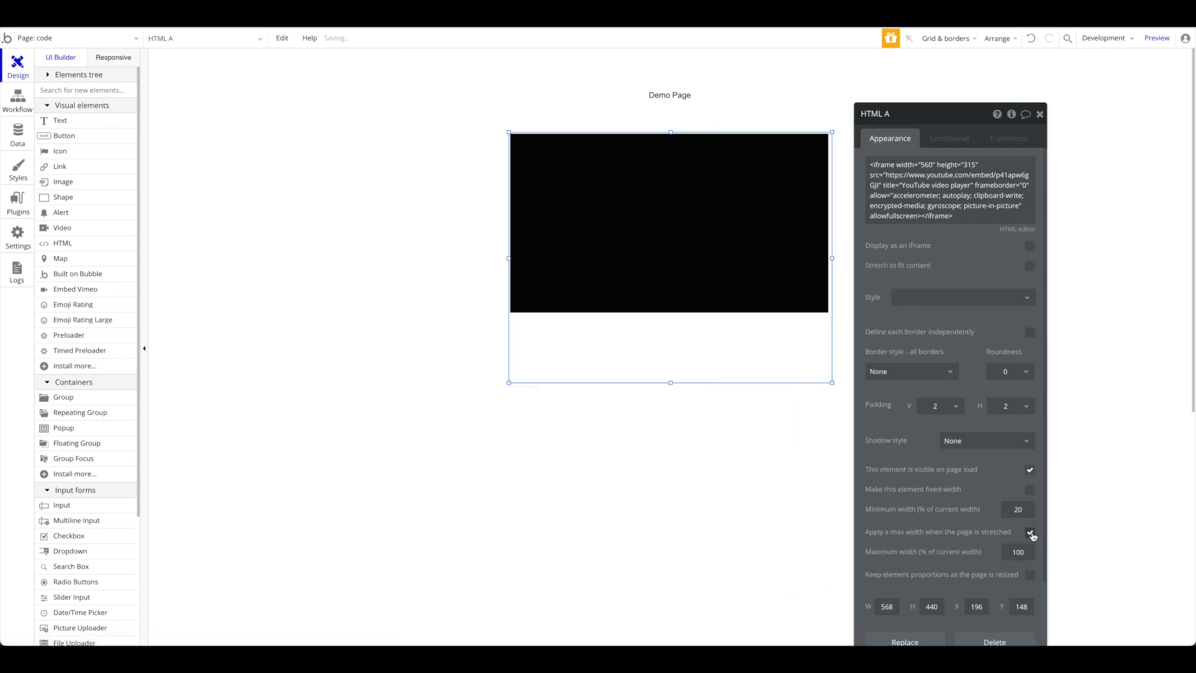
click(1156, 37)
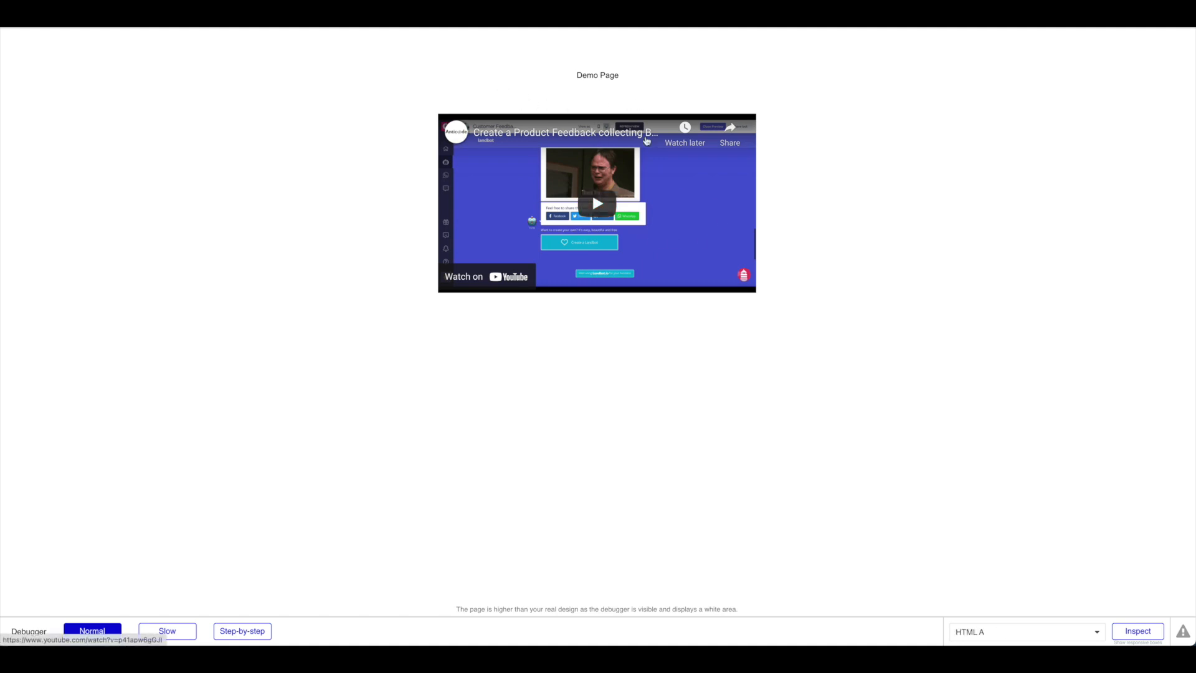
Play the embedded video in the preview and toggle YouTube's privacy-enhanced embed mode
click(597, 203)
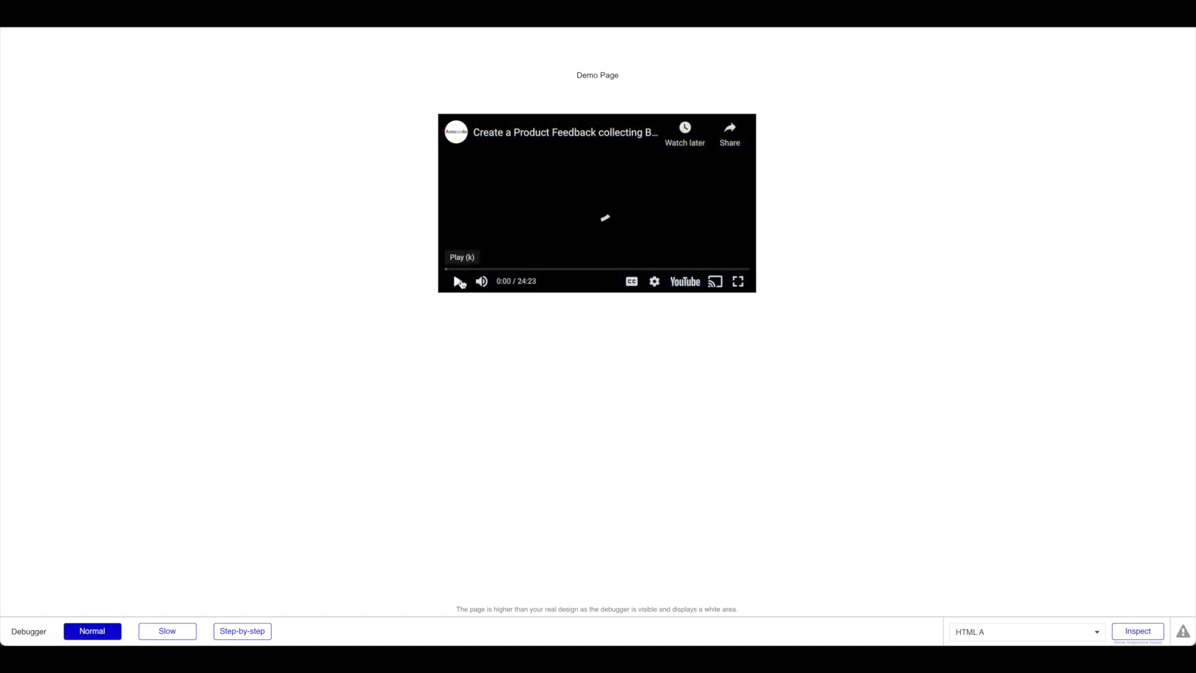
click(457, 280)
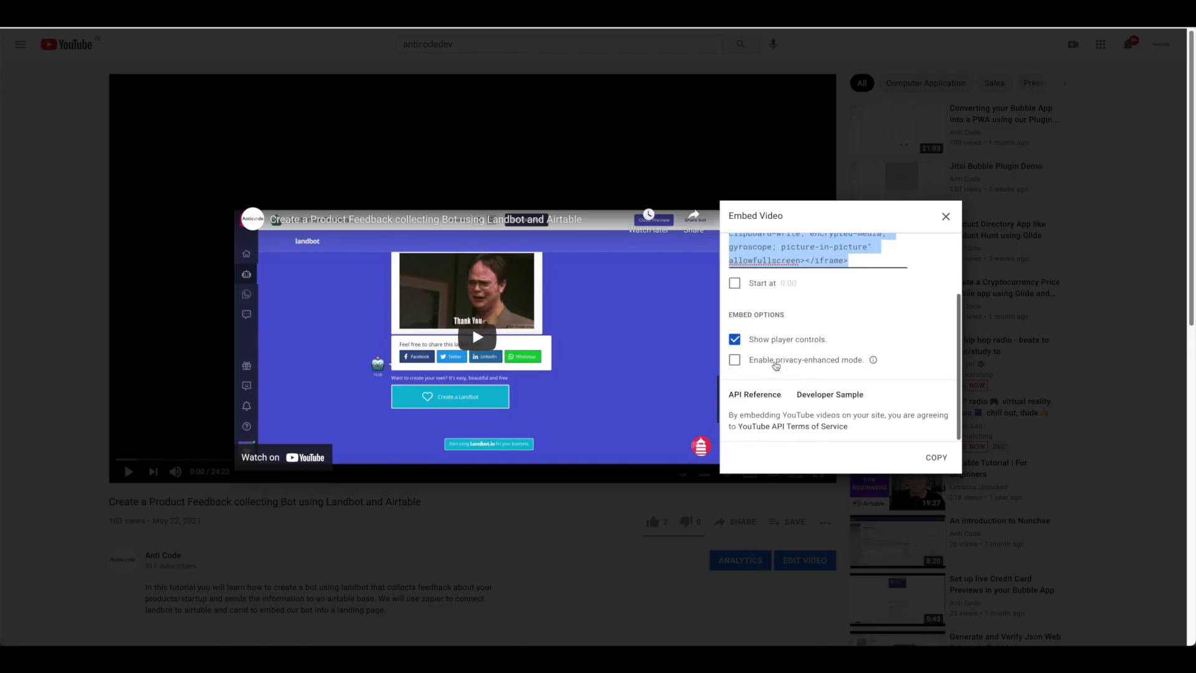
click(734, 282)
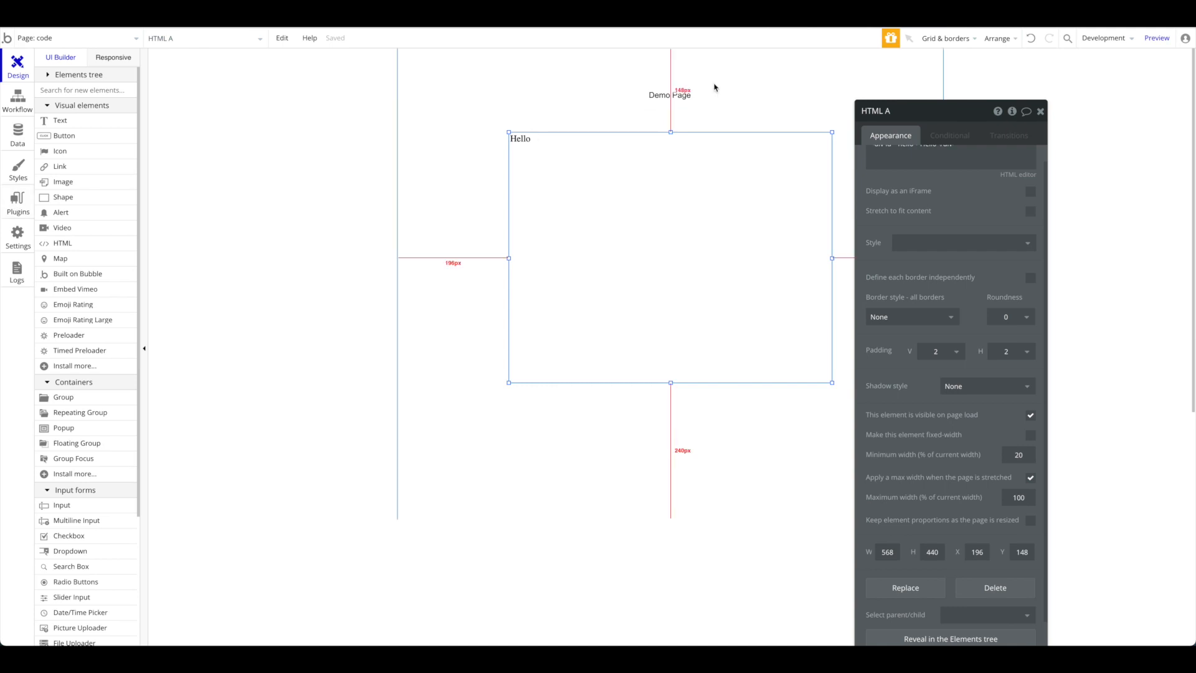
mouse_move(807, 53)
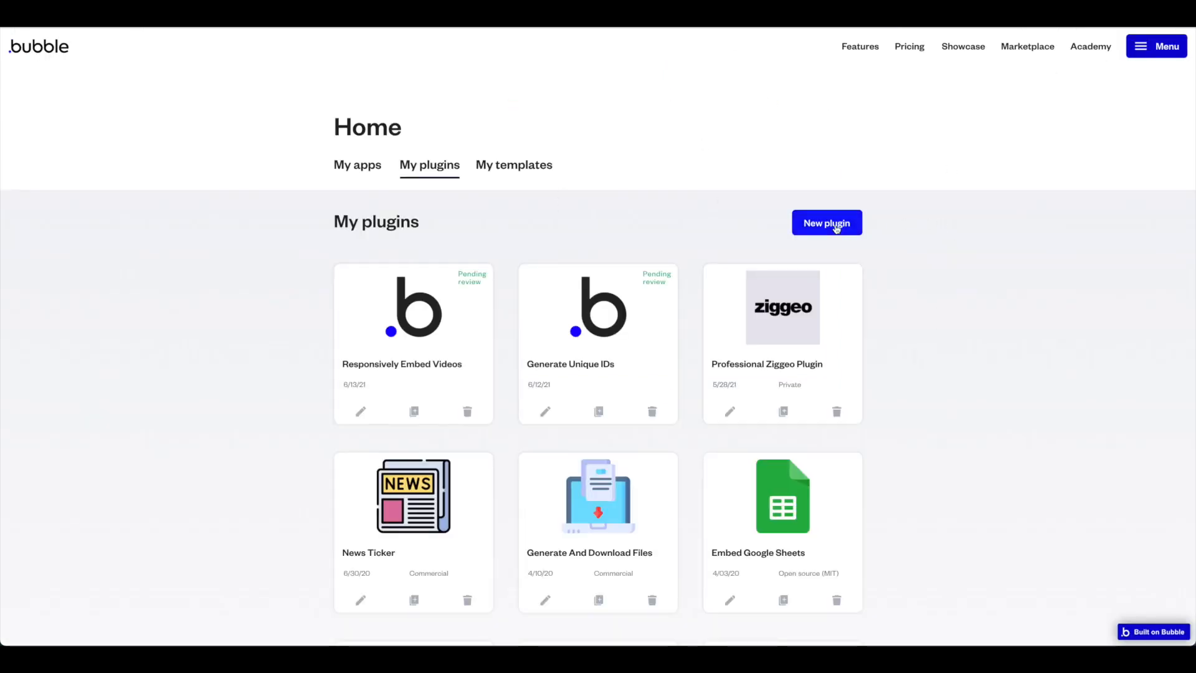
Create a new plugin named test343234234 from My plugins
click(825, 223)
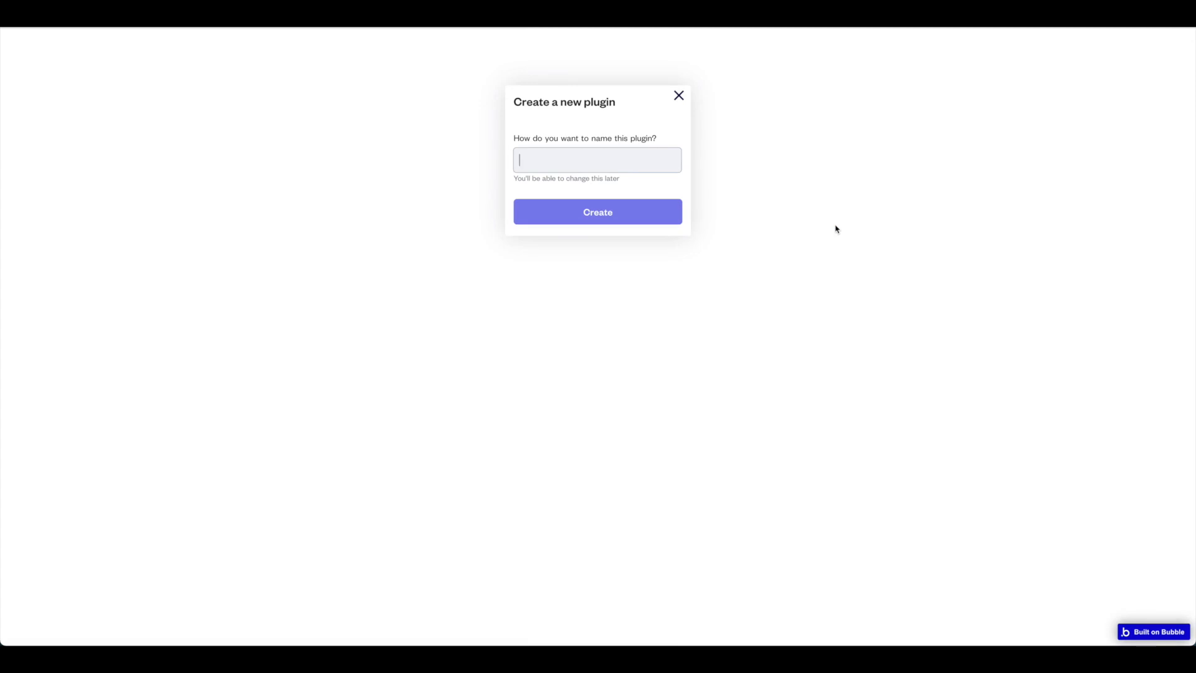
text(test343234234)
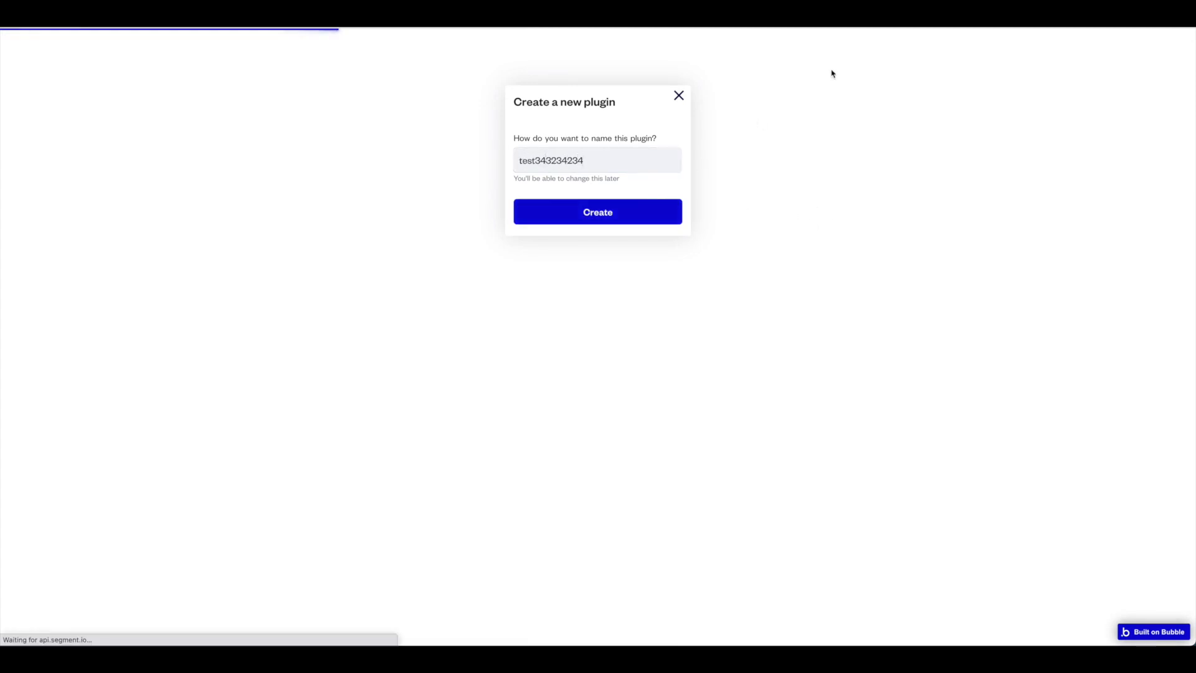
click(597, 212)
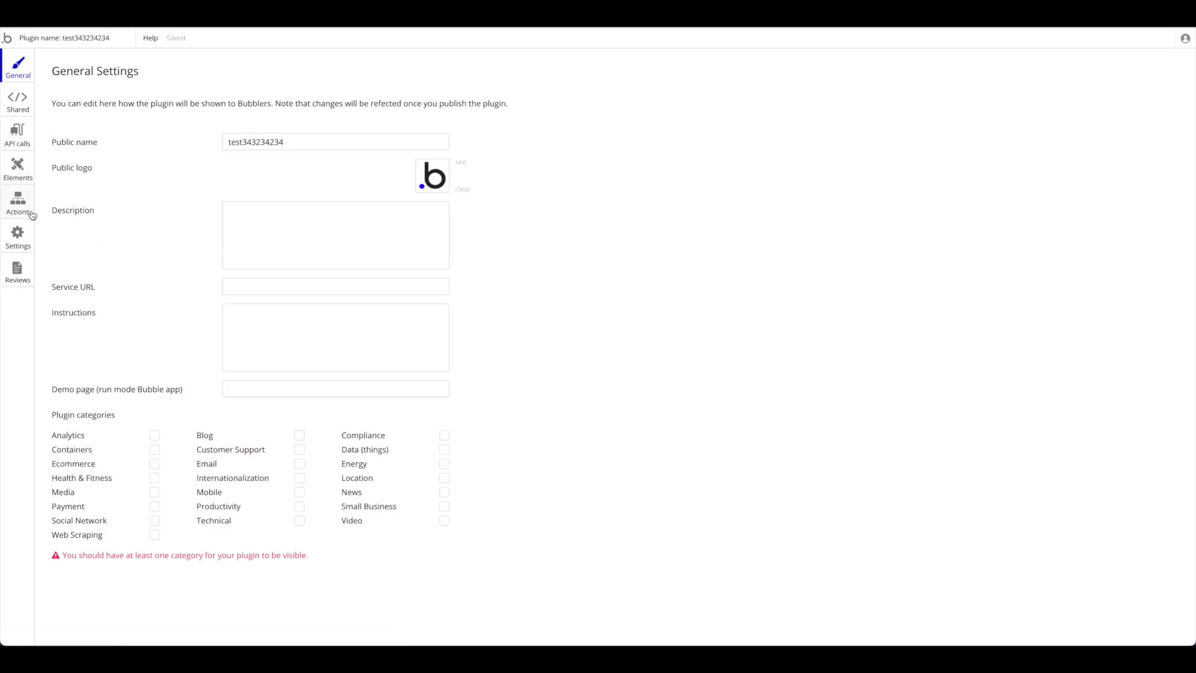
mouse_move(30, 133)
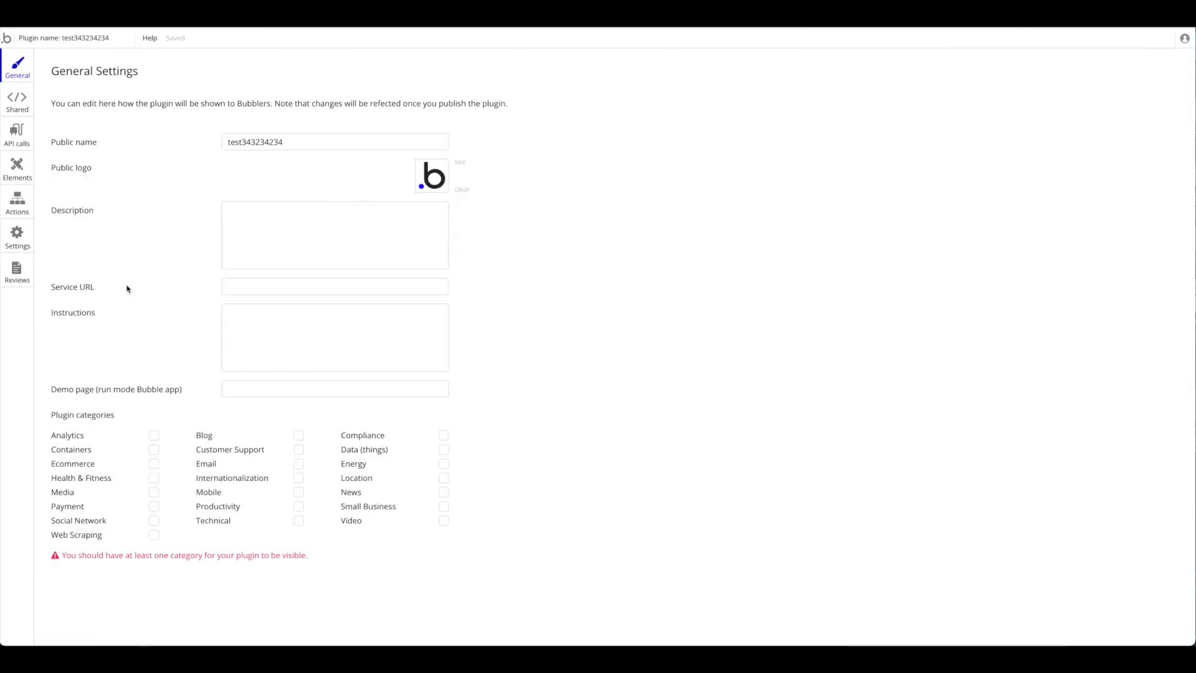
Add a new action named Alert in the plugin's Actions section
click(16, 202)
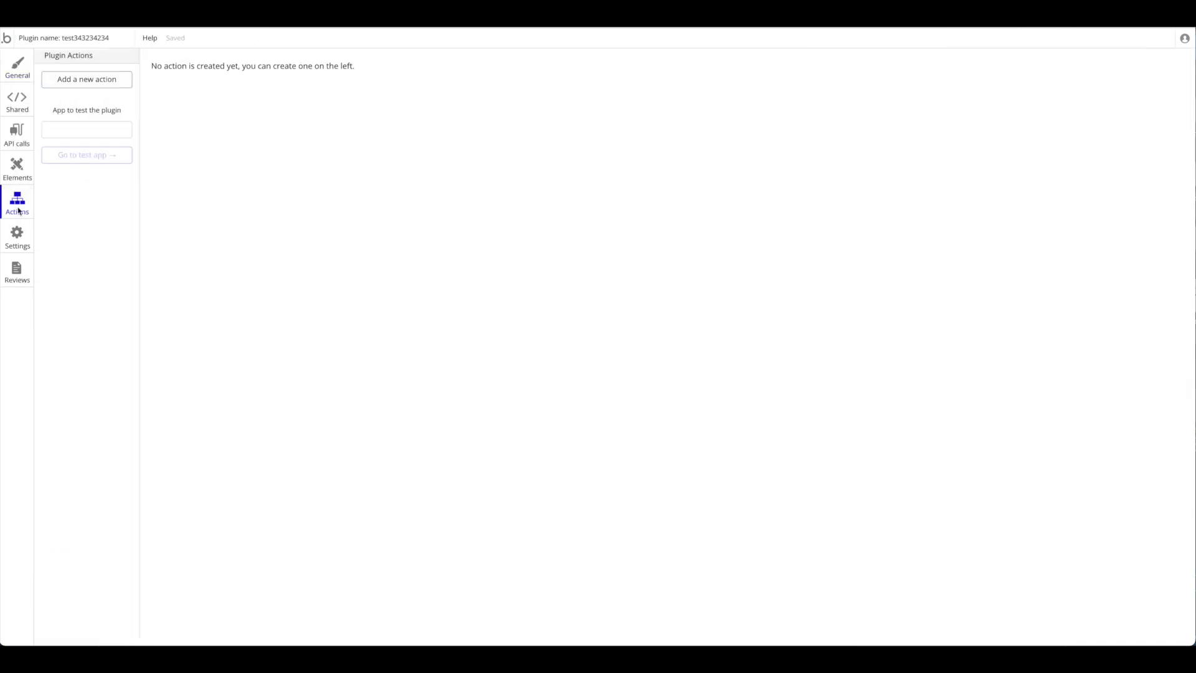
click(86, 80)
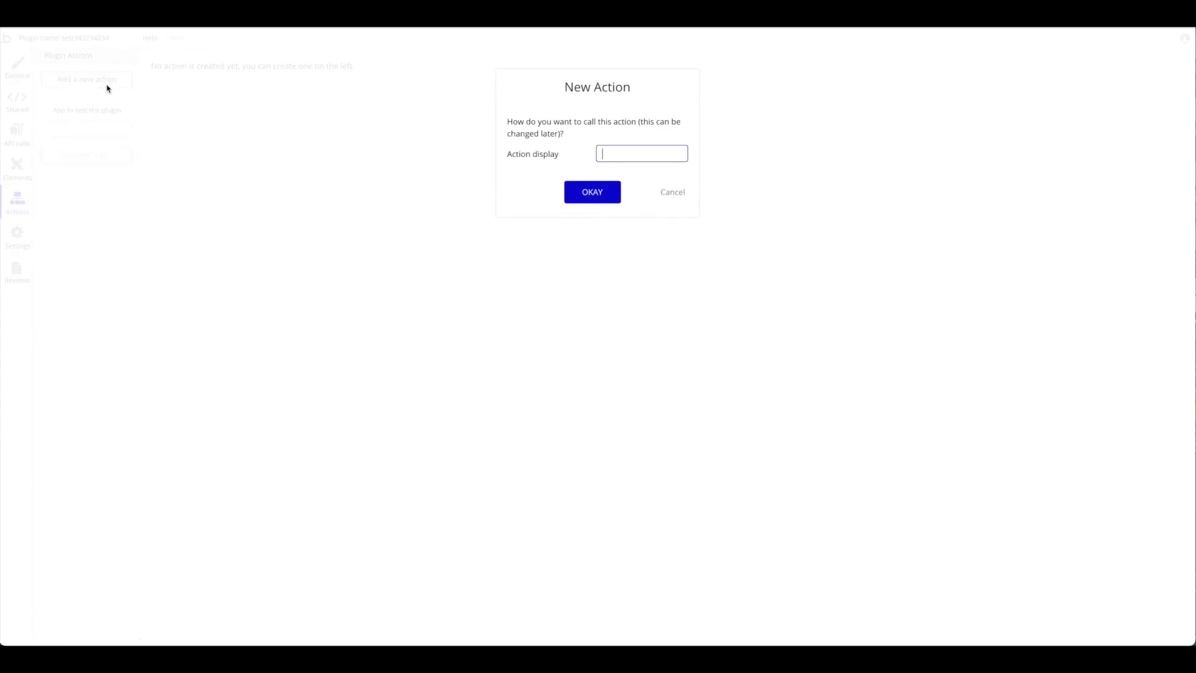
click(591, 192)
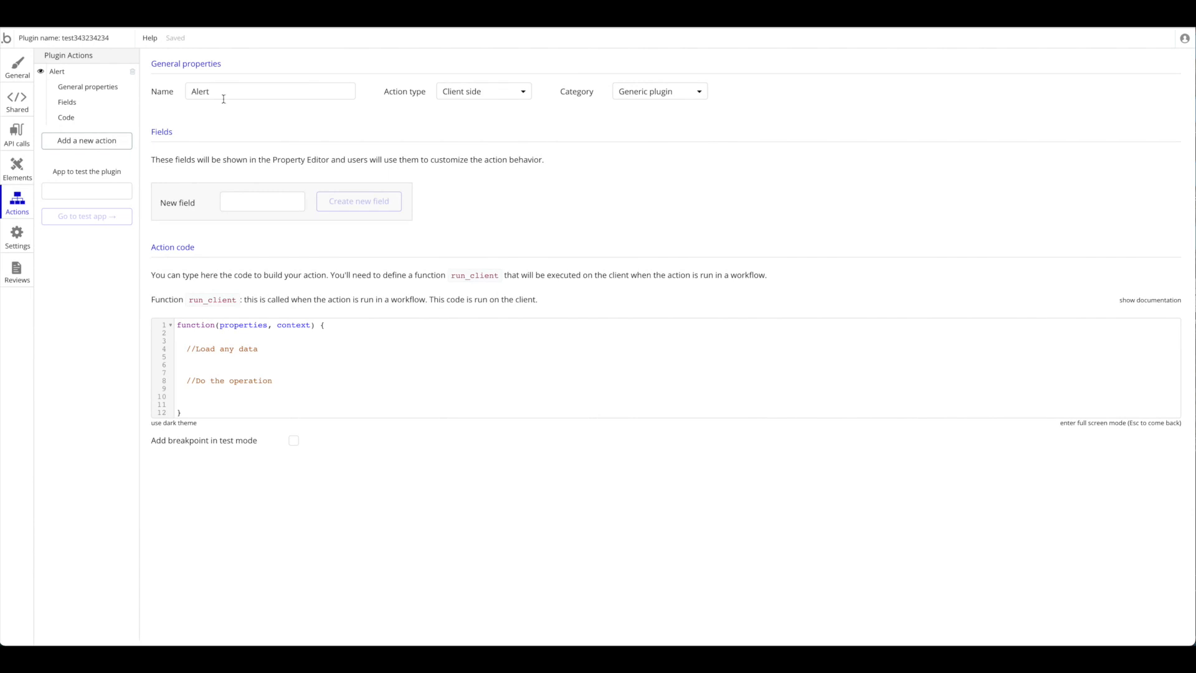
Add an 'alert' field with Static text editor and begin the alert( code
click(262, 202)
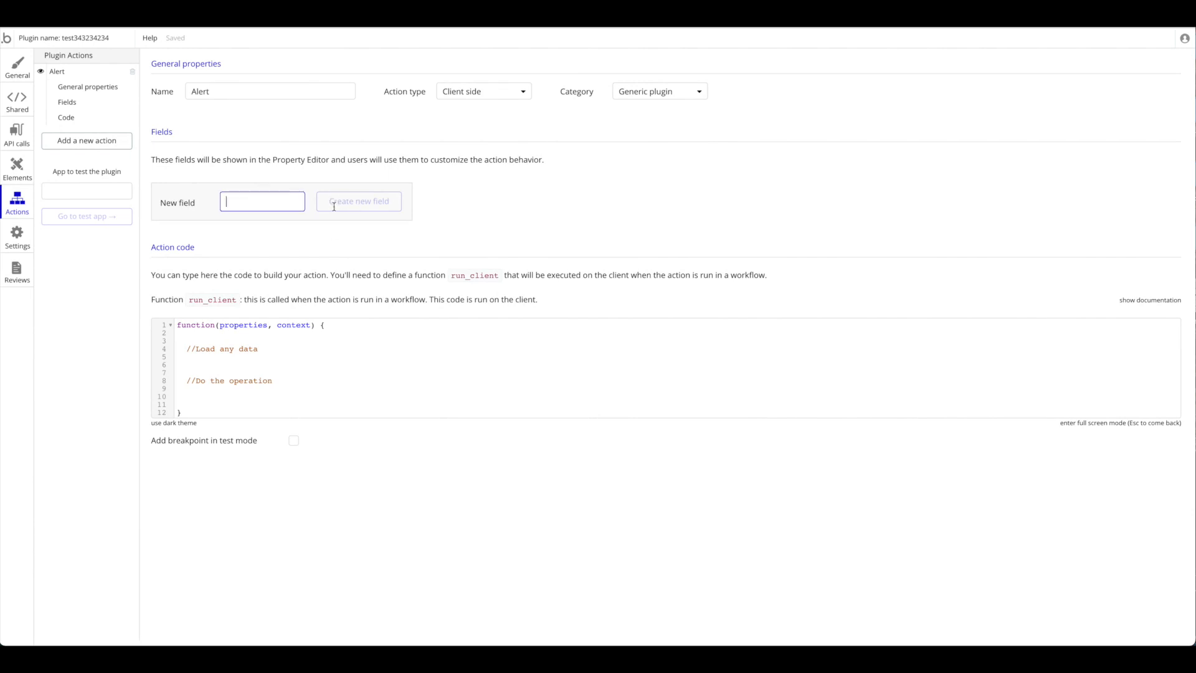
text(Alert)
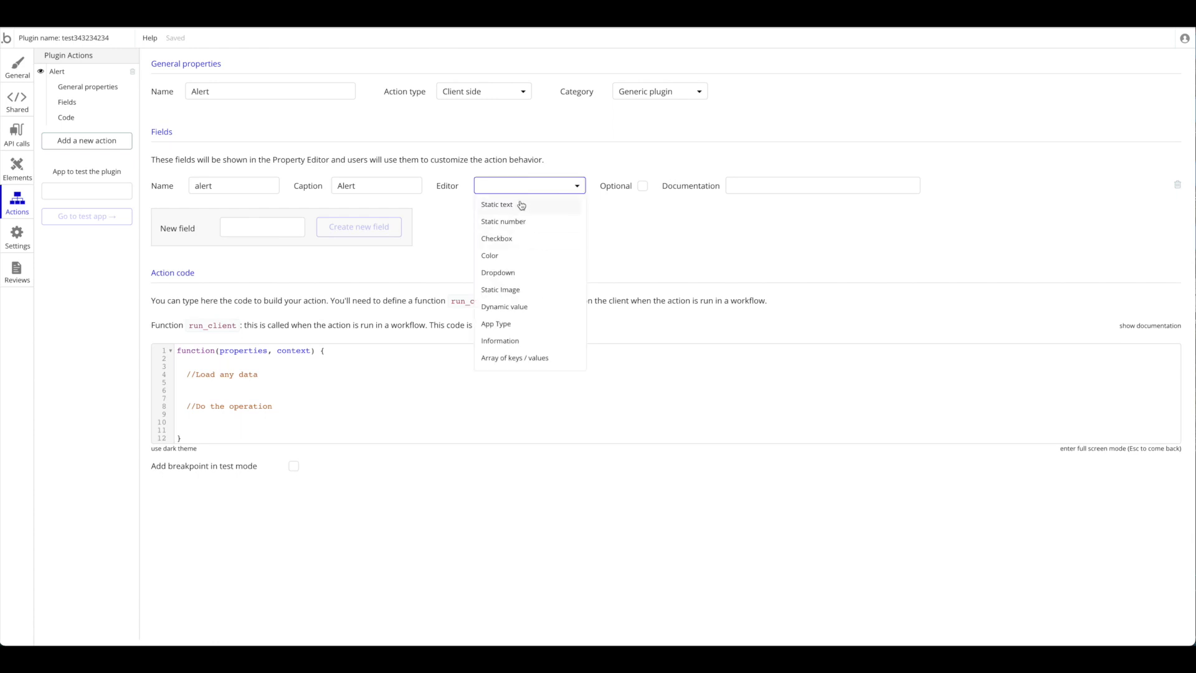
click(497, 204)
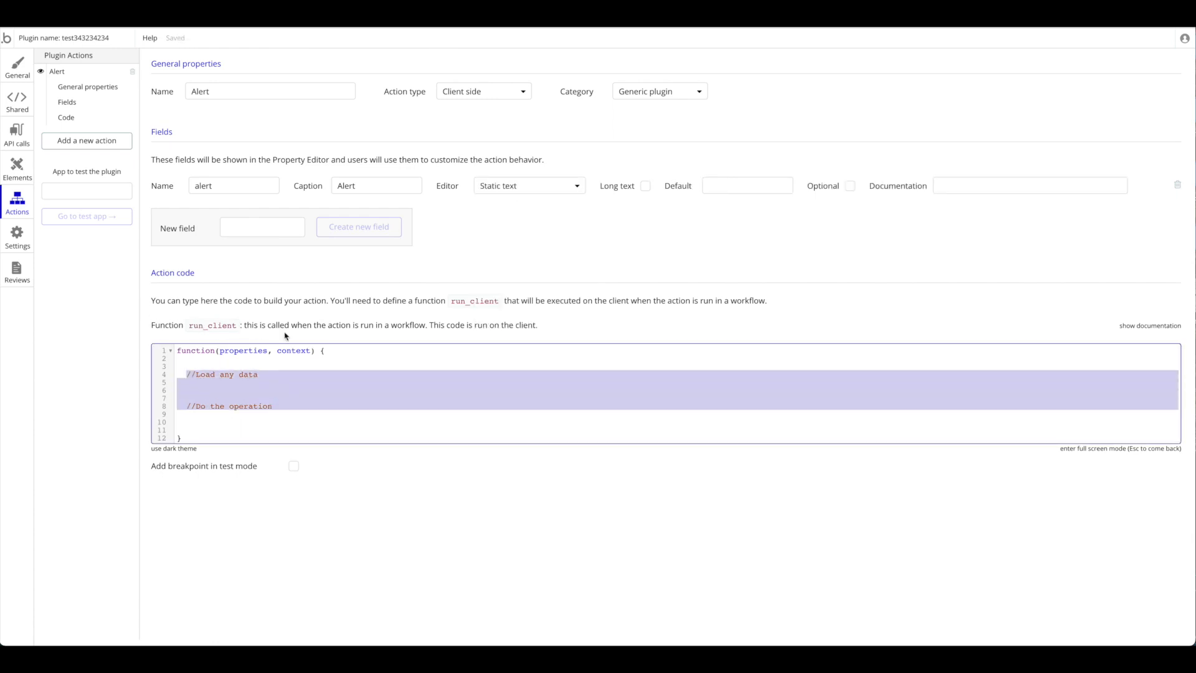
text(alert()
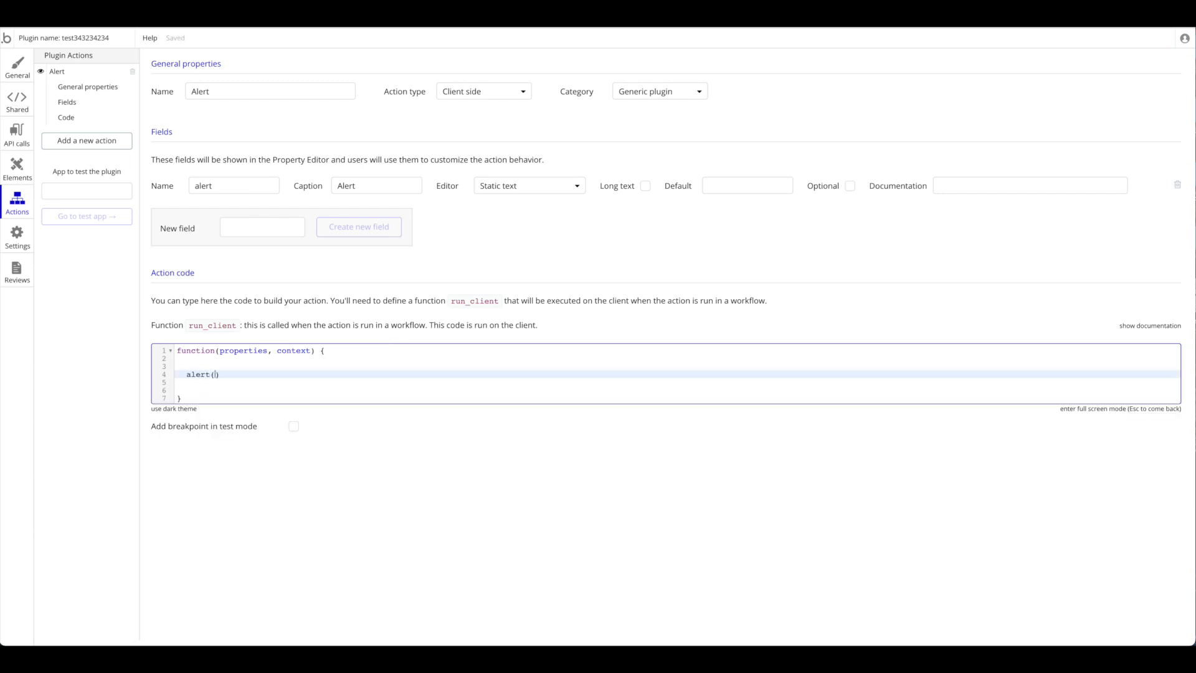
Complete the action code as alert(properties.alert);
text(properties)
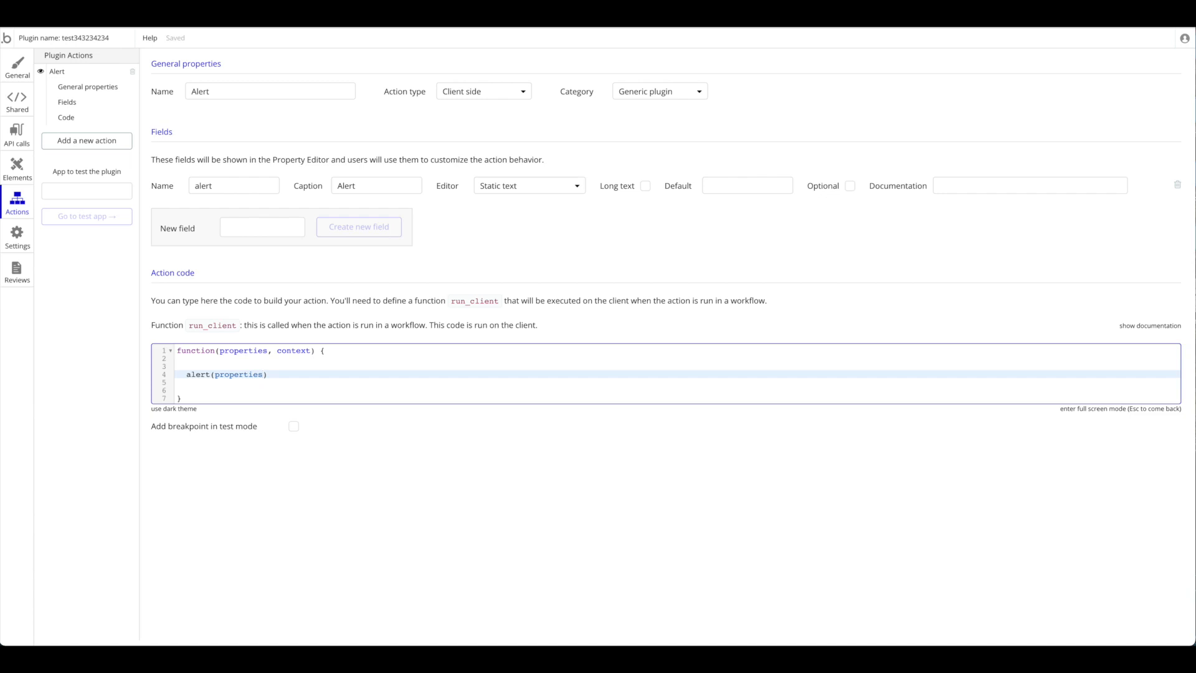
text(.alert)
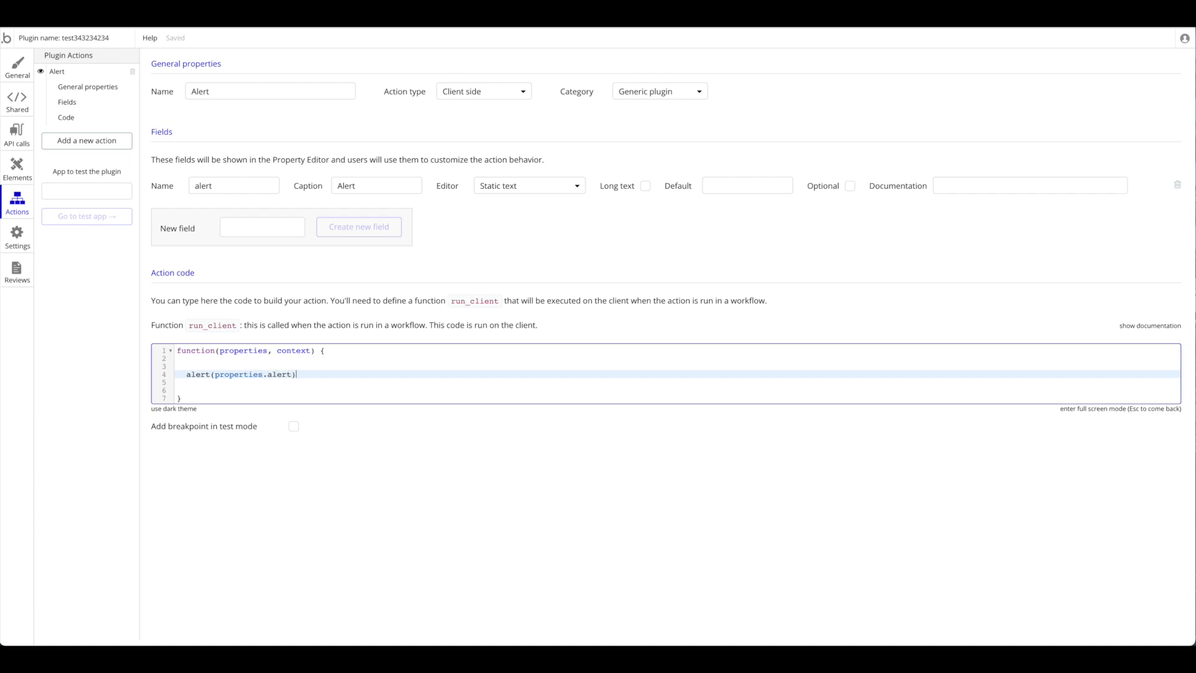
text(;)
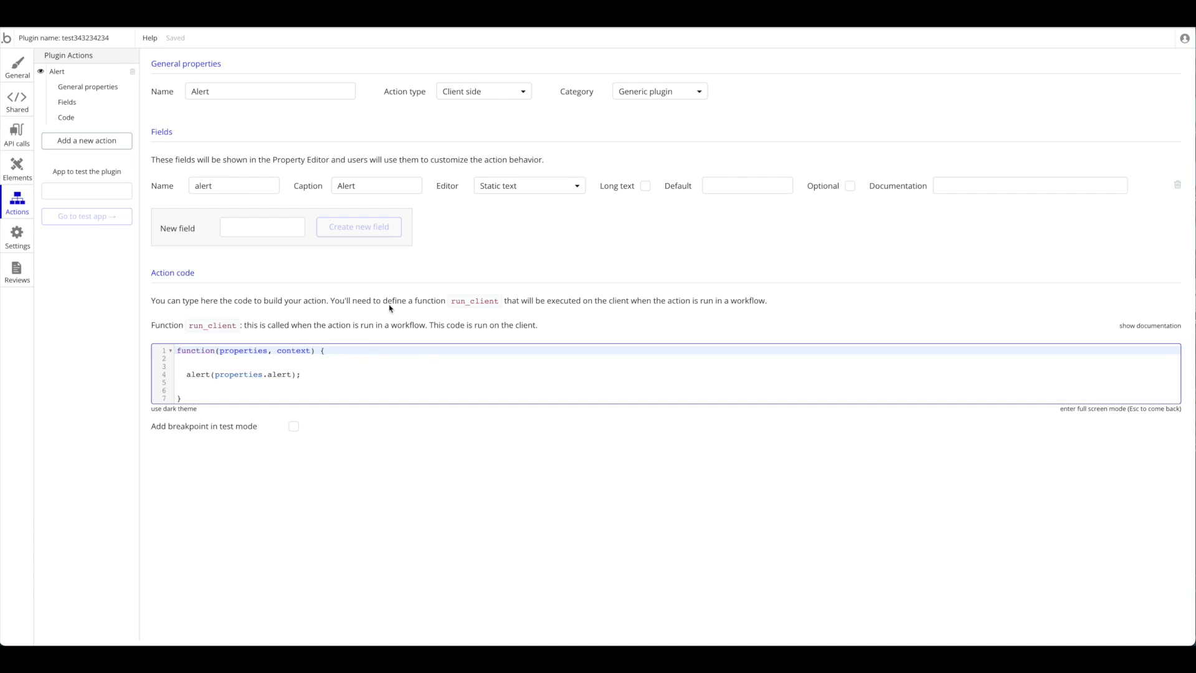
Set emojirating as the app to test the plugin
text(emojira)
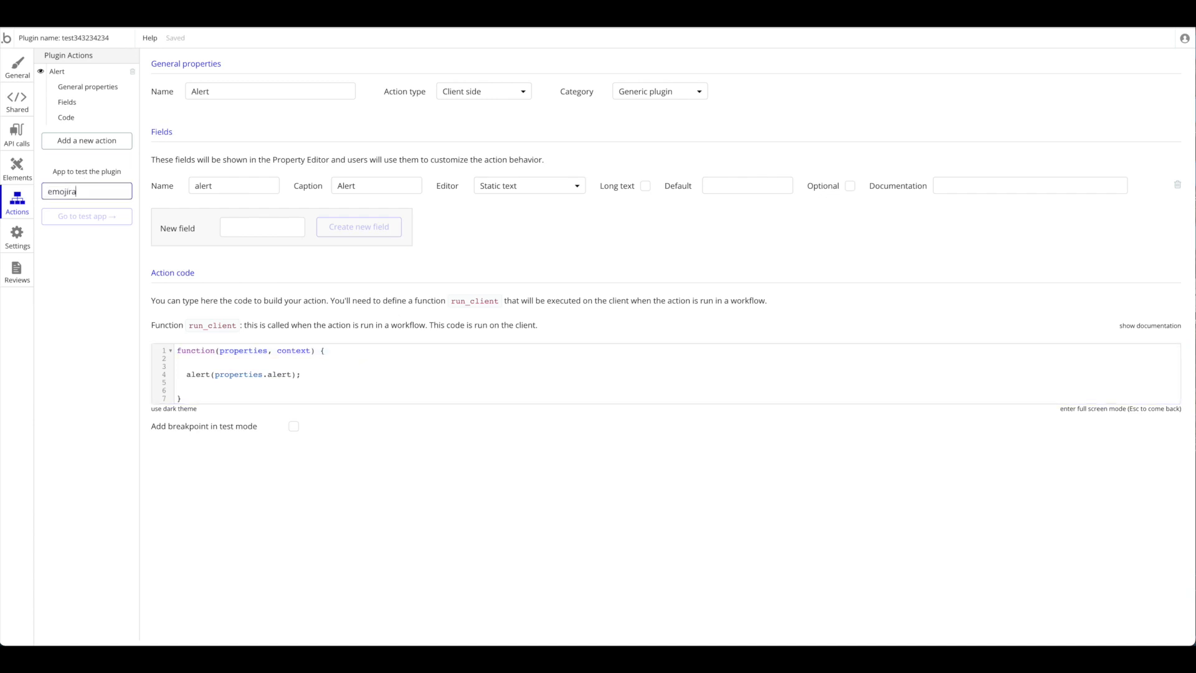
text(t)
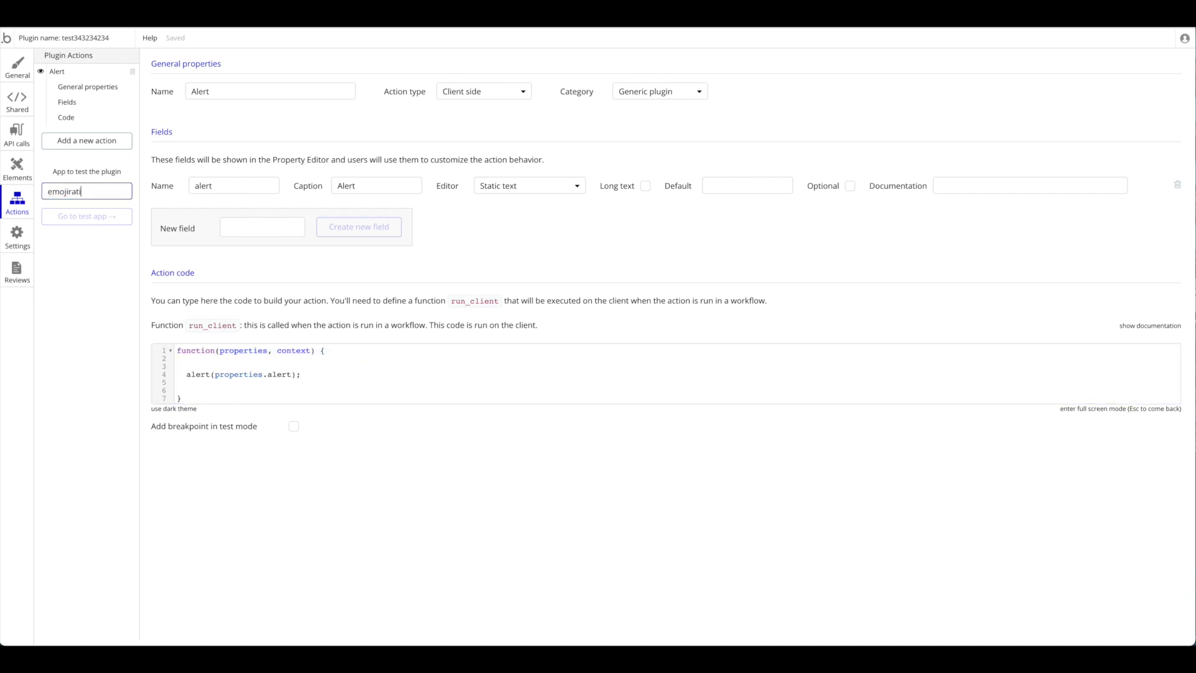
text(ing)
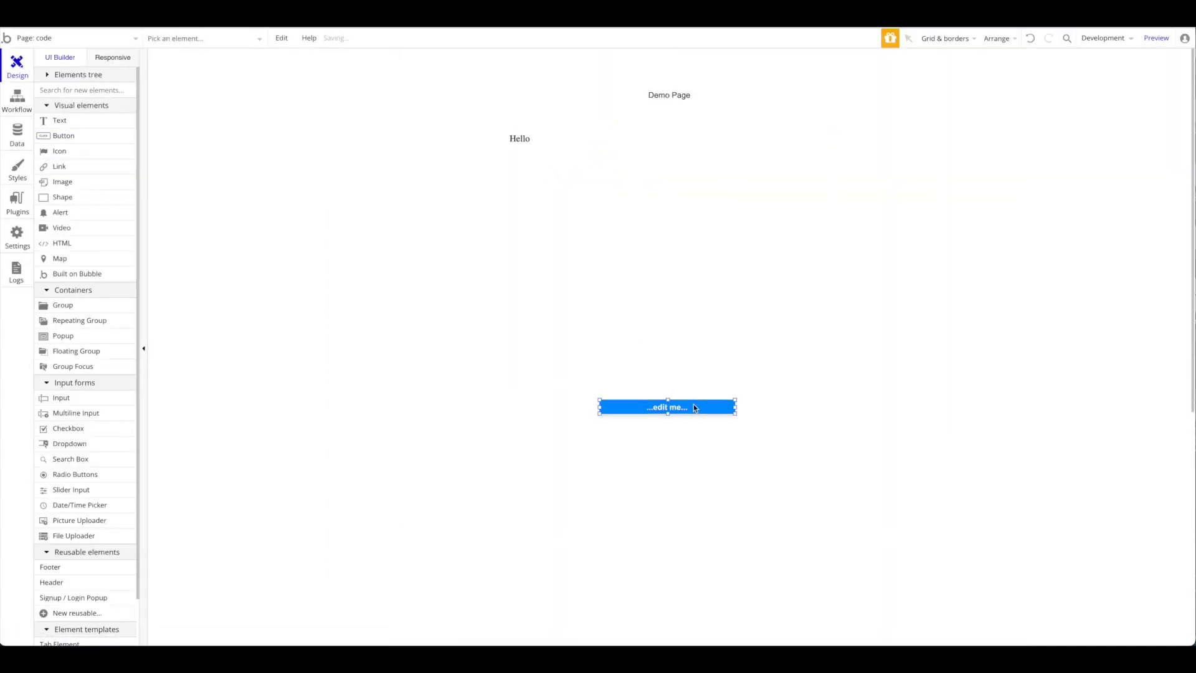
Give Button A a click workflow running the plugin Alert action with 'Hello World', and preview
click(17, 100)
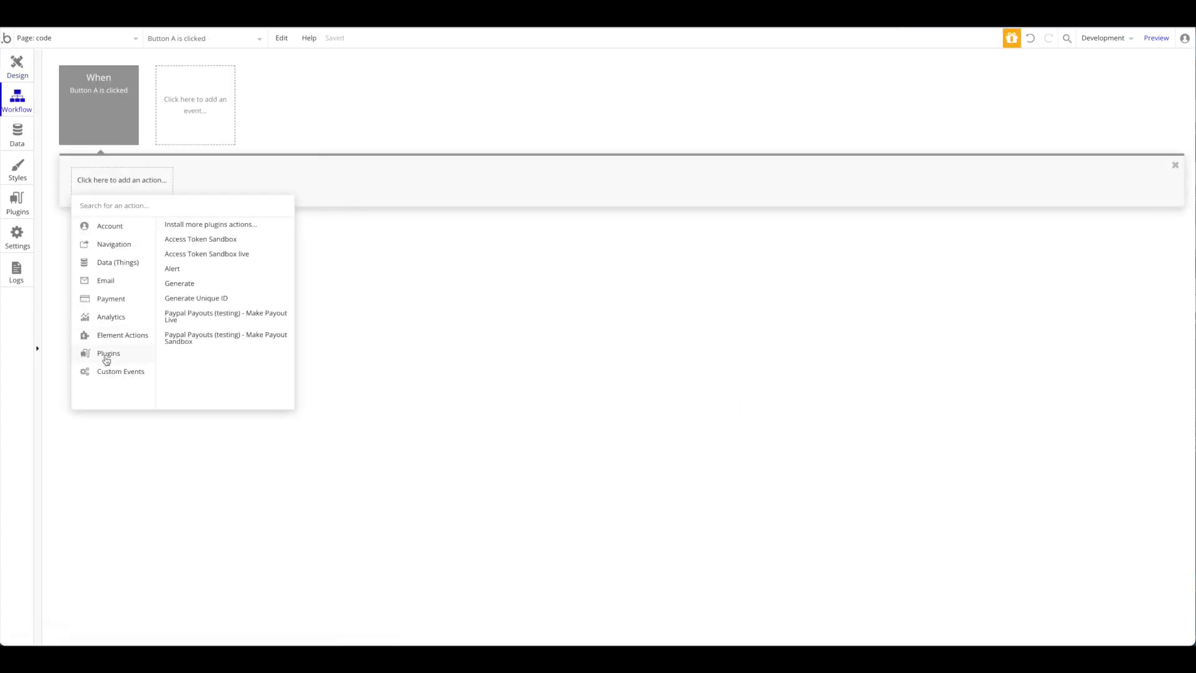
click(172, 267)
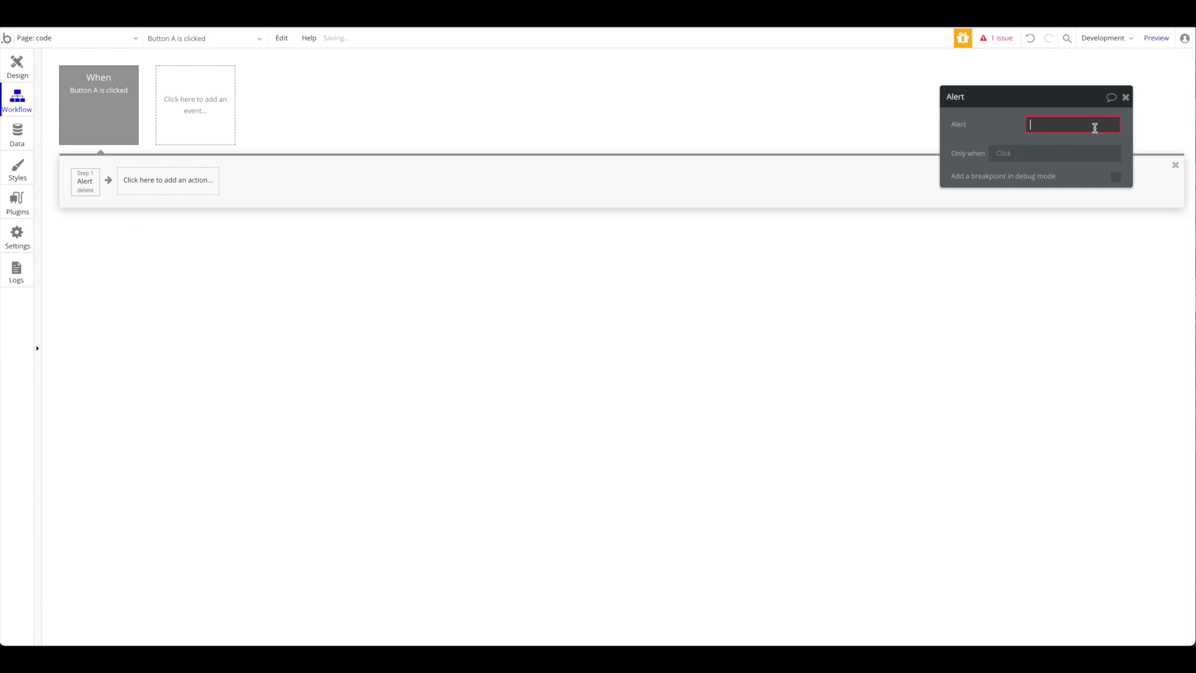
text(Hello World)
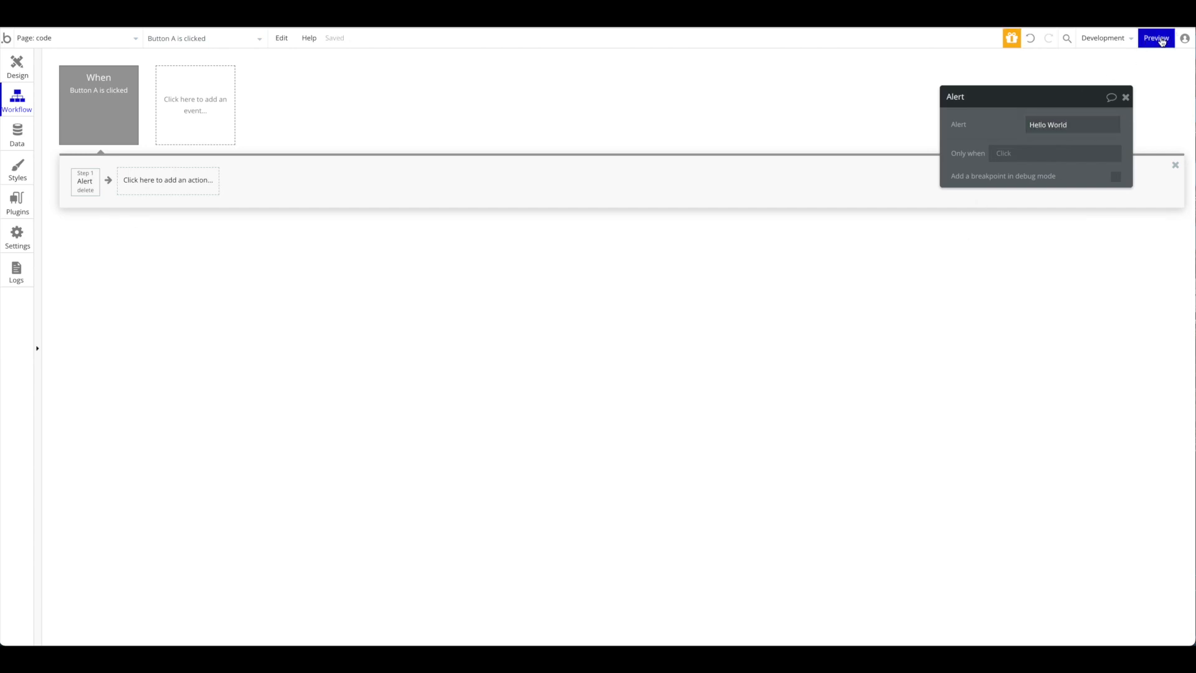
click(1155, 39)
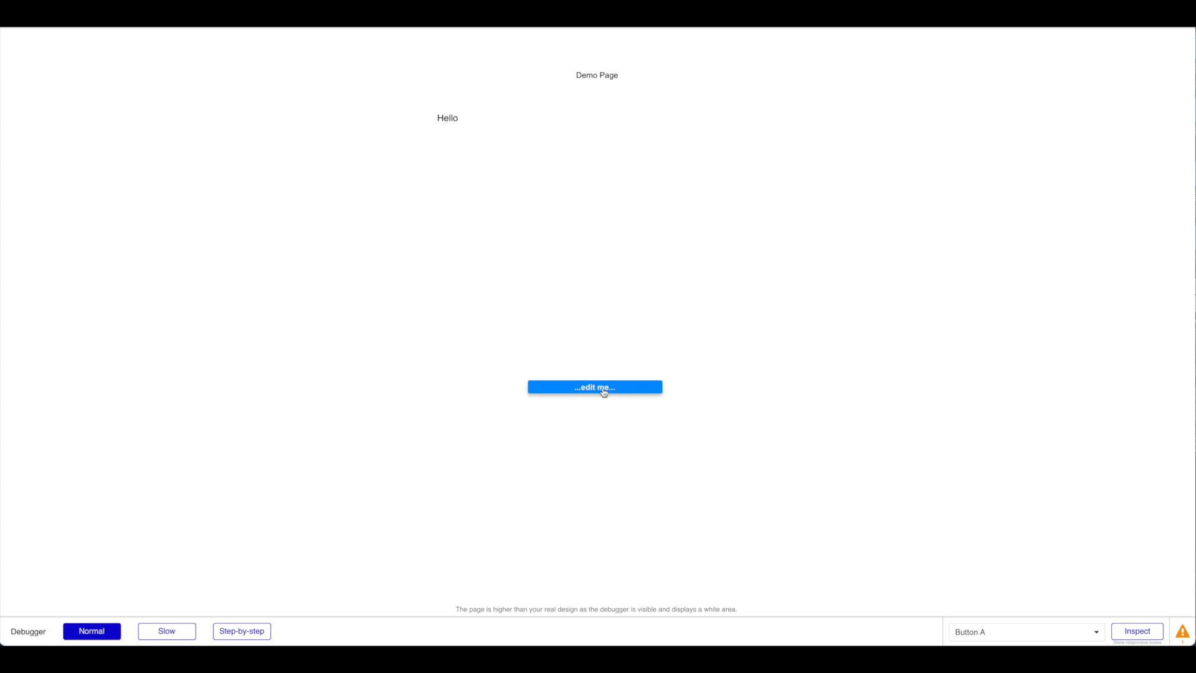
Trigger the previewed button twice, dismissing the 'Hello World' alert each time
click(594, 386)
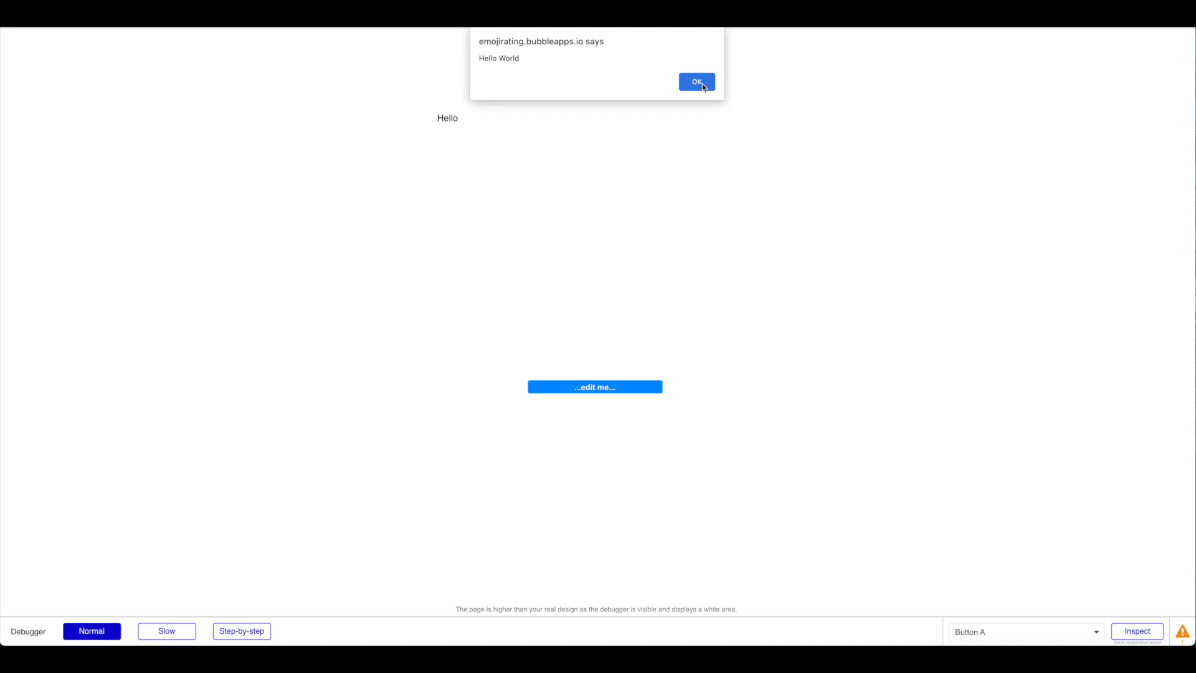
click(695, 82)
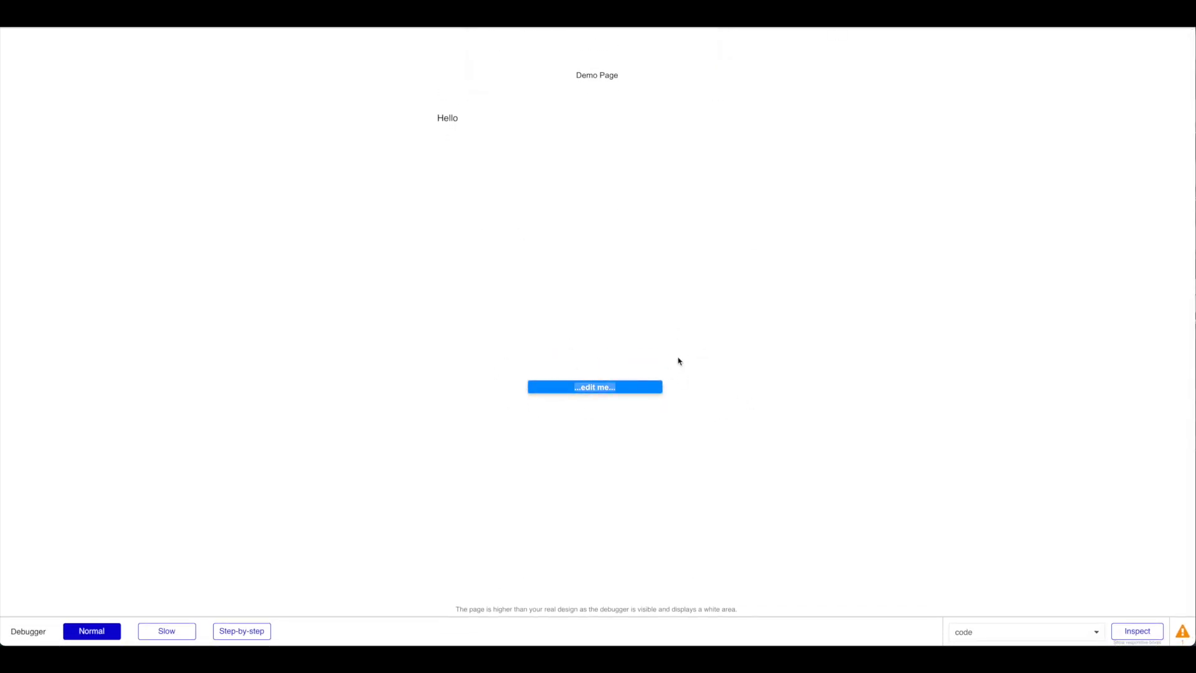
click(594, 386)
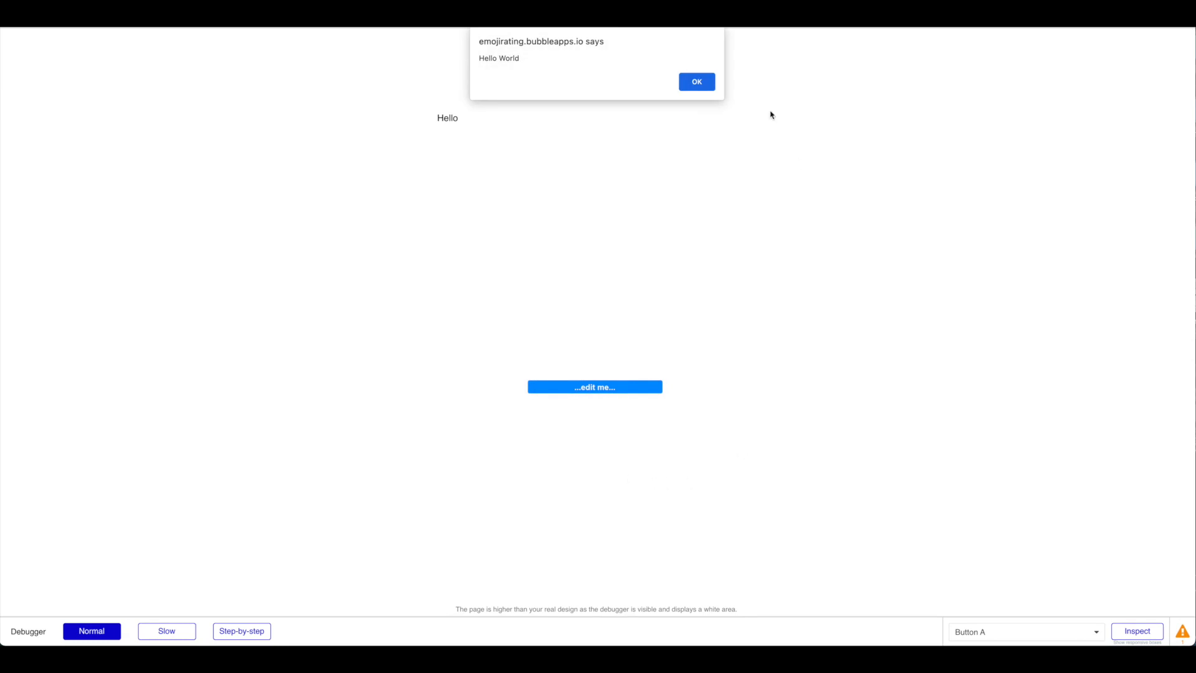
click(695, 82)
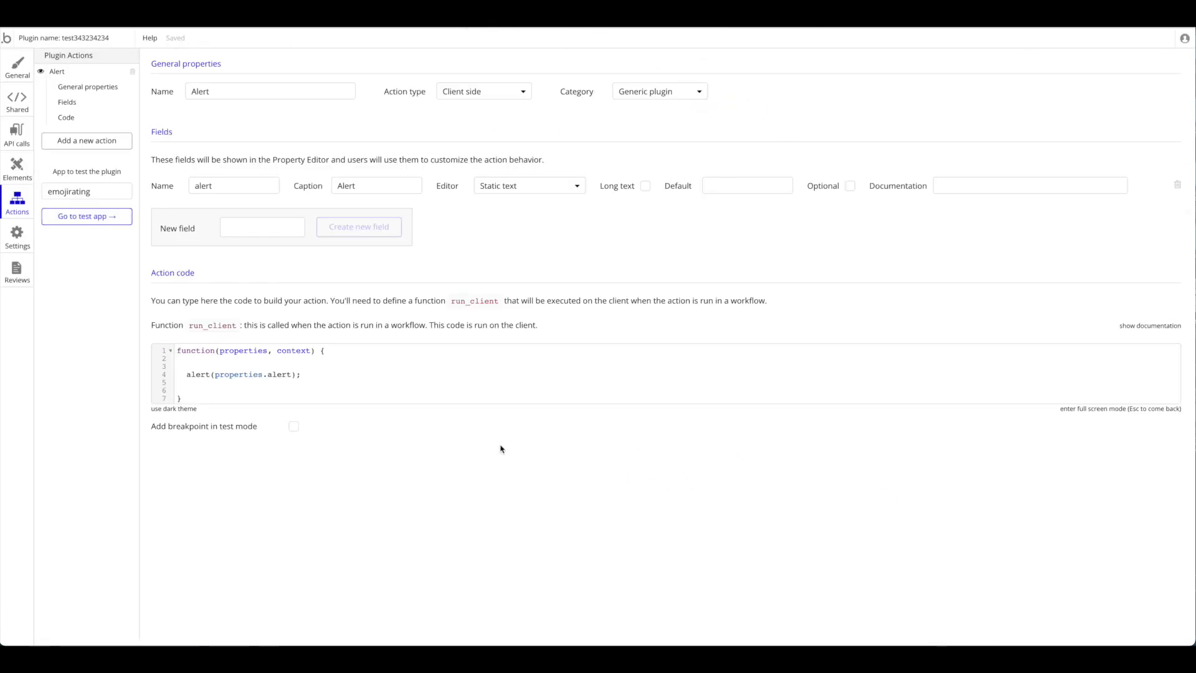
Rename the action to Multiply with a number1 field and a new number2 Static number field
click(324, 359)
text(Calculate)
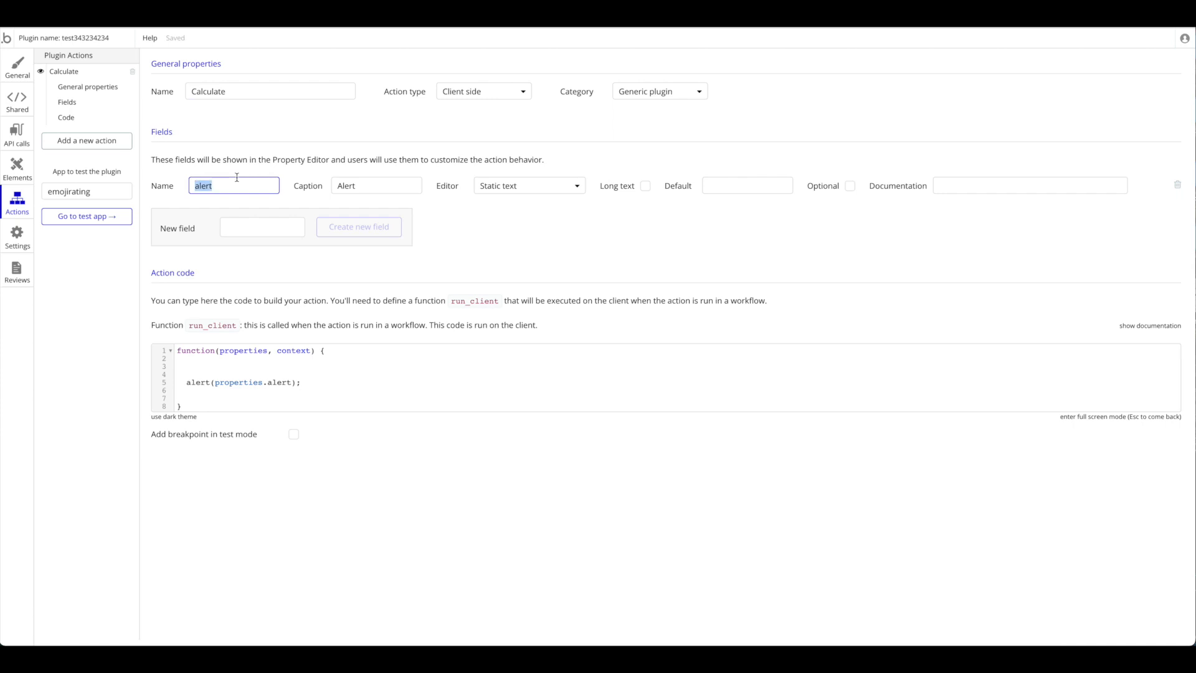
text(Muiltiply)
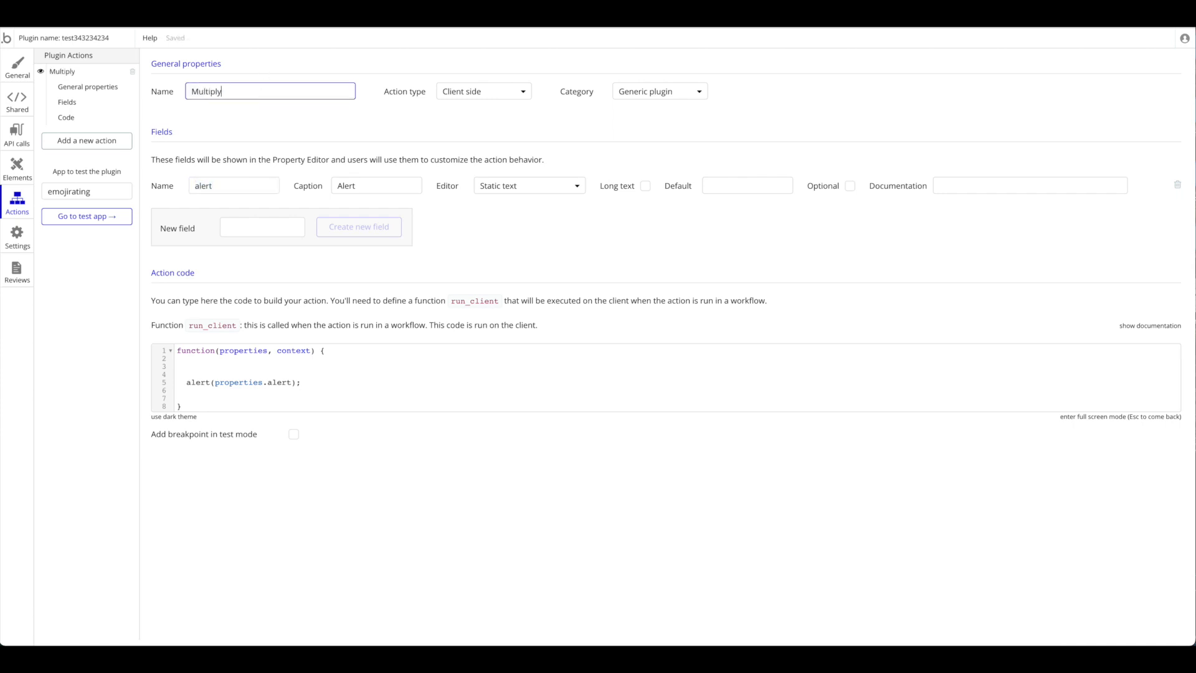
double_click(203, 185)
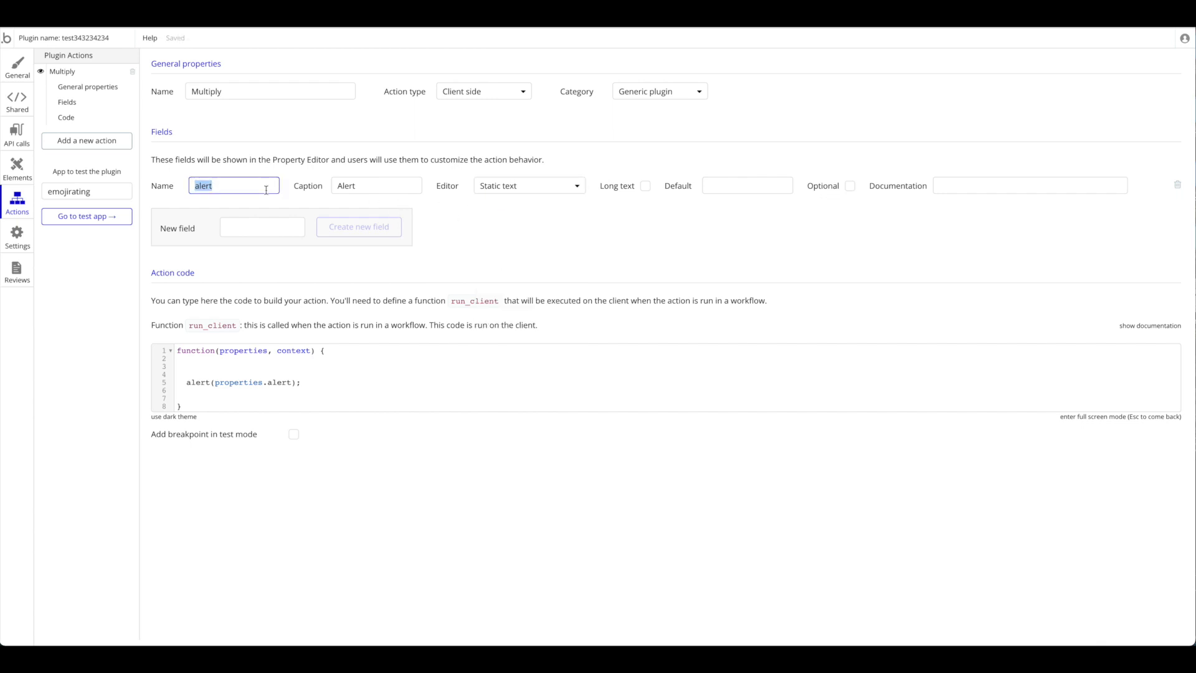
text(n)
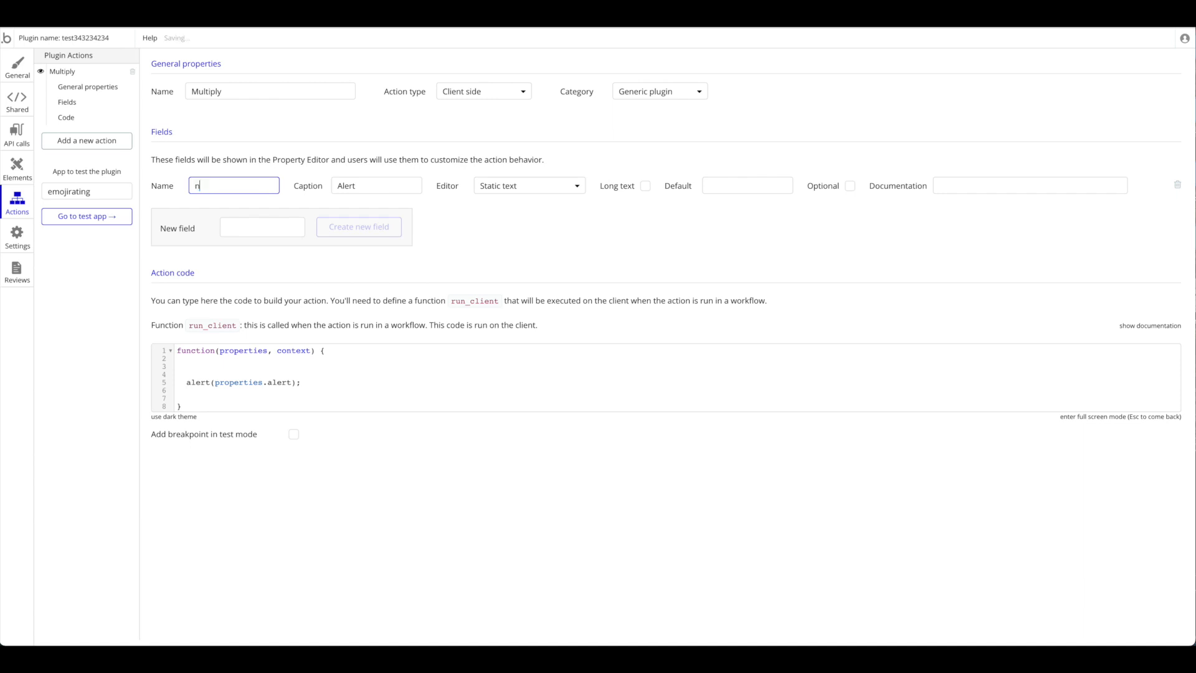
text(number1)
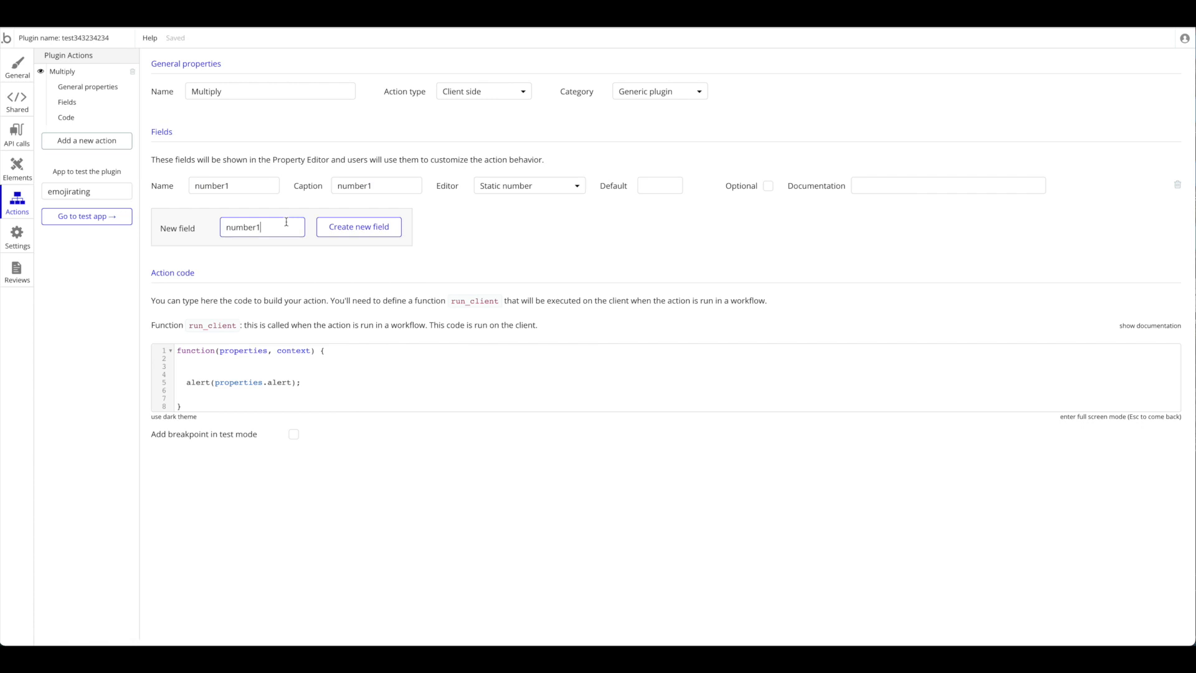
click(359, 227)
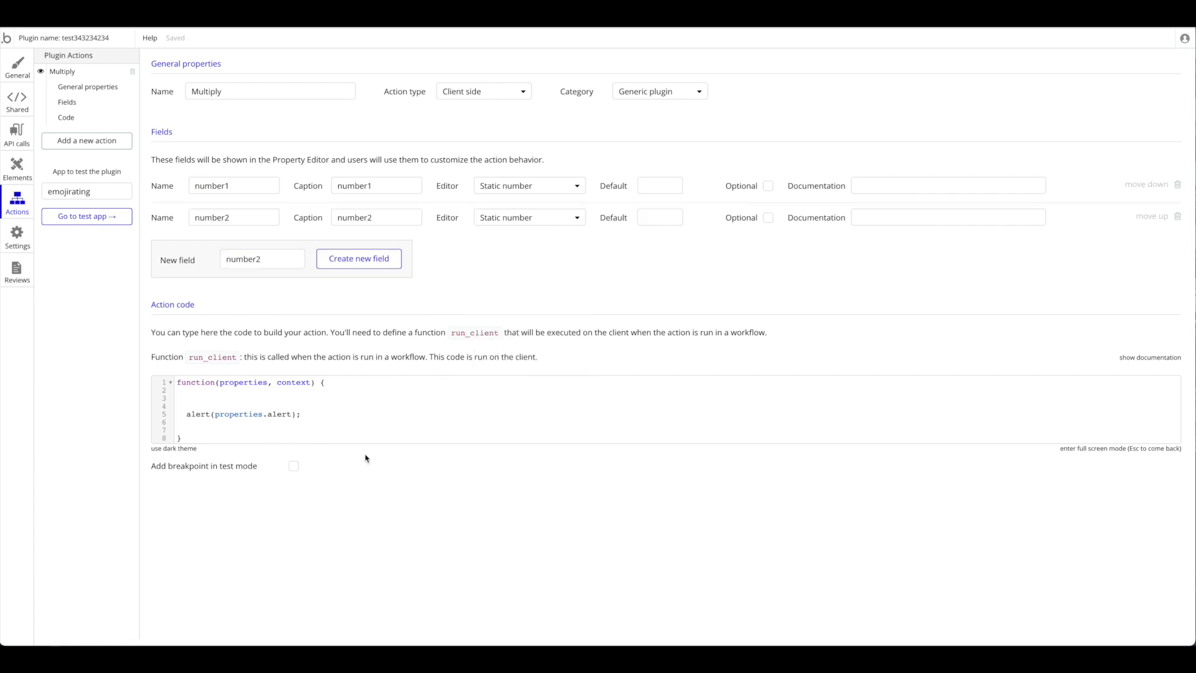
text(t)
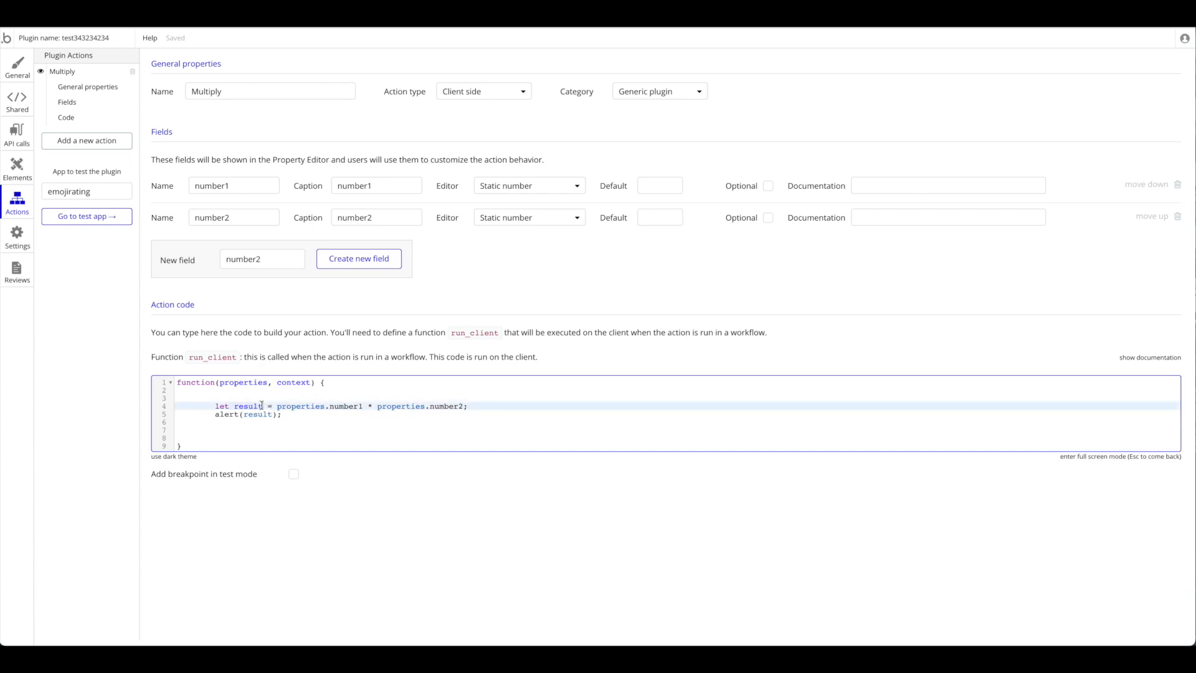
Edit the run_client code so it alerts number1 * number2
double_click(248, 406)
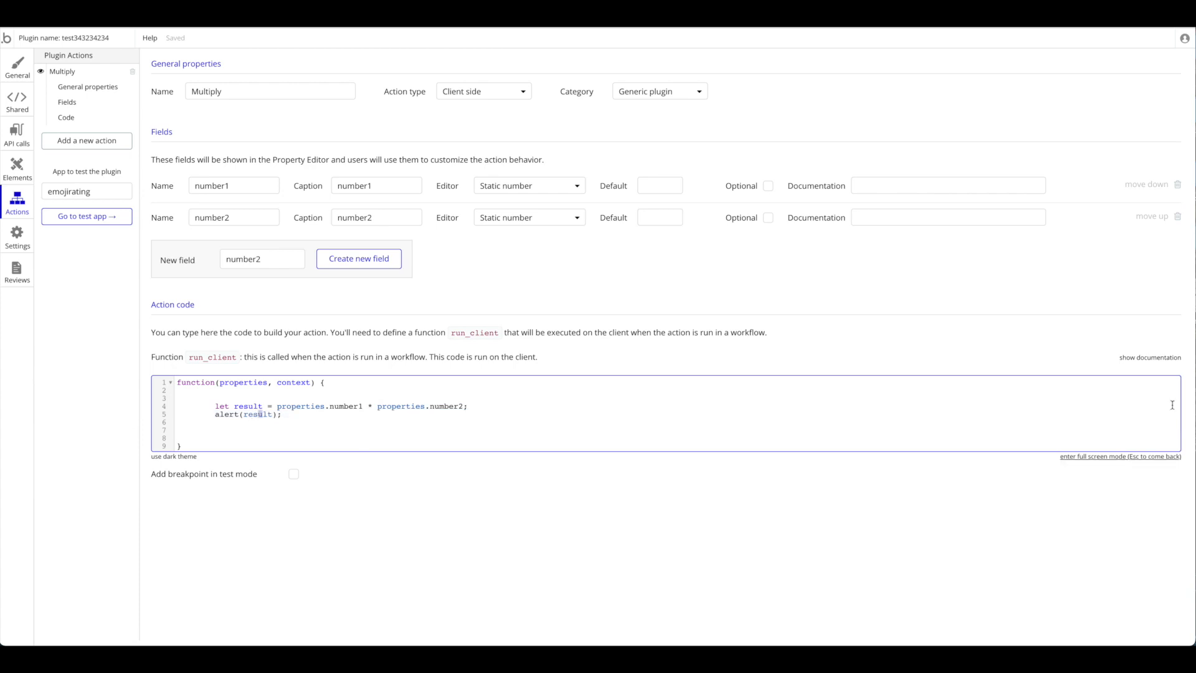
click(87, 216)
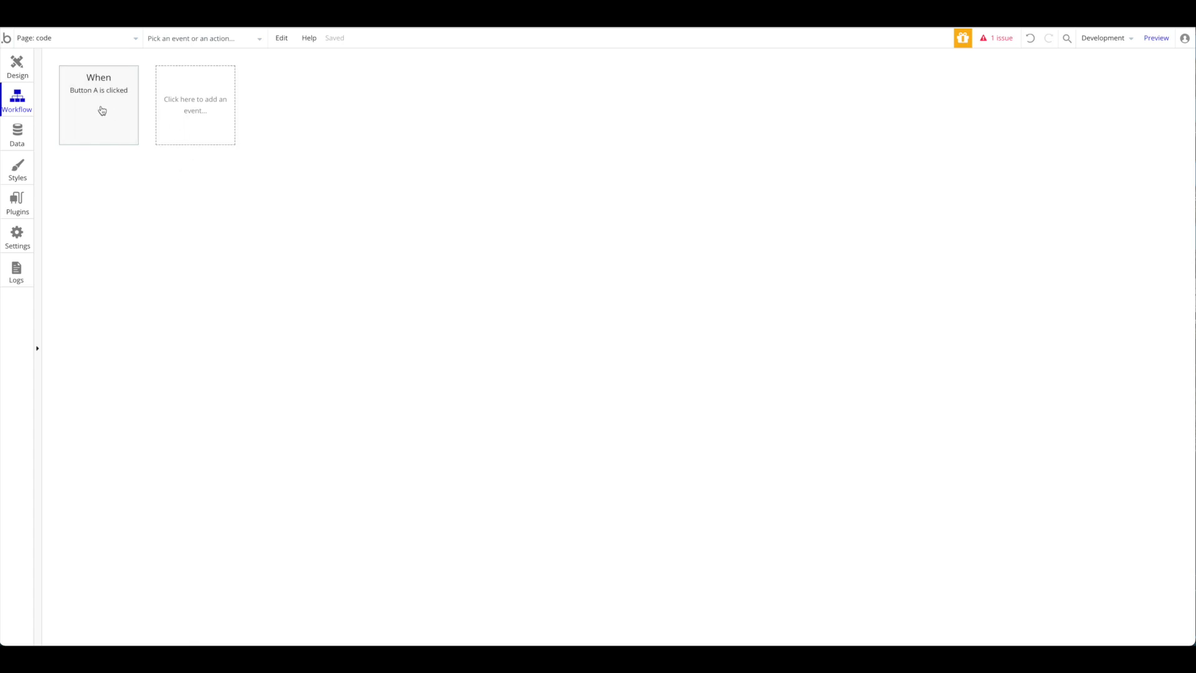
Set the Button A workflow's Multiply step to number1 5 and number2 8, and preview
click(98, 104)
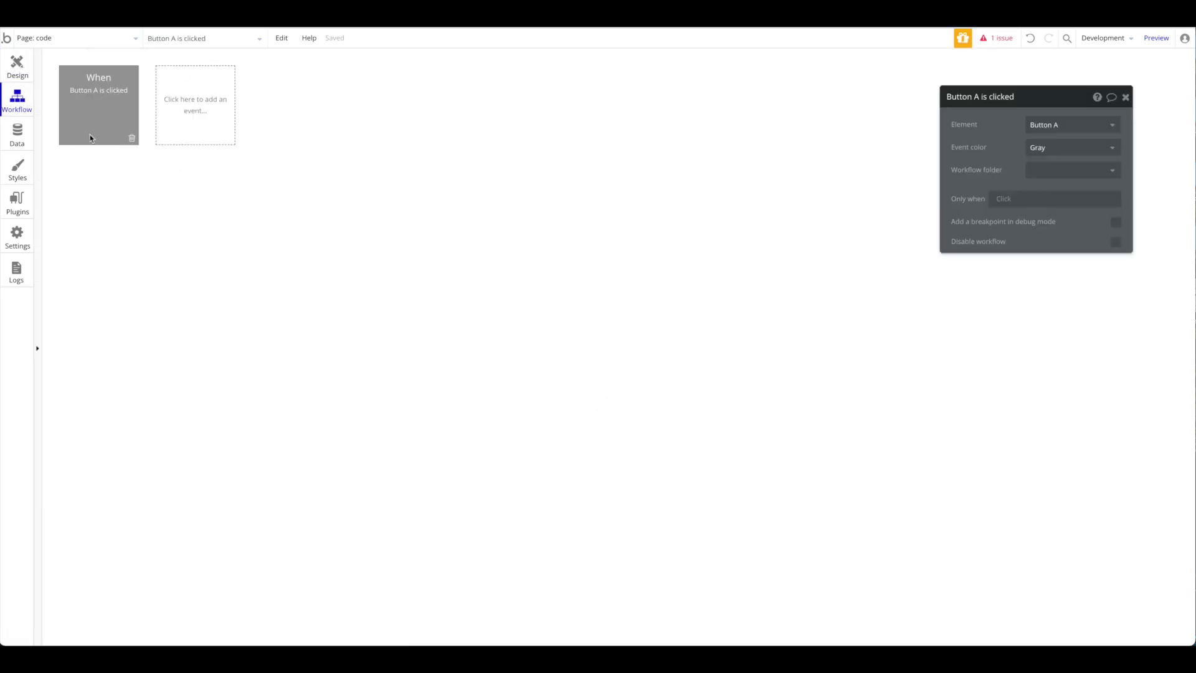
click(196, 105)
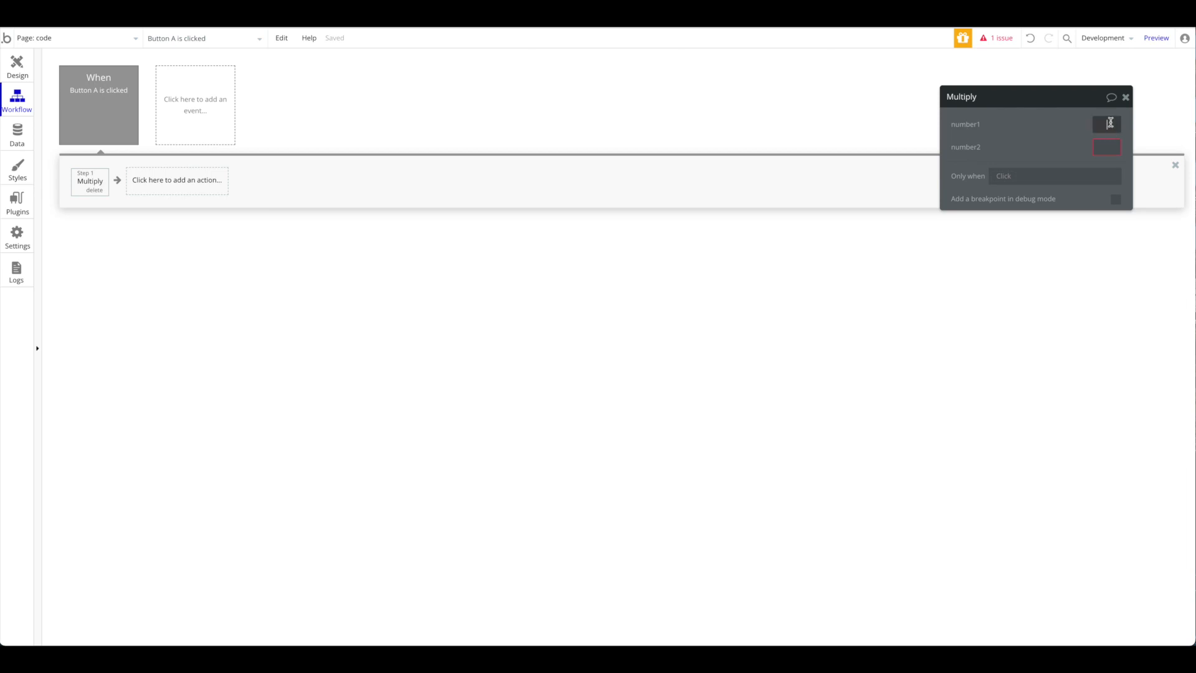
text(8)
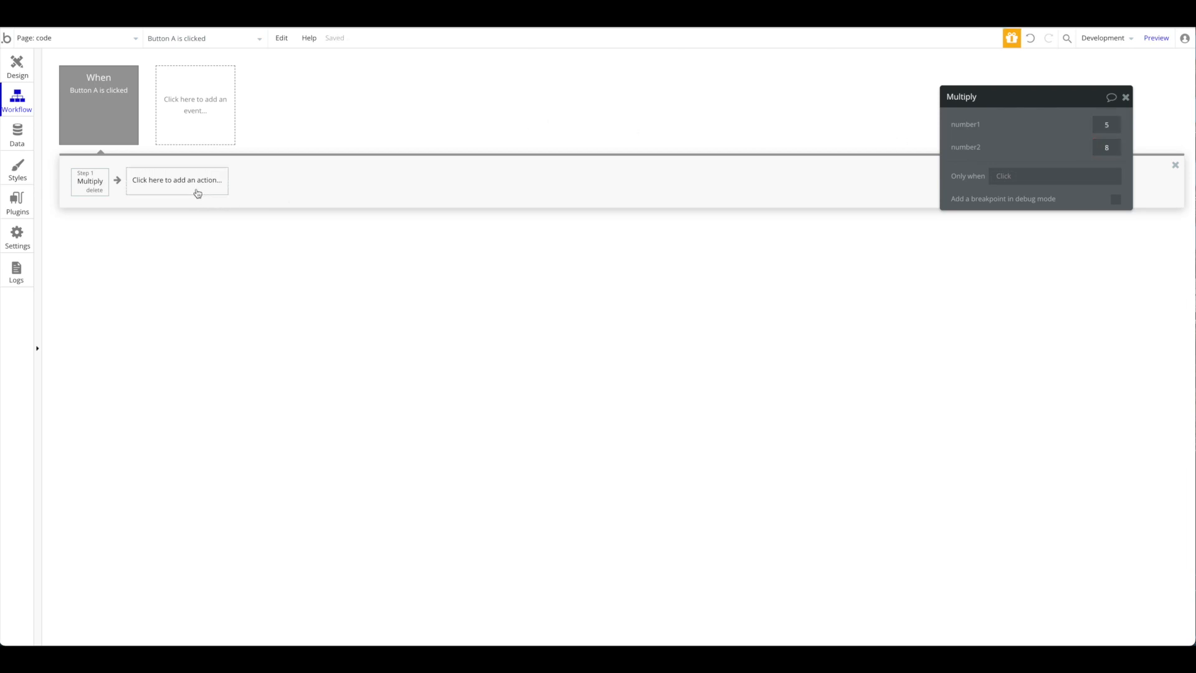
click(1156, 38)
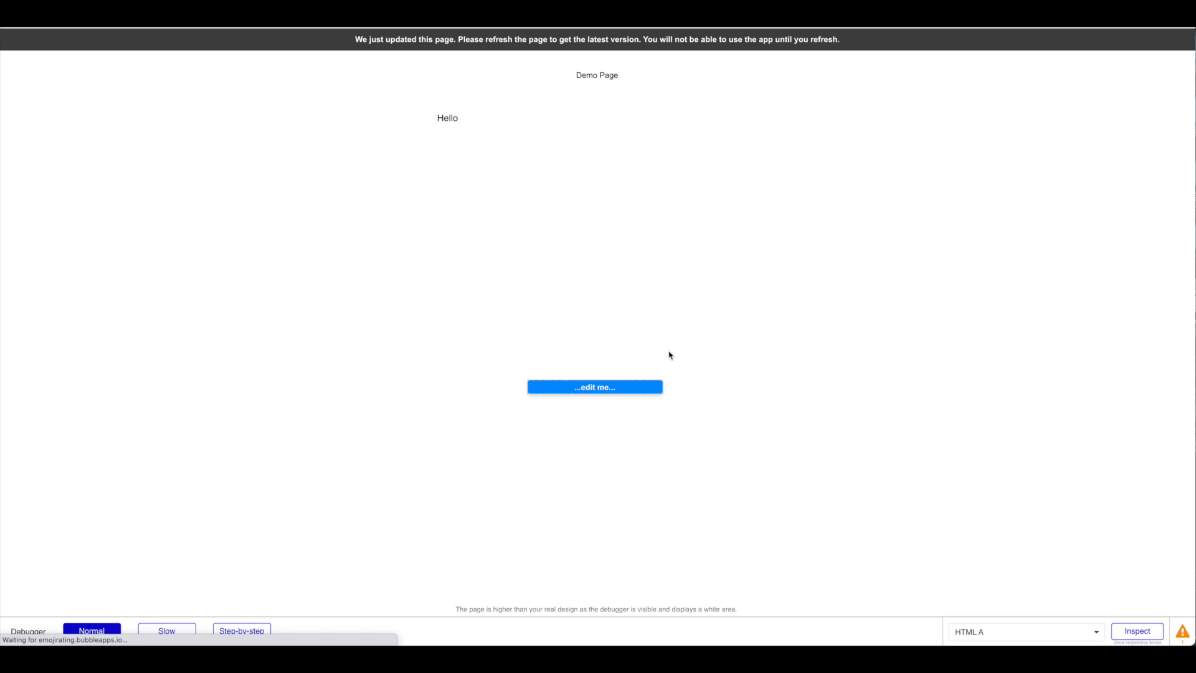
mouse_move(661, 358)
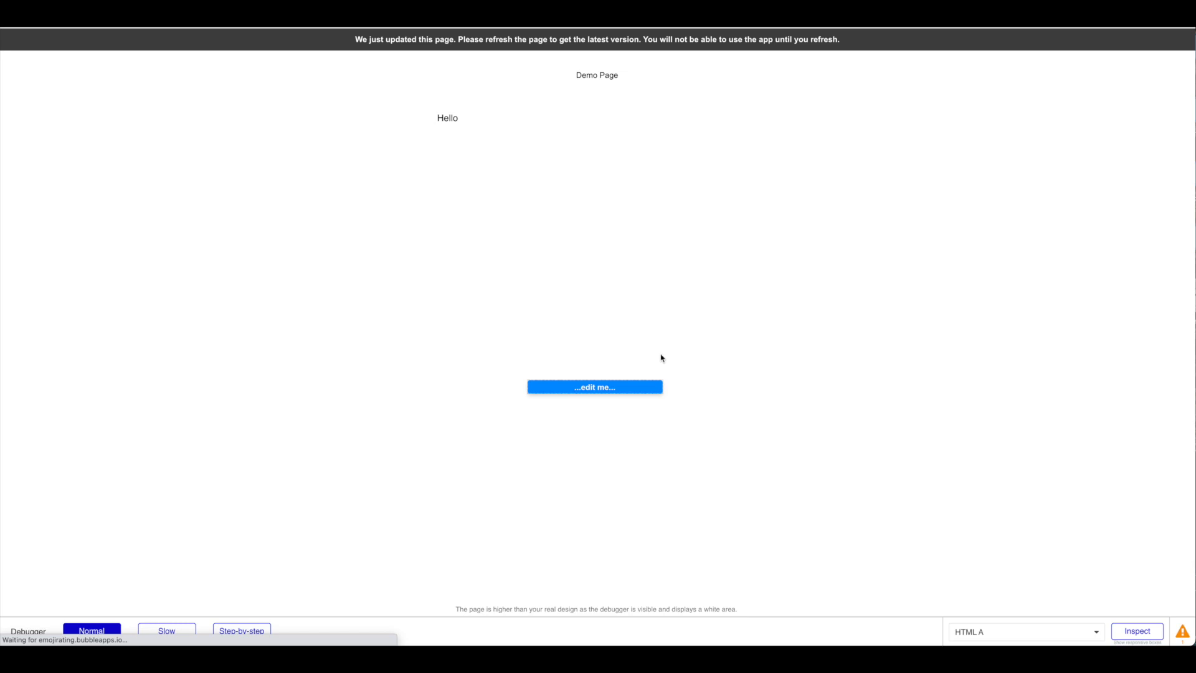
mouse_move(610, 412)
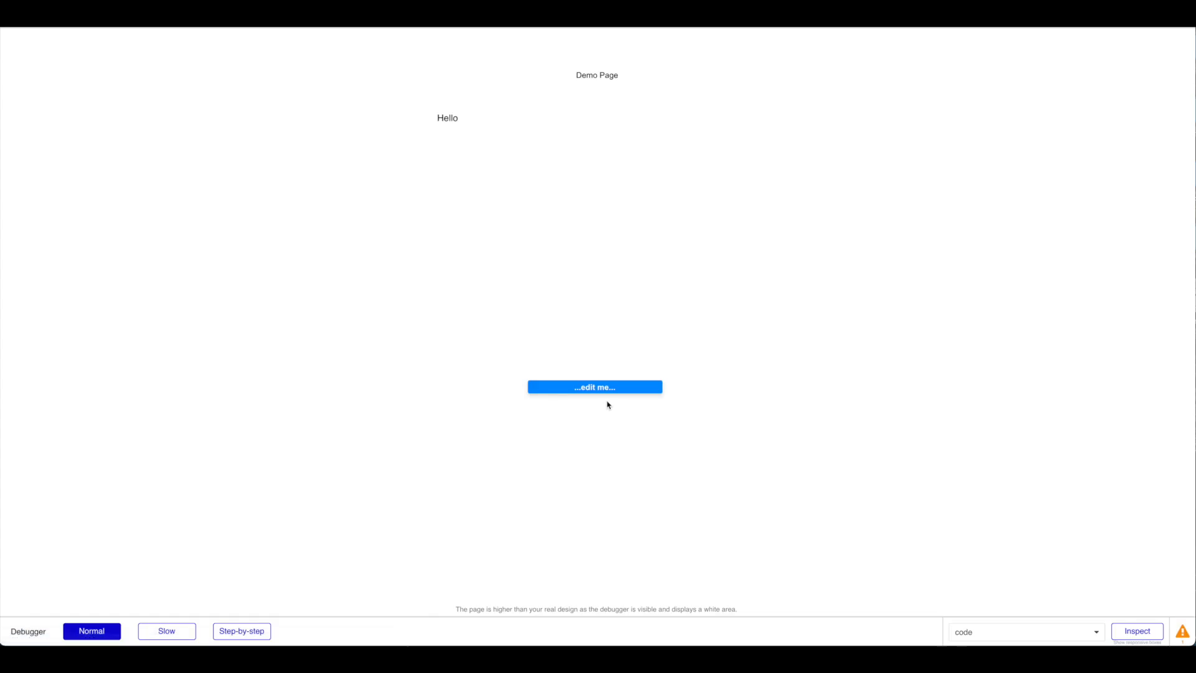
Run the previewed button to see the alert show 40, then return to the Multiply step
click(594, 386)
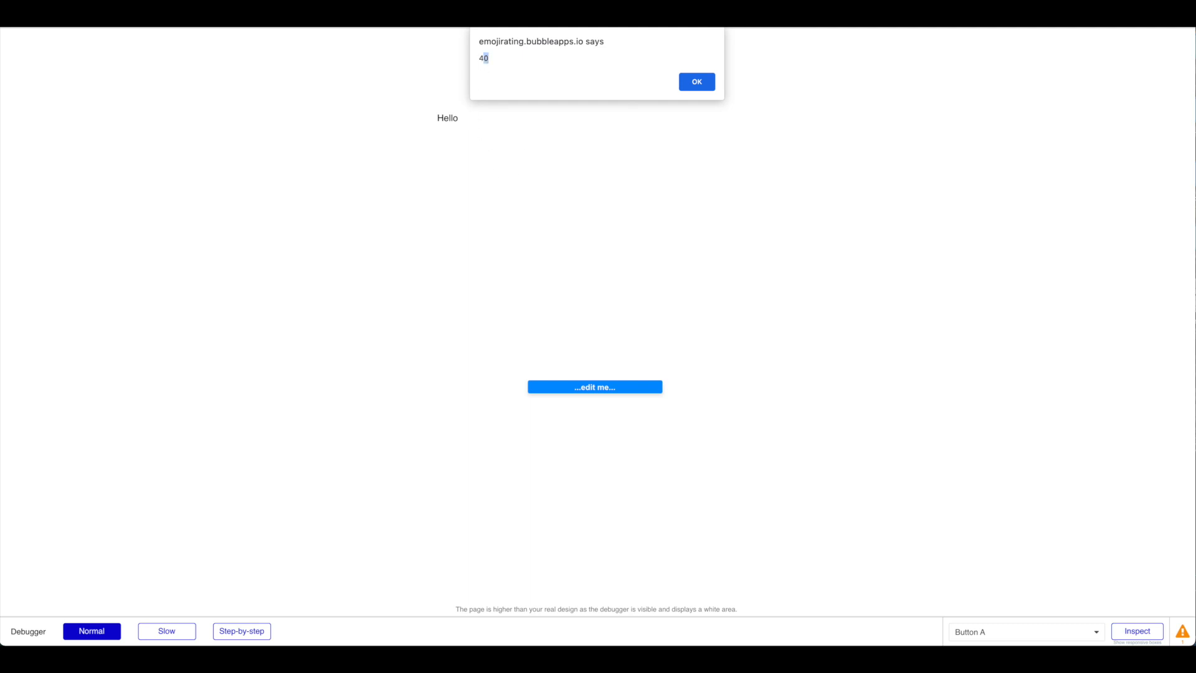
click(694, 82)
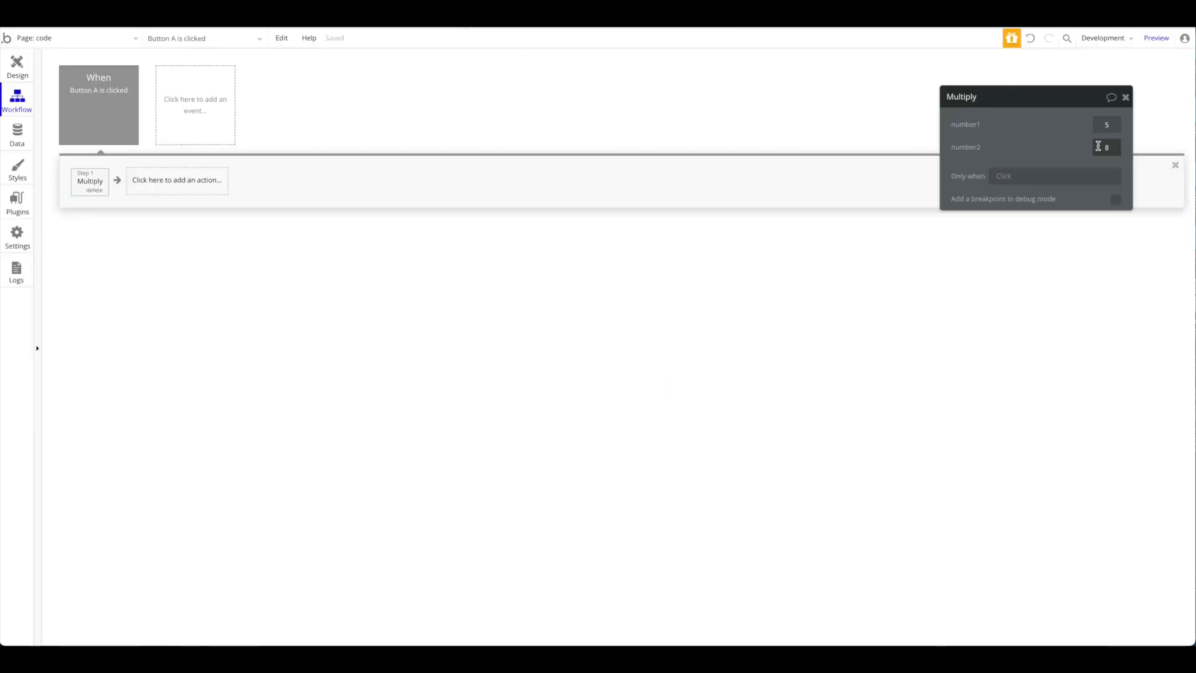
Change the Multiply step's number2 to 868 and preview again
text(868)
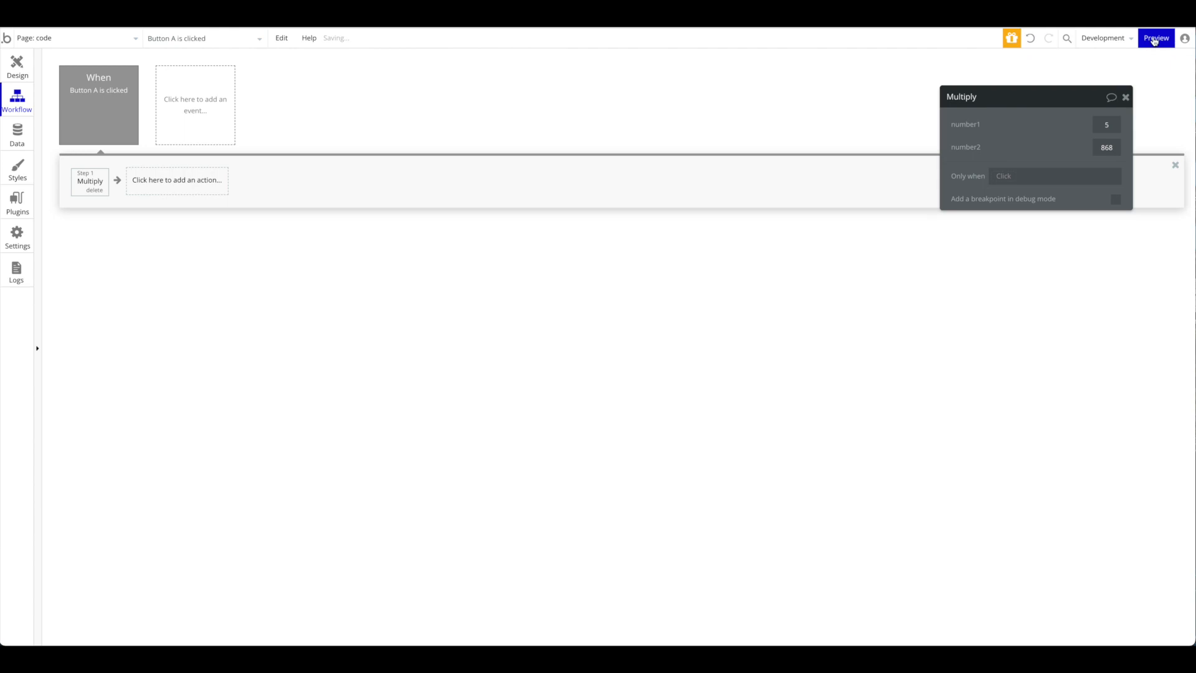
click(1155, 39)
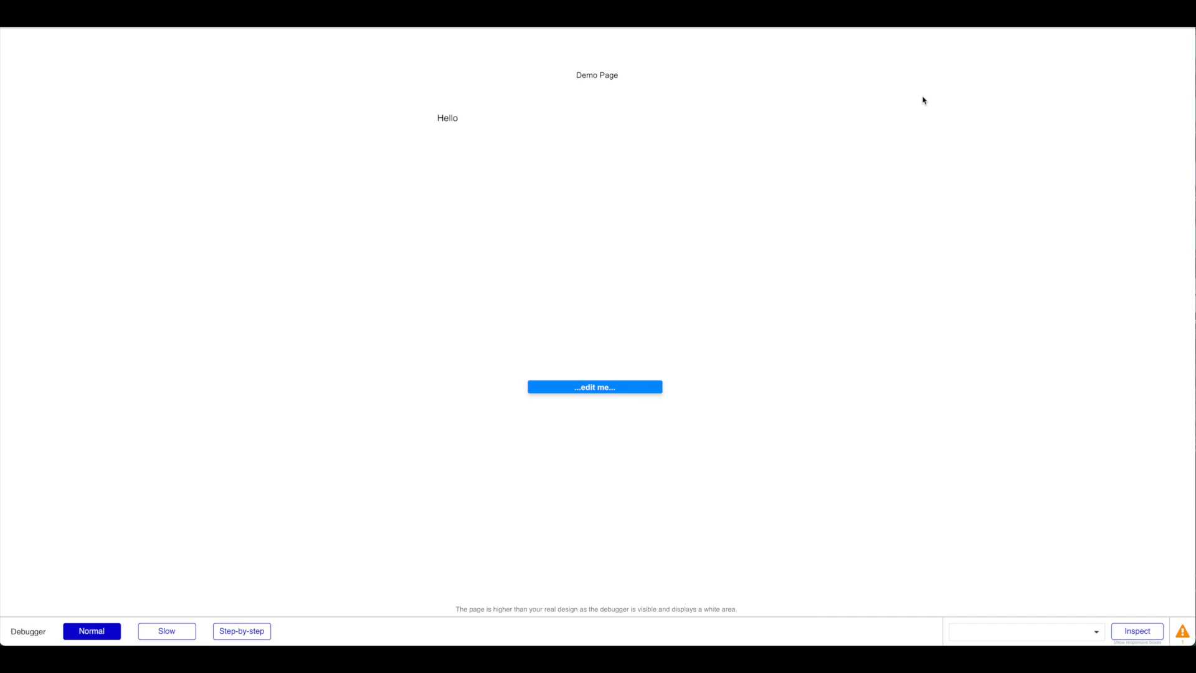
mouse_move(889, 178)
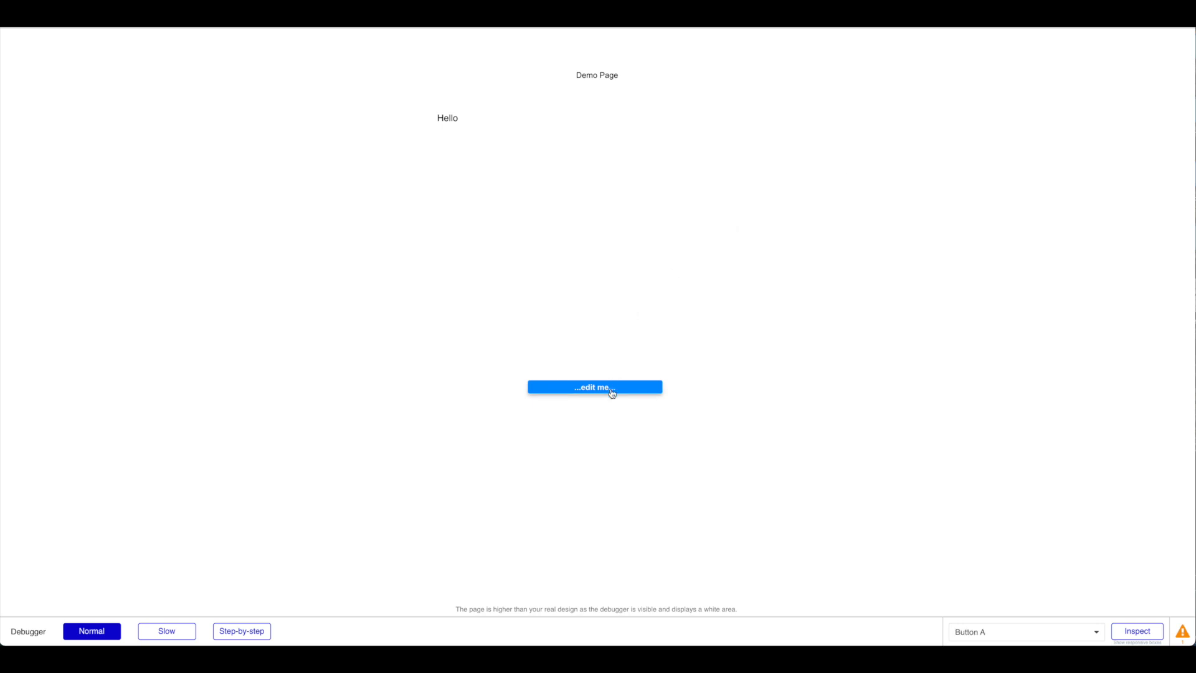
click(595, 386)
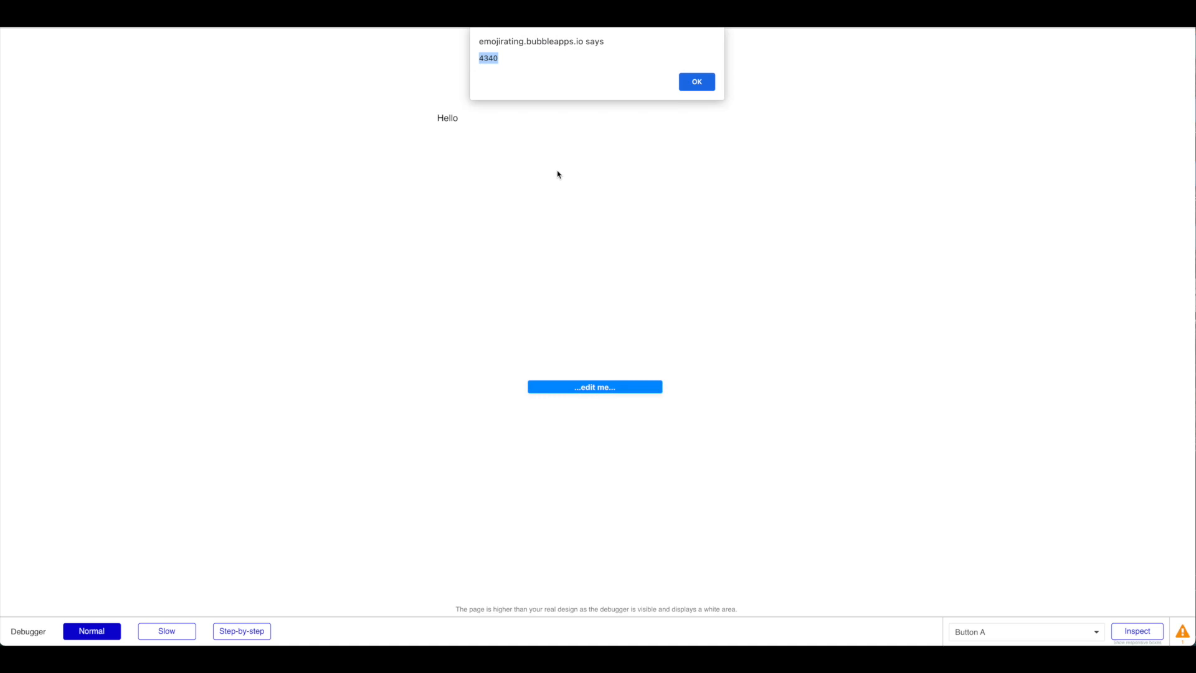
mouse_move(809, 32)
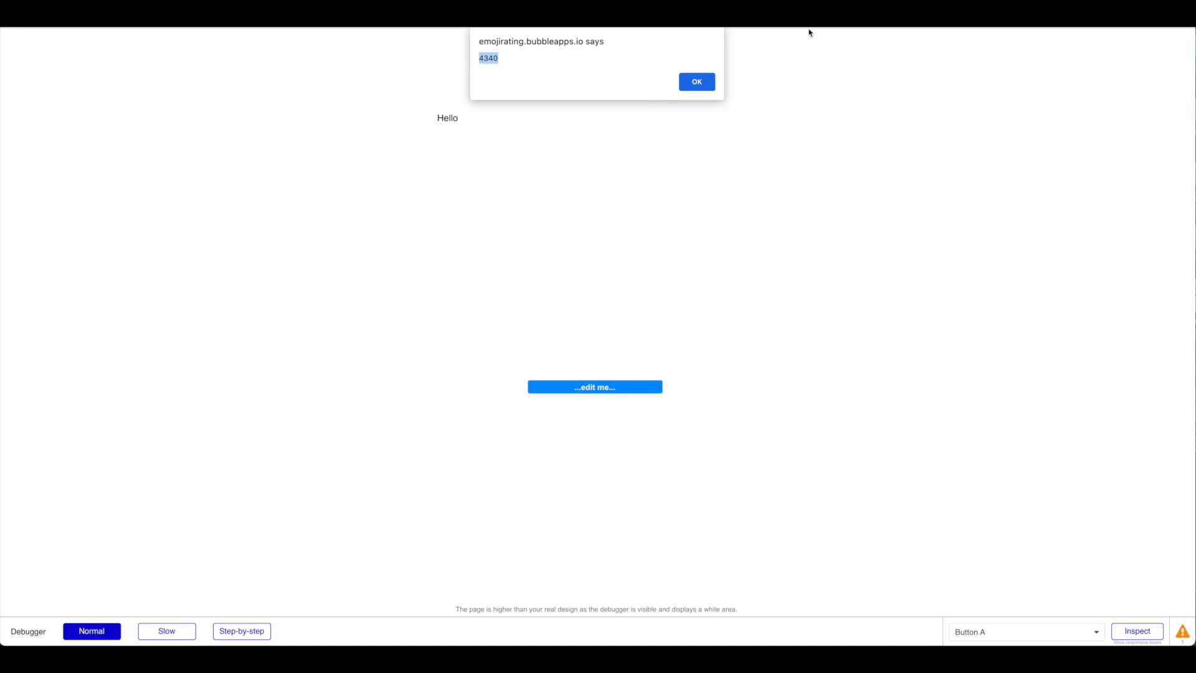
mouse_move(695, 82)
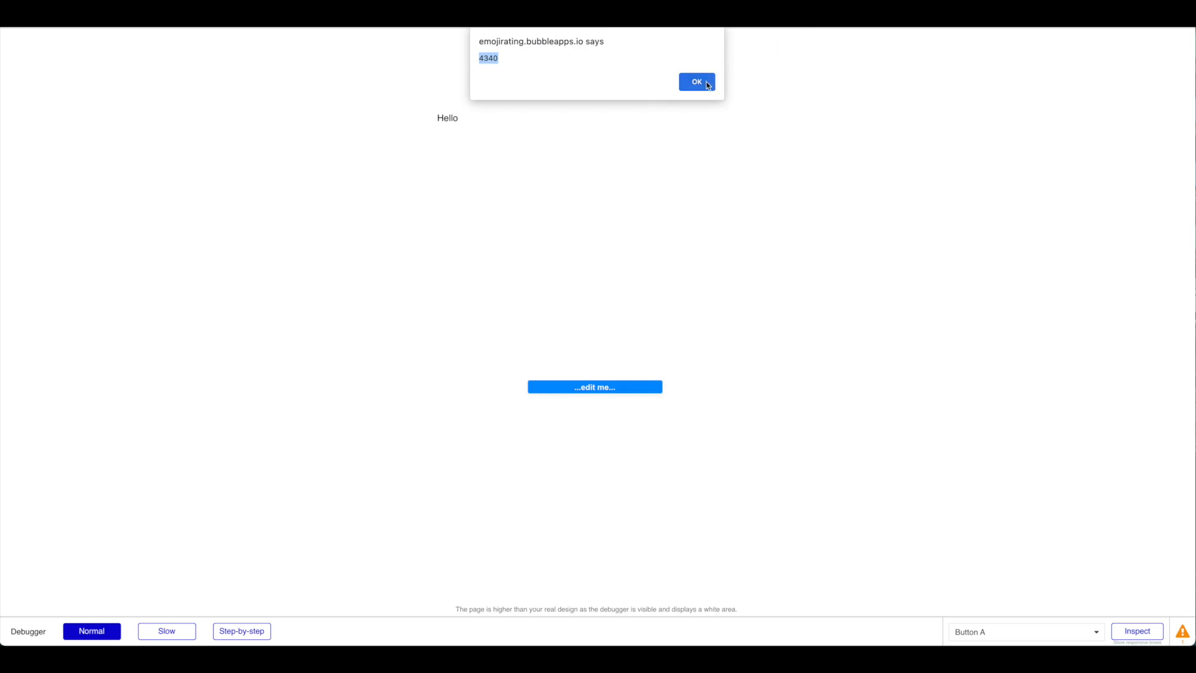
click(695, 83)
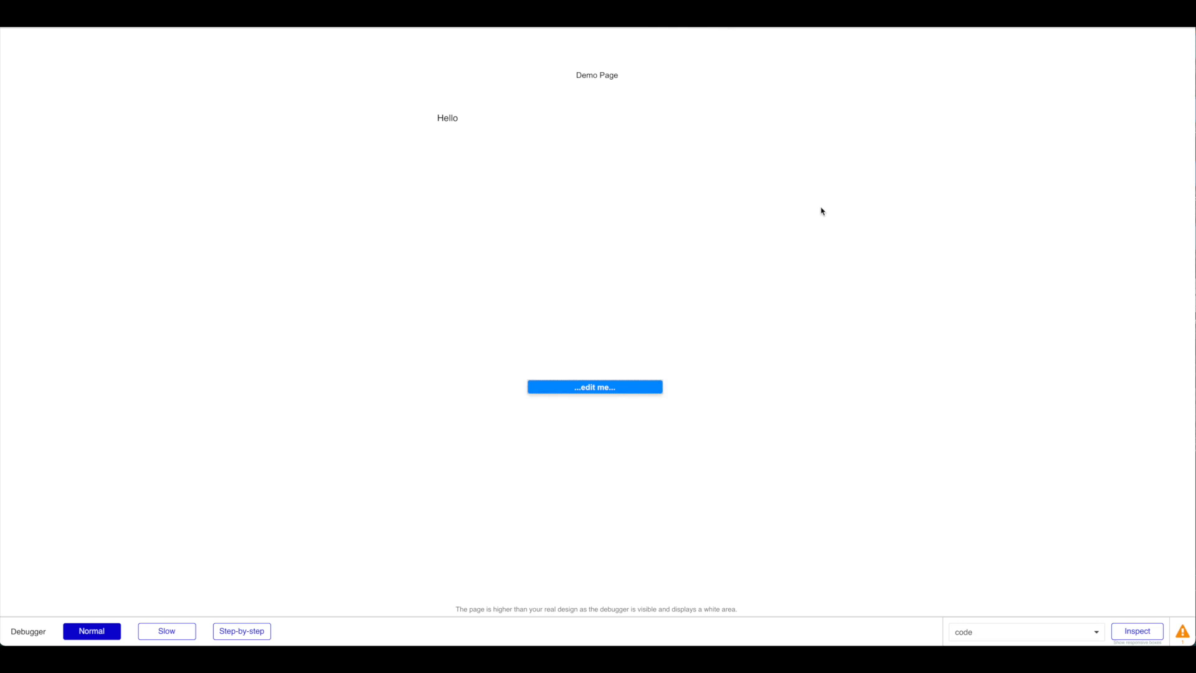